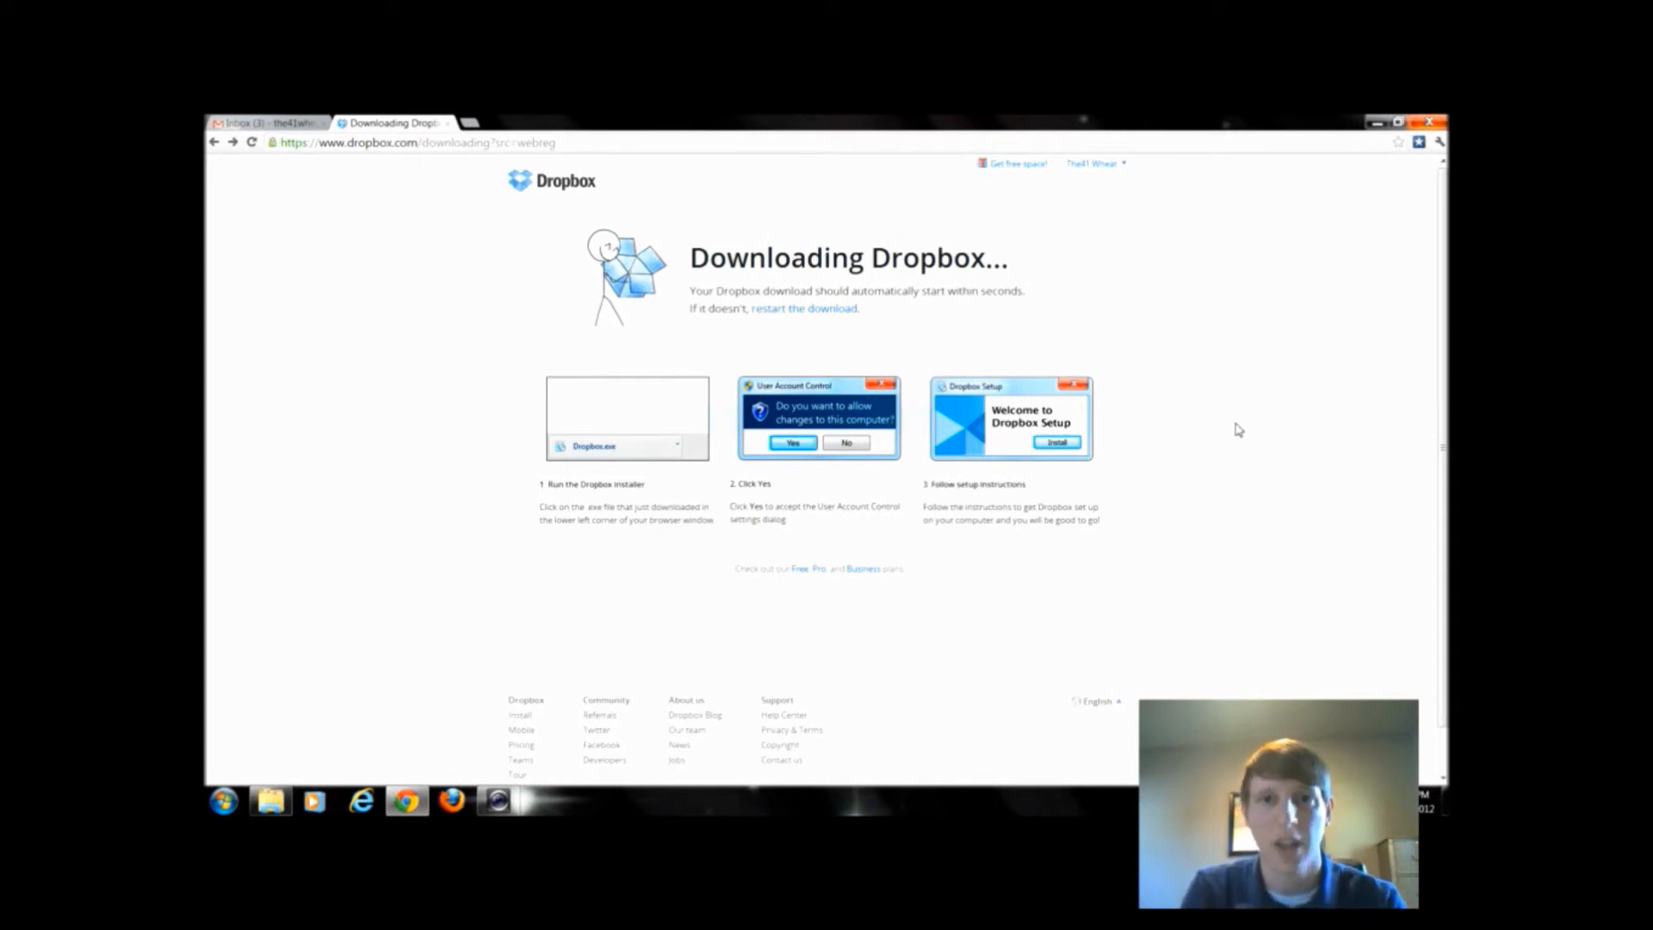
pyautogui.moveTo(351, 727)
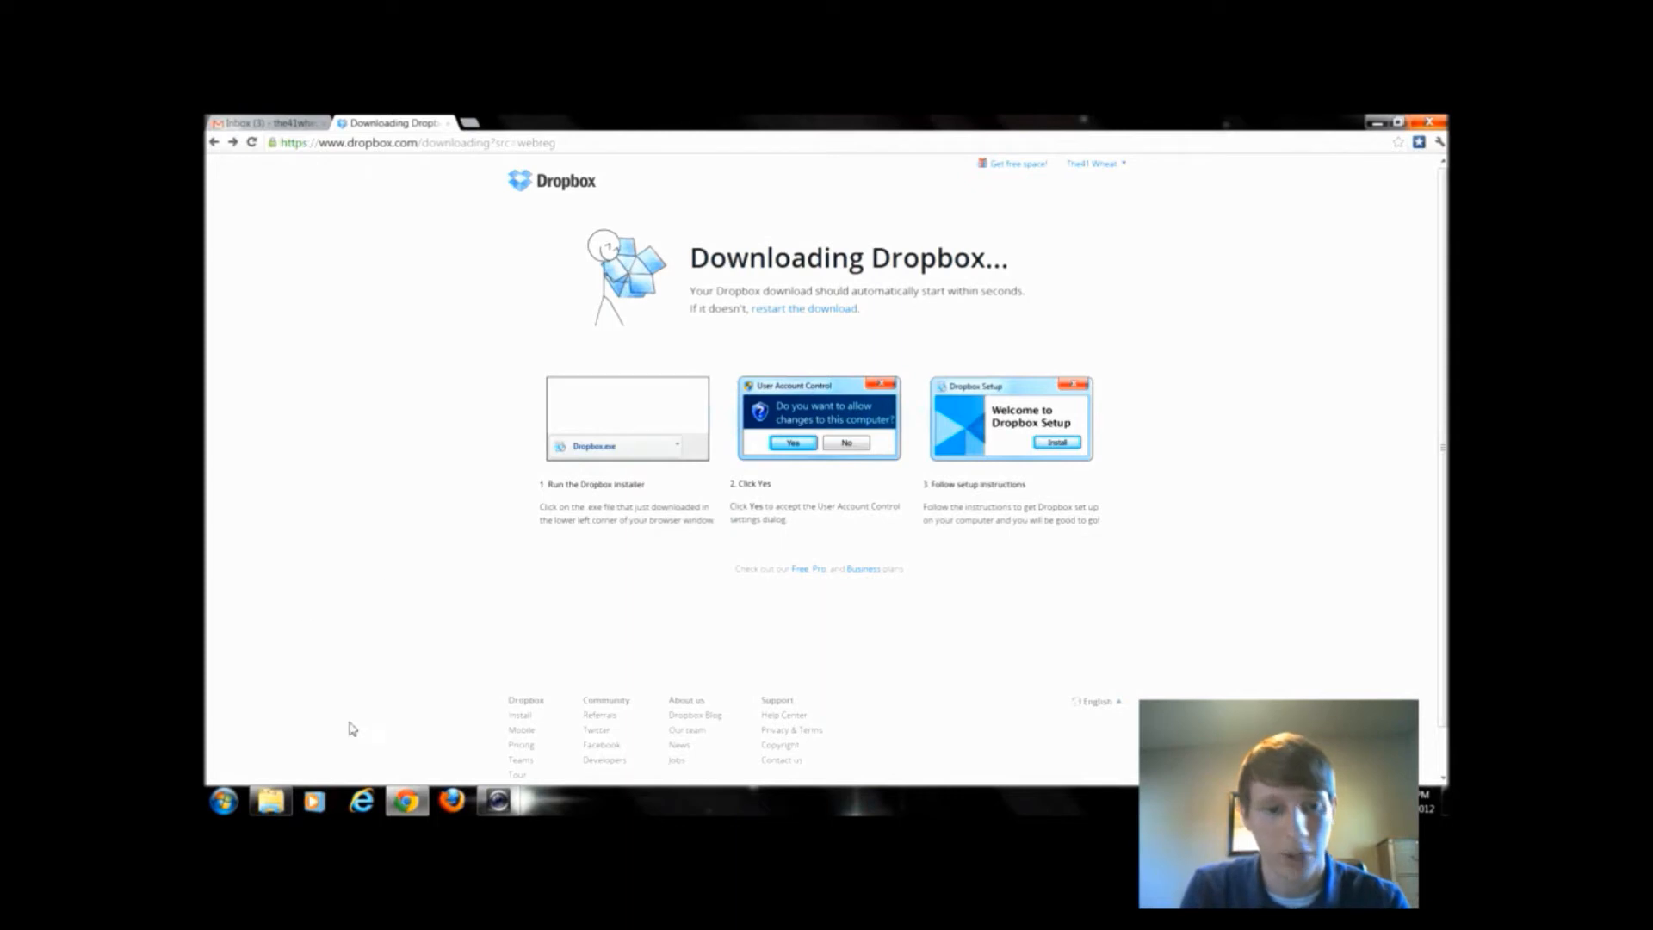
pyautogui.moveTo(269, 799)
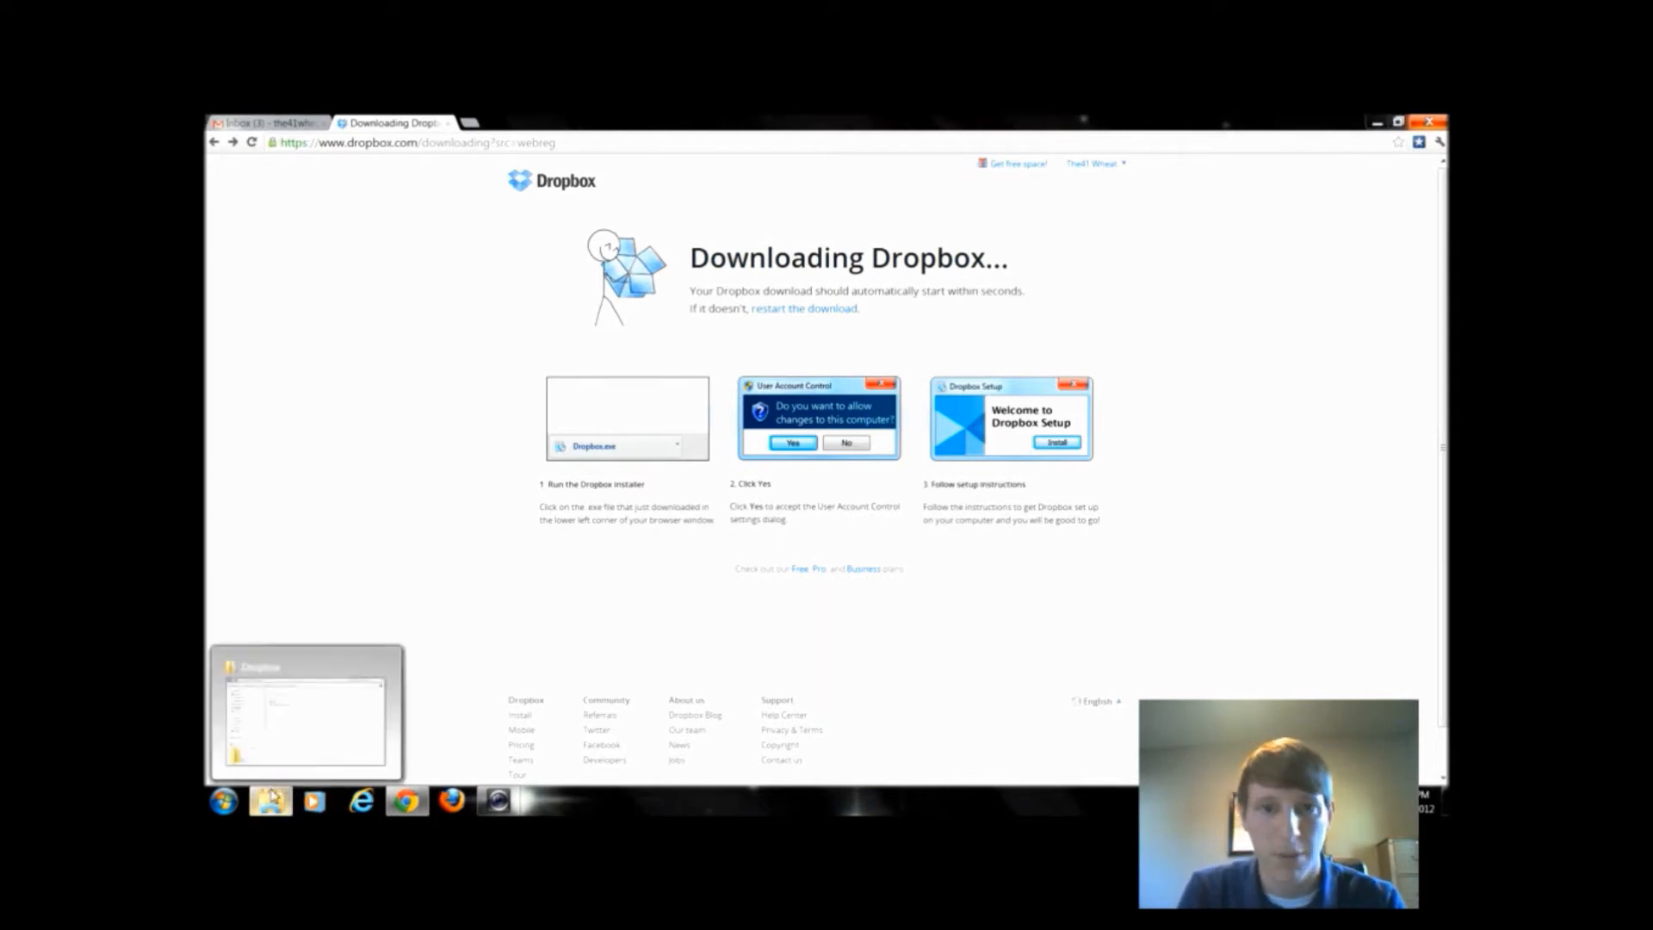
# Bring the local Dropbox folder window to the front from the taskbar
pyautogui.click(303, 717)
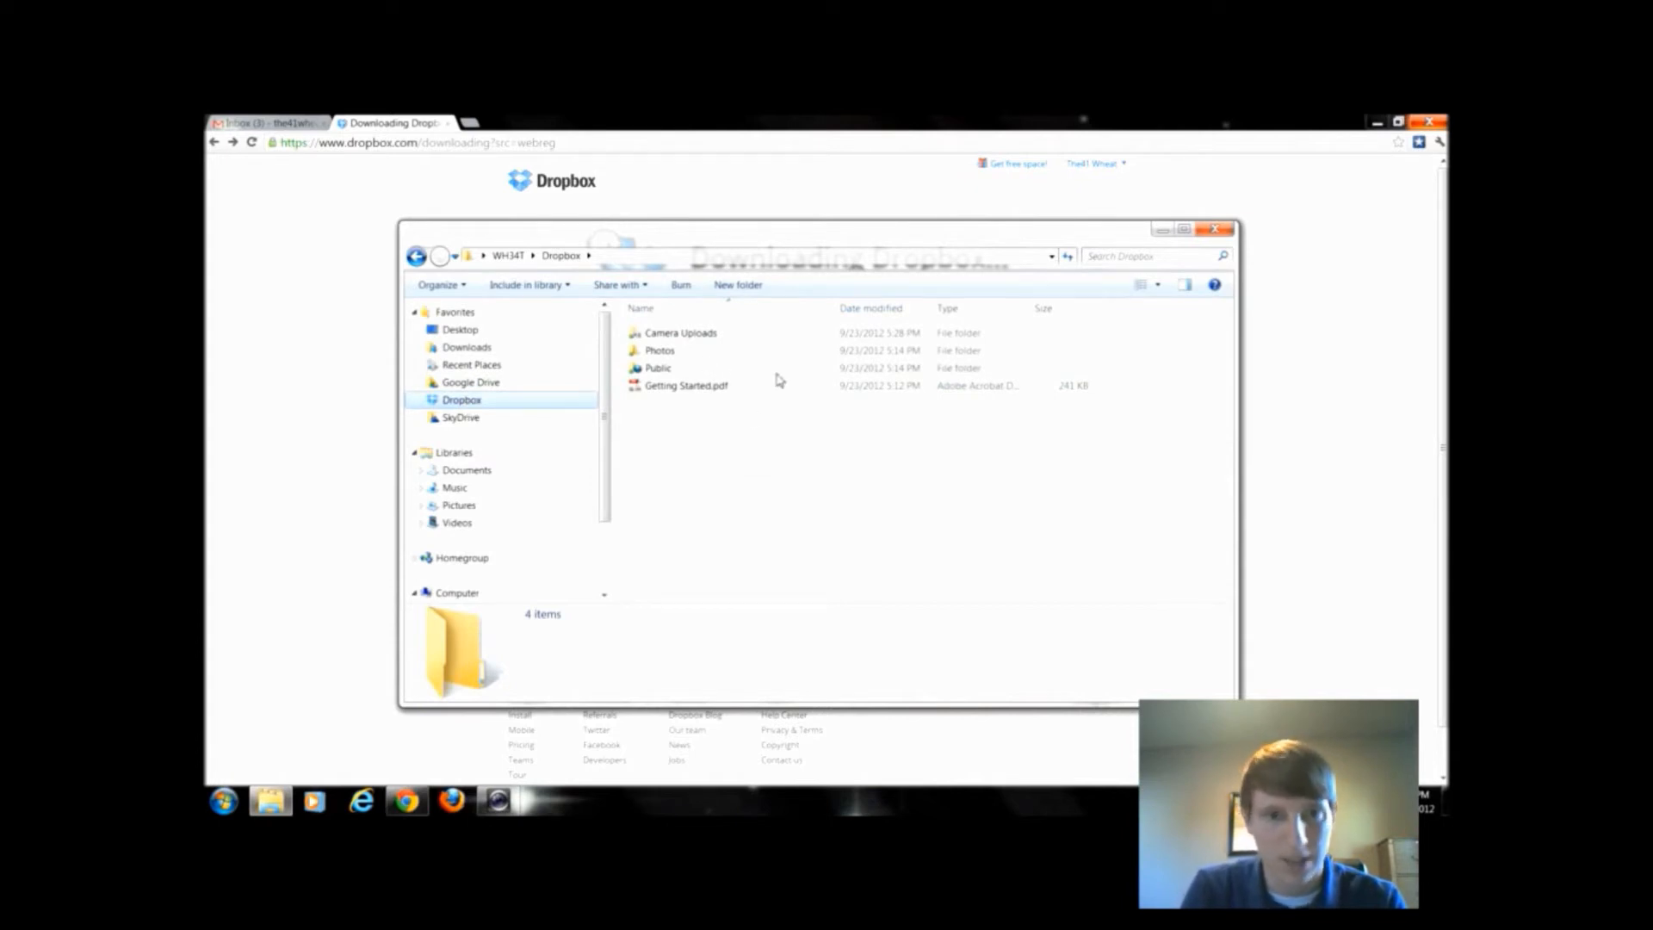
pyautogui.moveTo(711, 359)
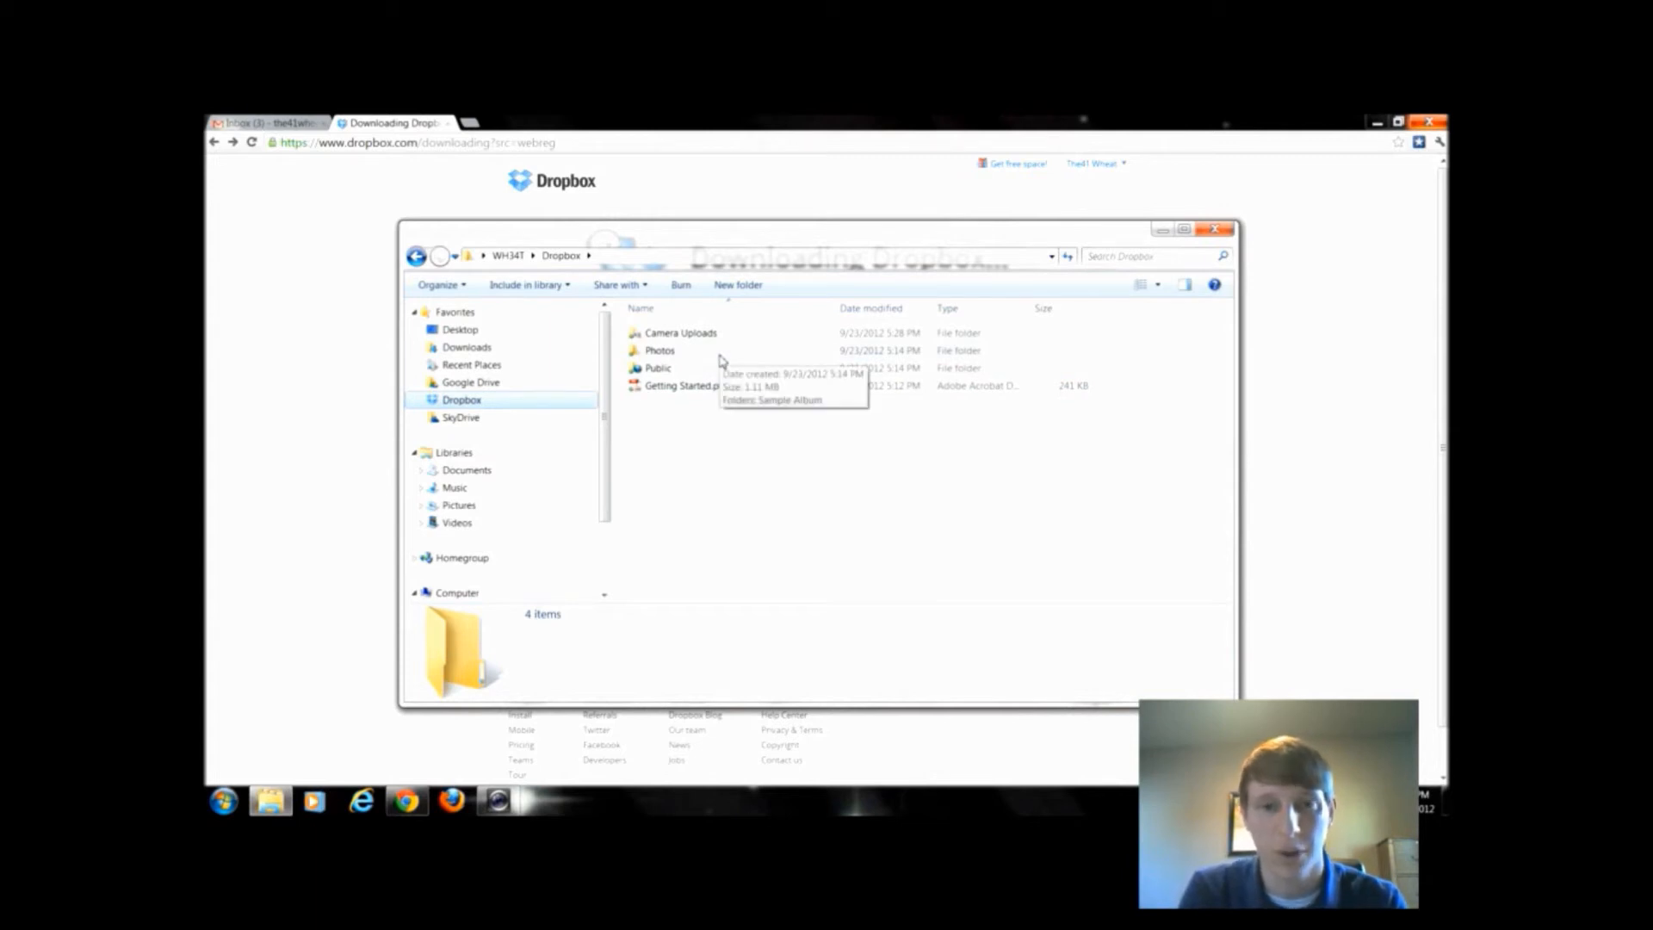
pyautogui.moveTo(681, 332)
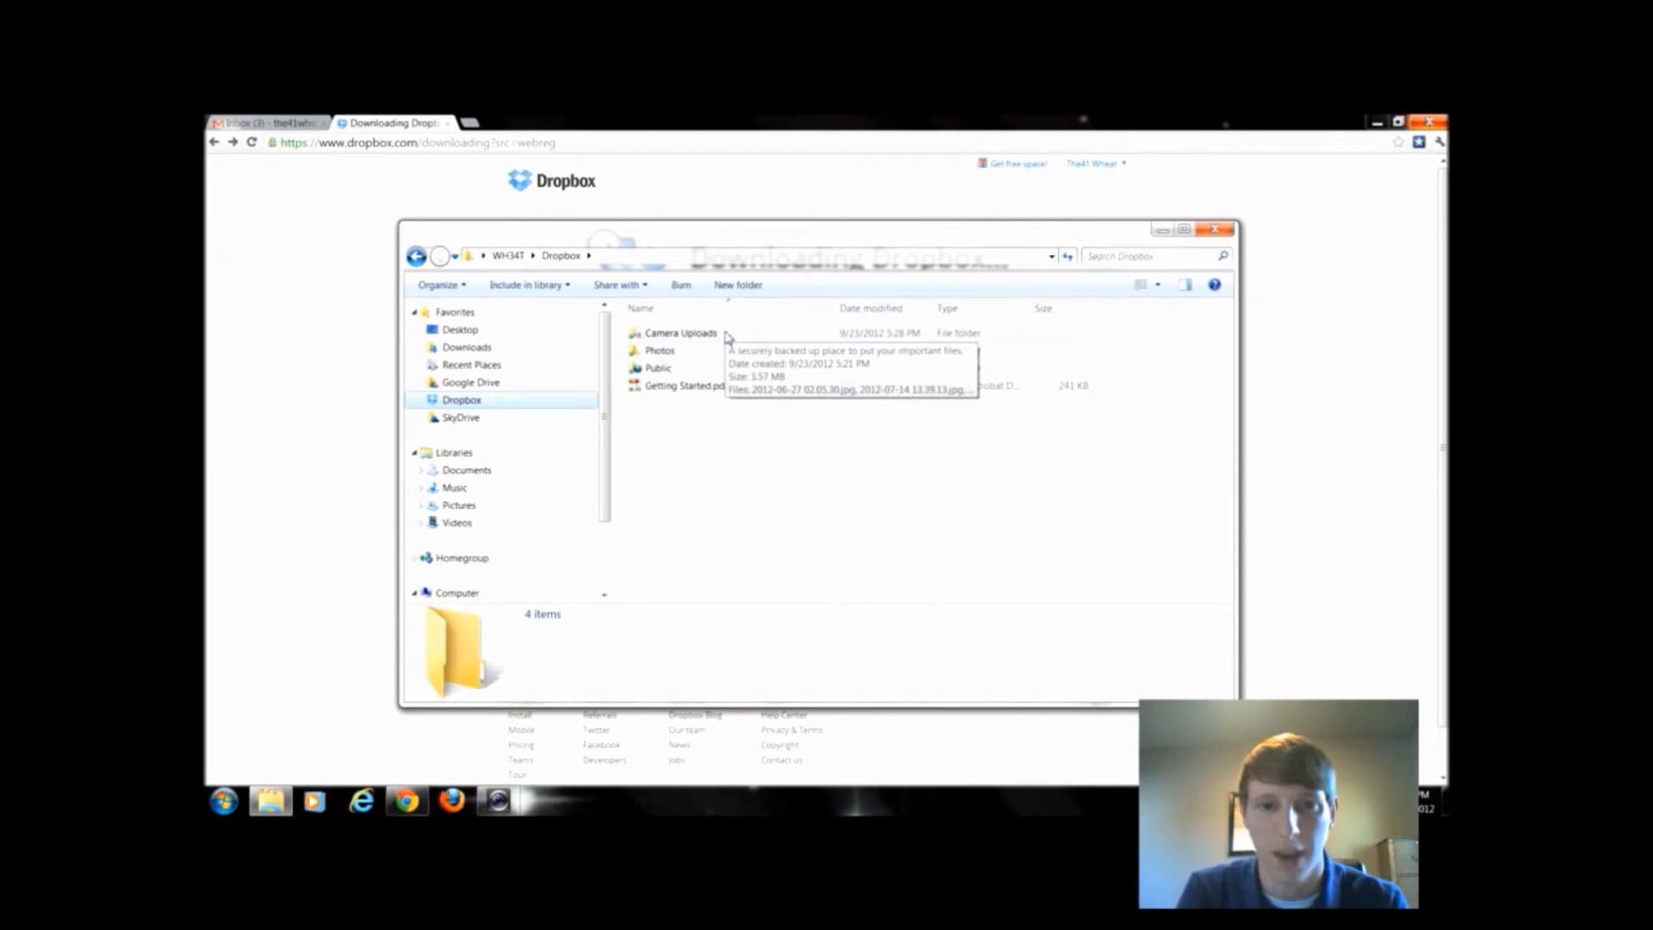
# View the four photos in the local Camera Uploads folder, then return to the browser
pyautogui.doubleClick(681, 333)
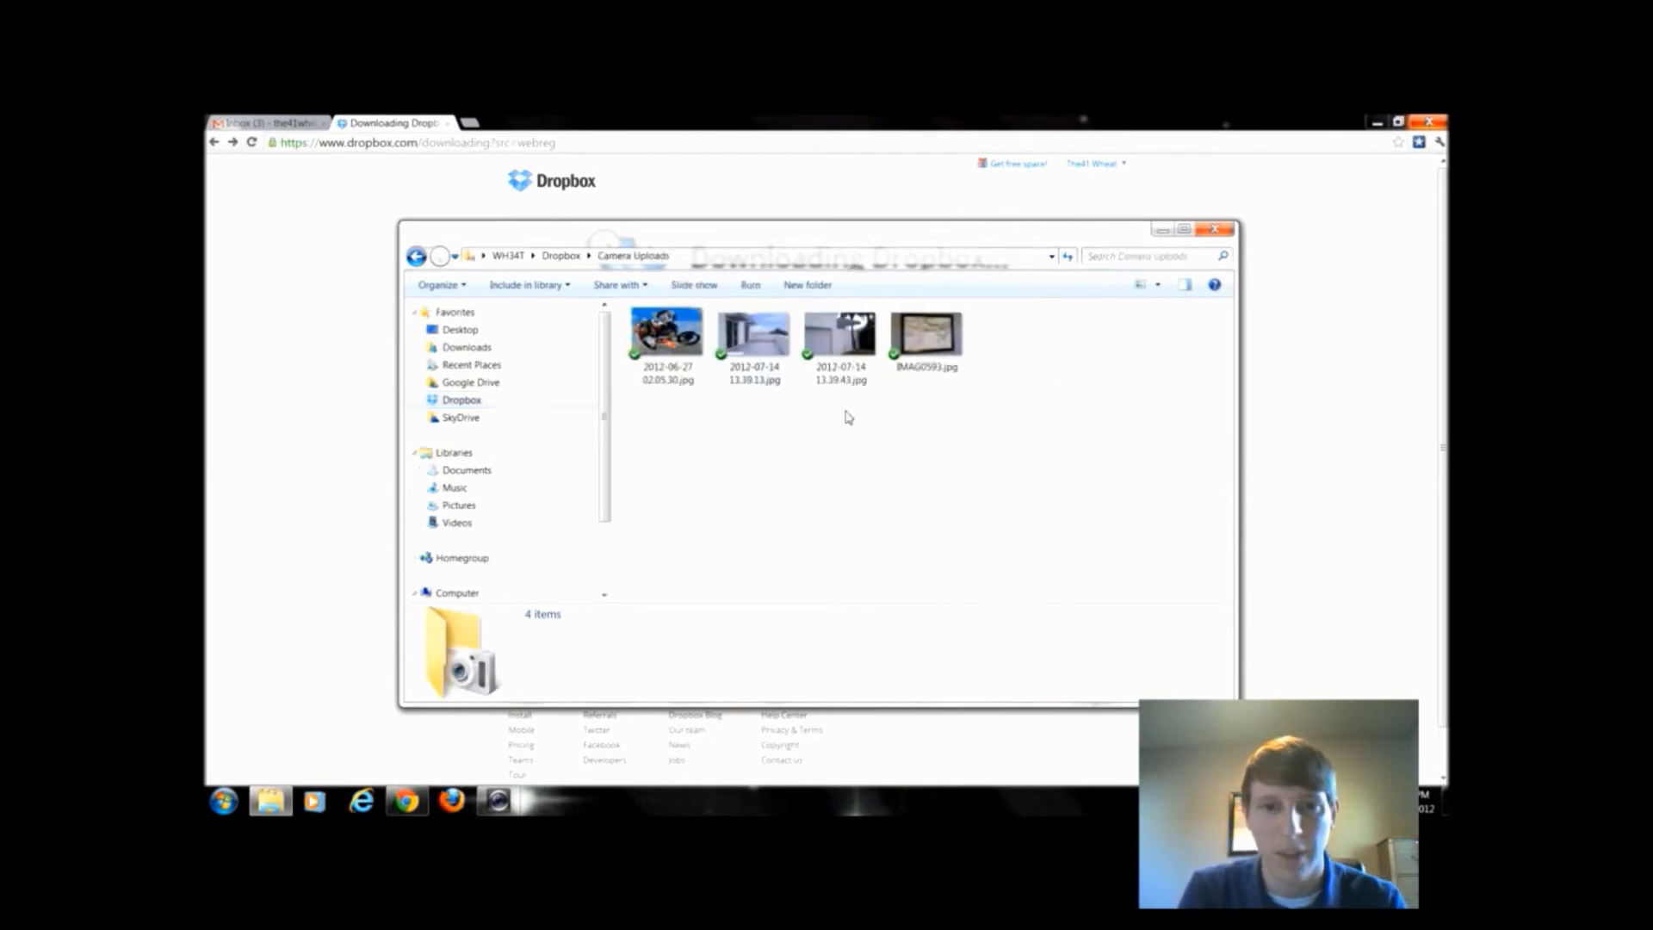
pyautogui.moveTo(708, 358)
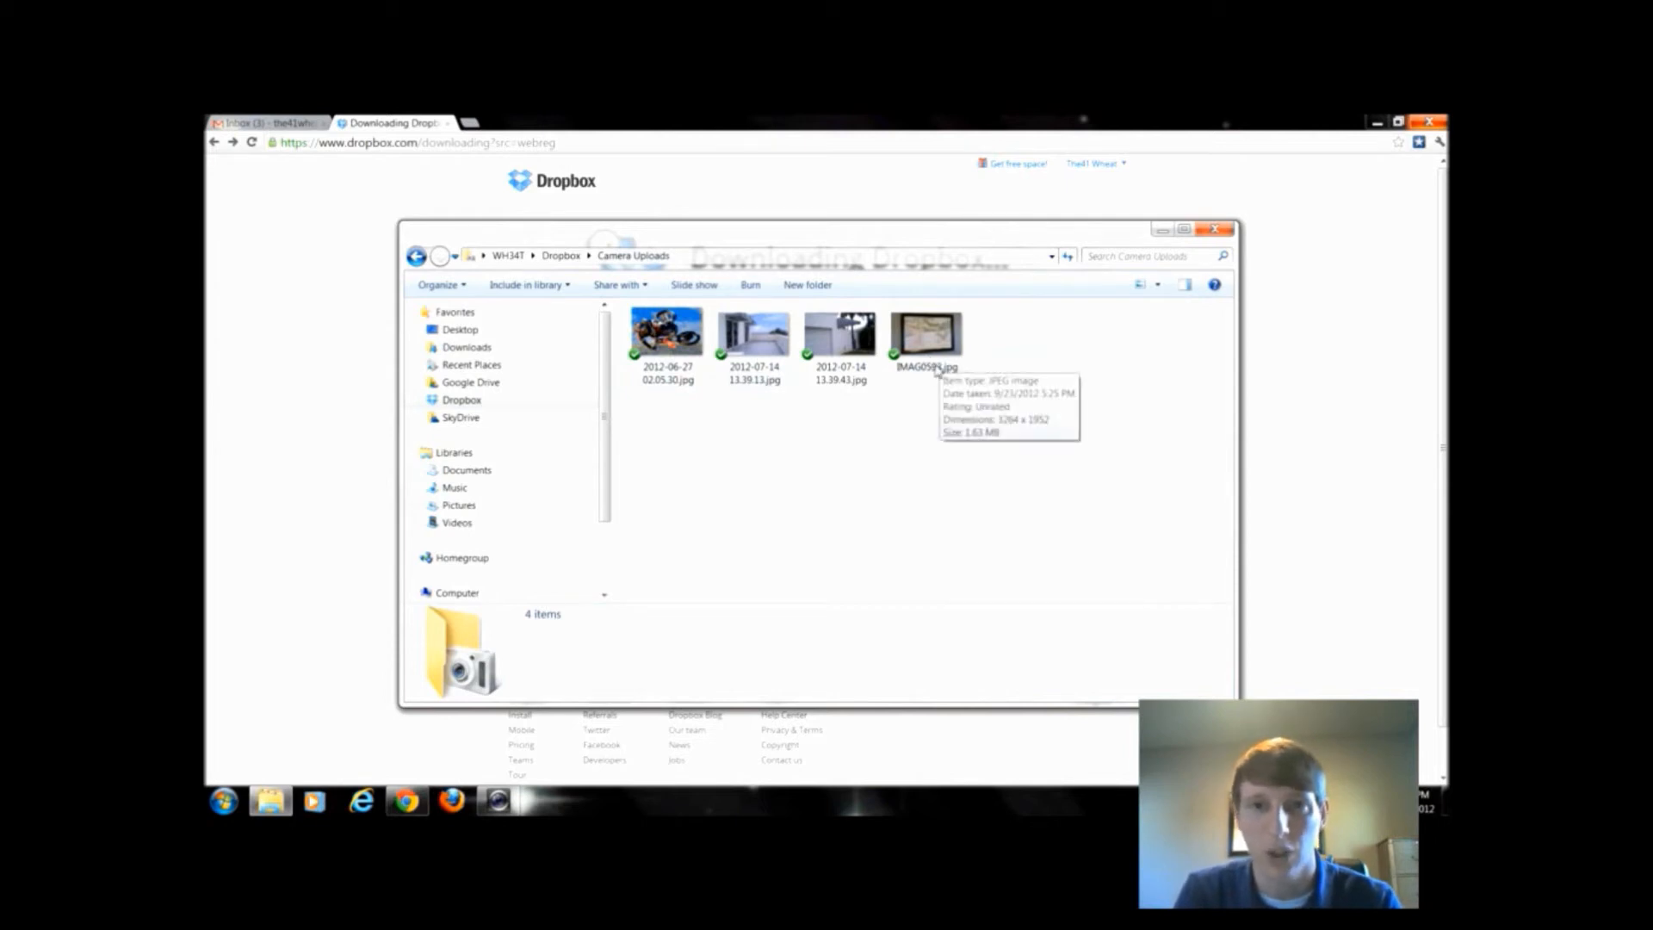
pyautogui.moveTo(930, 379)
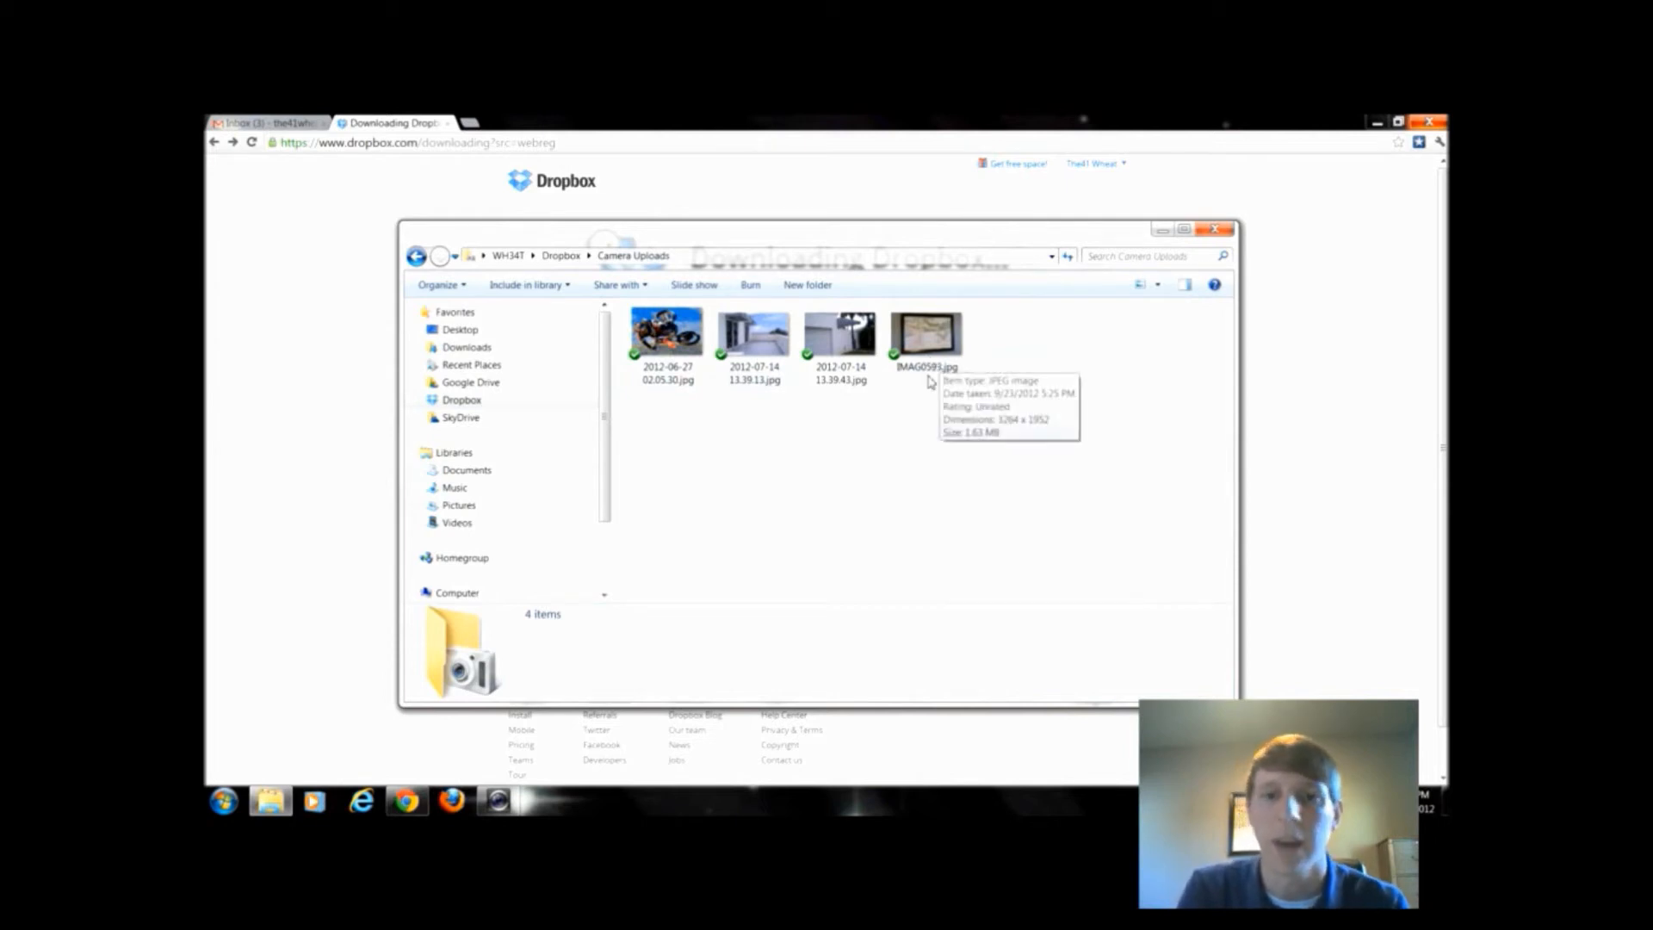
pyautogui.moveTo(955, 546)
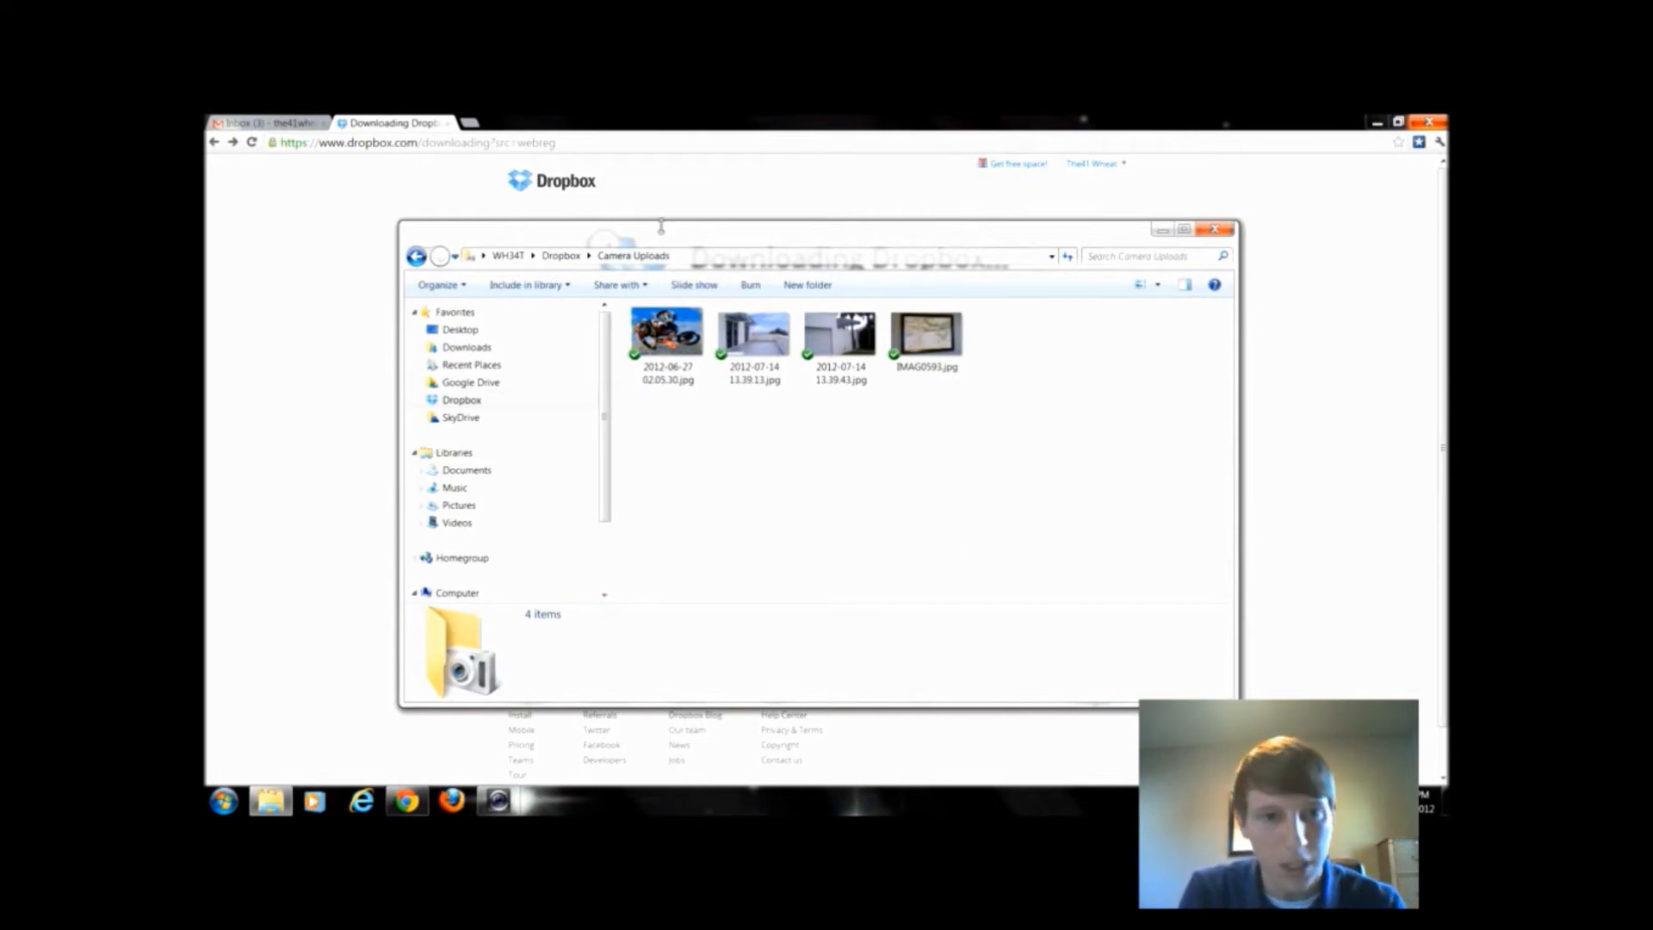
pyautogui.click(1220, 229)
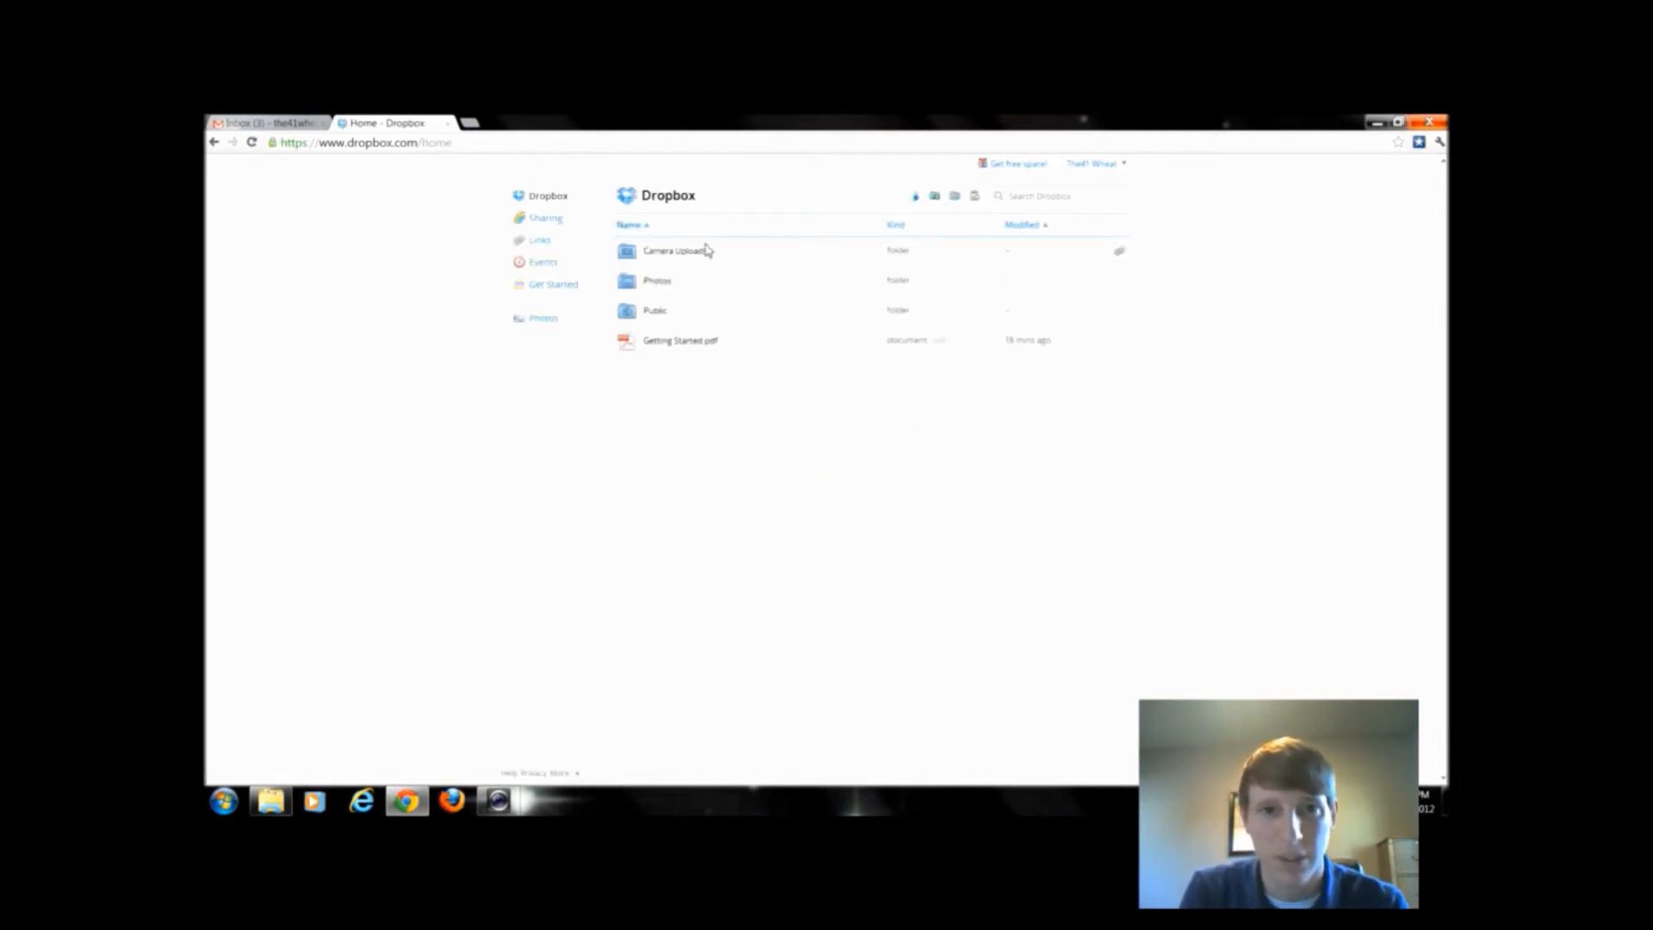
# Show the Camera Uploads folder on the Dropbox website with its four photos
pyautogui.click(675, 252)
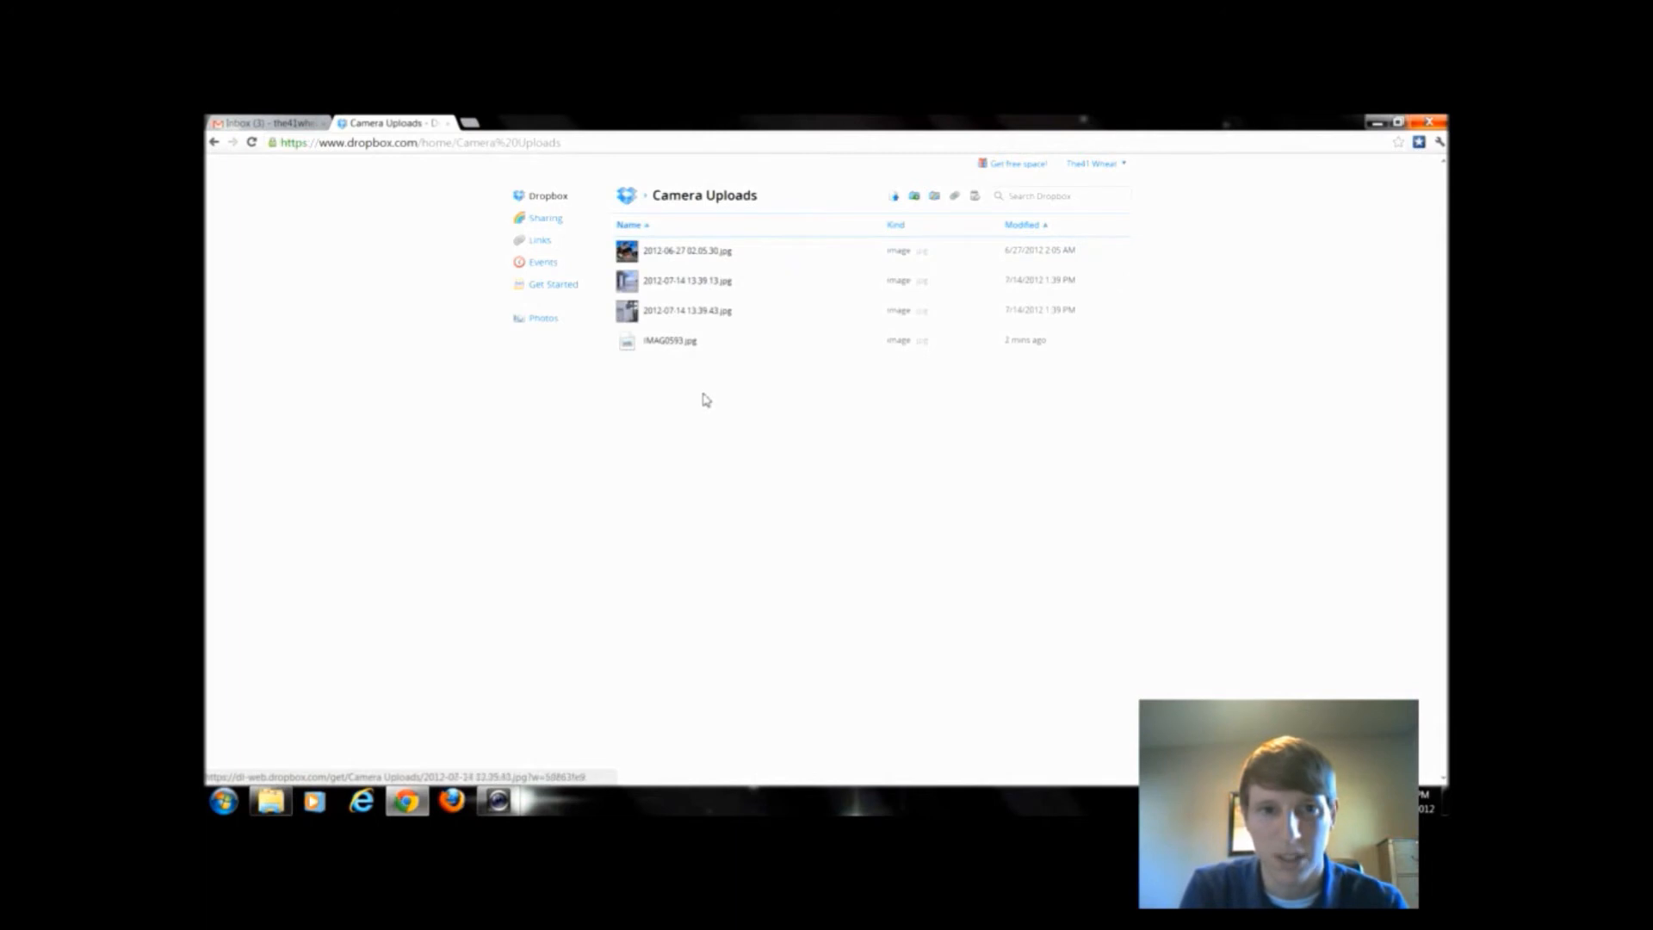
pyautogui.moveTo(680, 377)
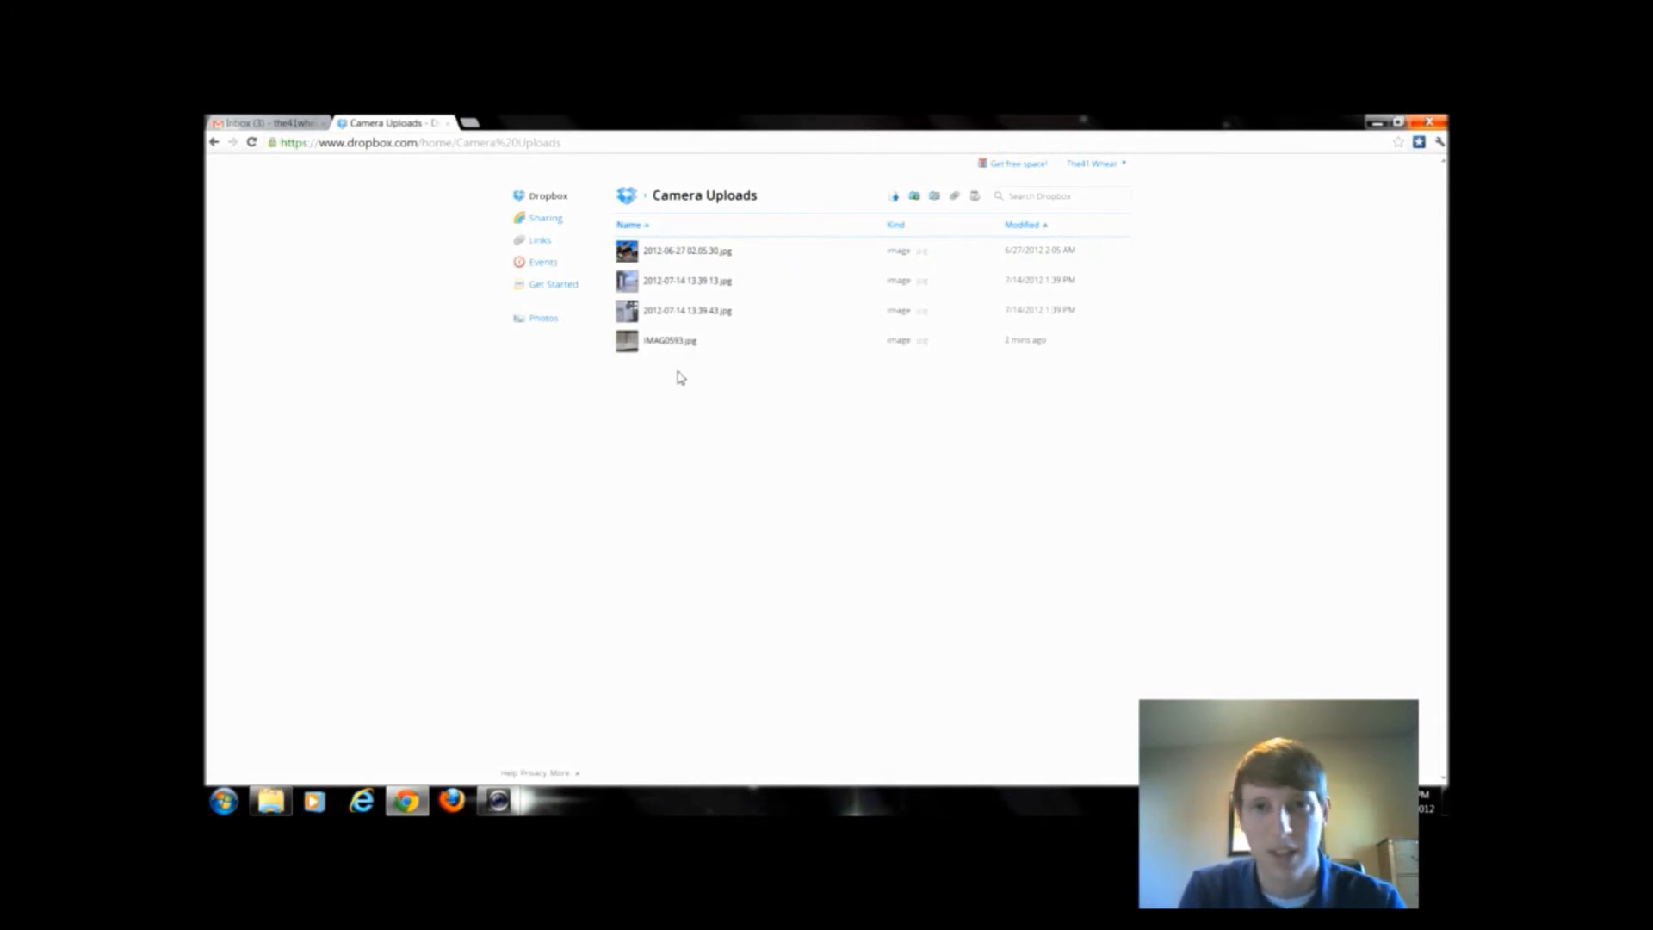
pyautogui.moveTo(849, 416)
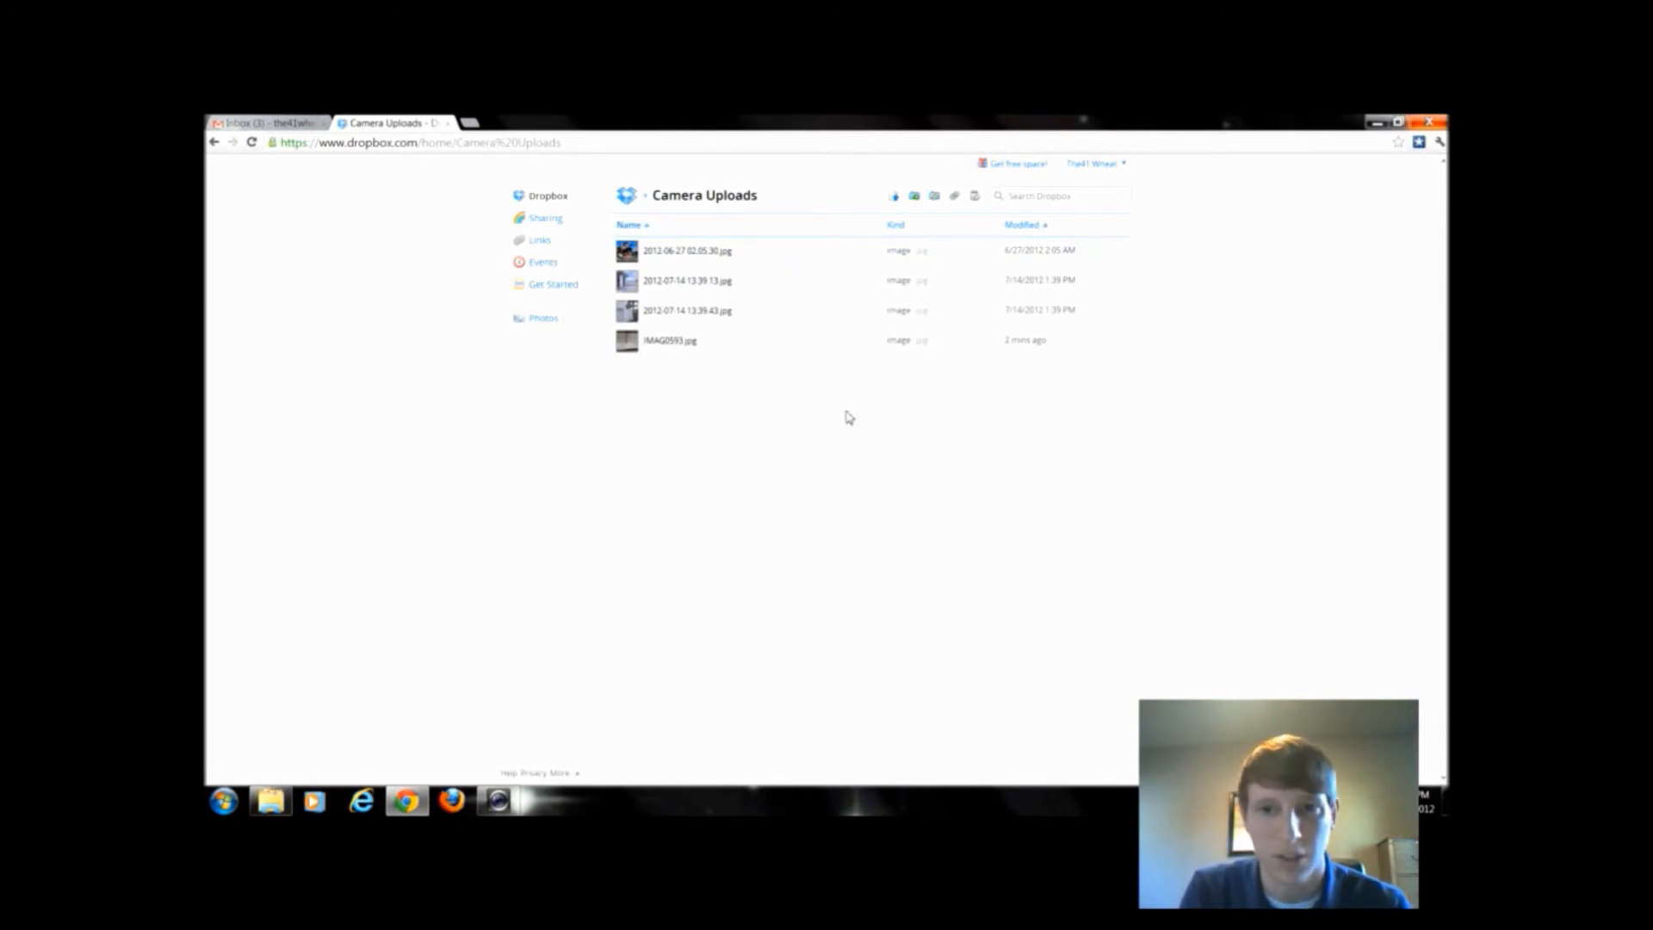
pyautogui.moveTo(854, 584)
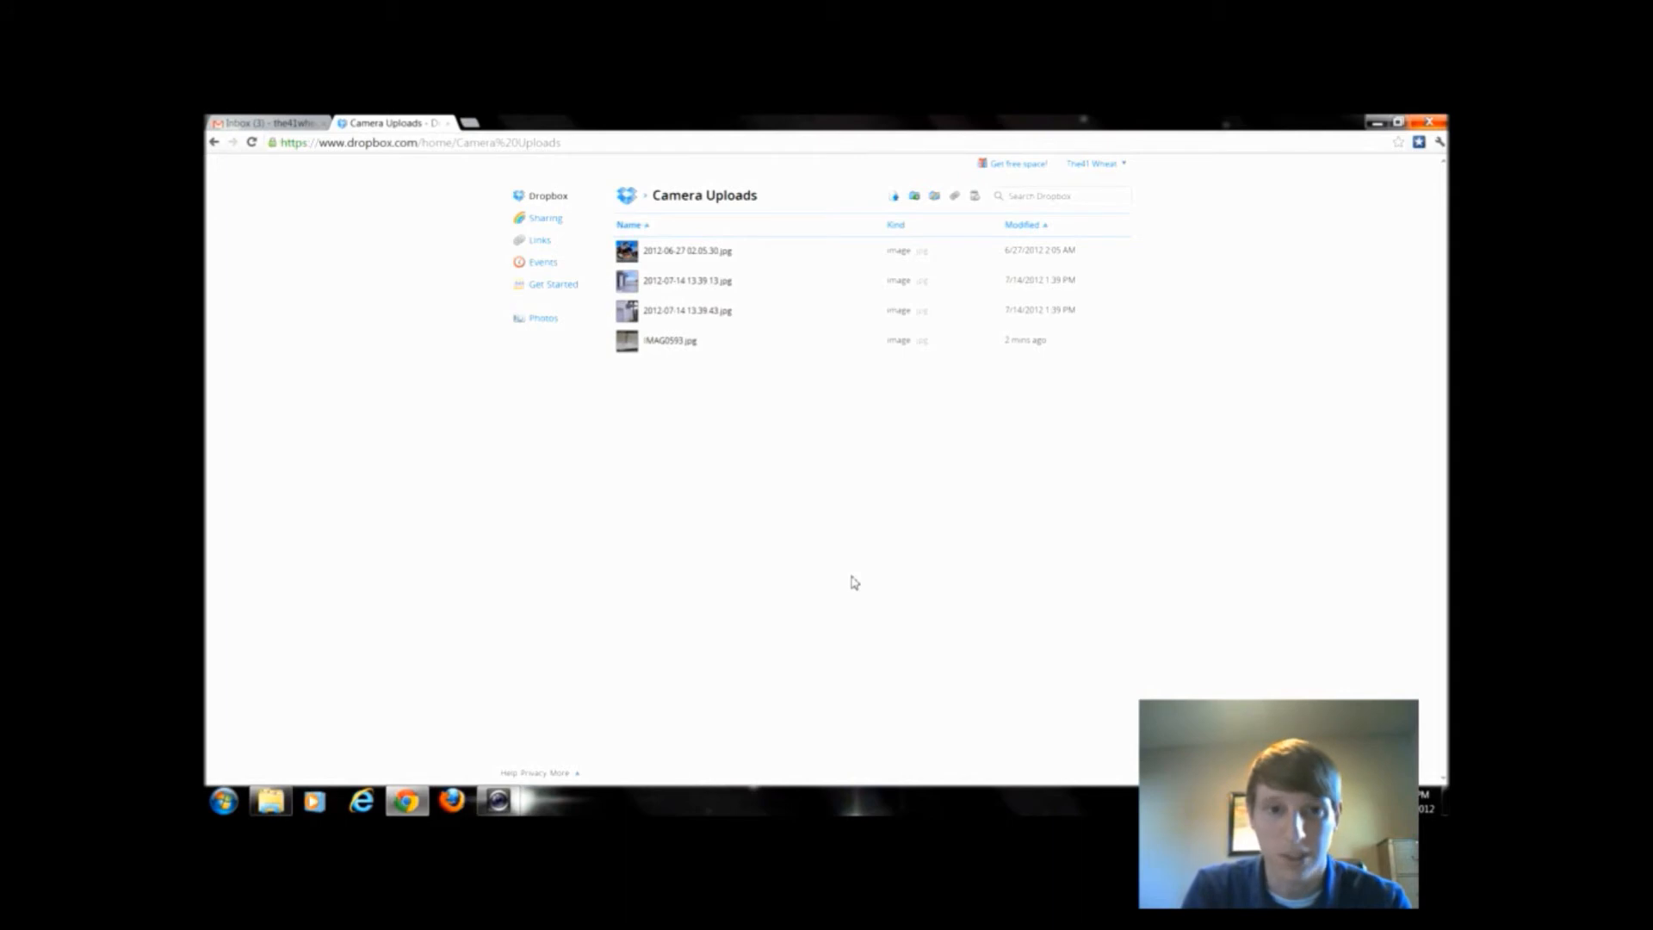
pyautogui.moveTo(833, 520)
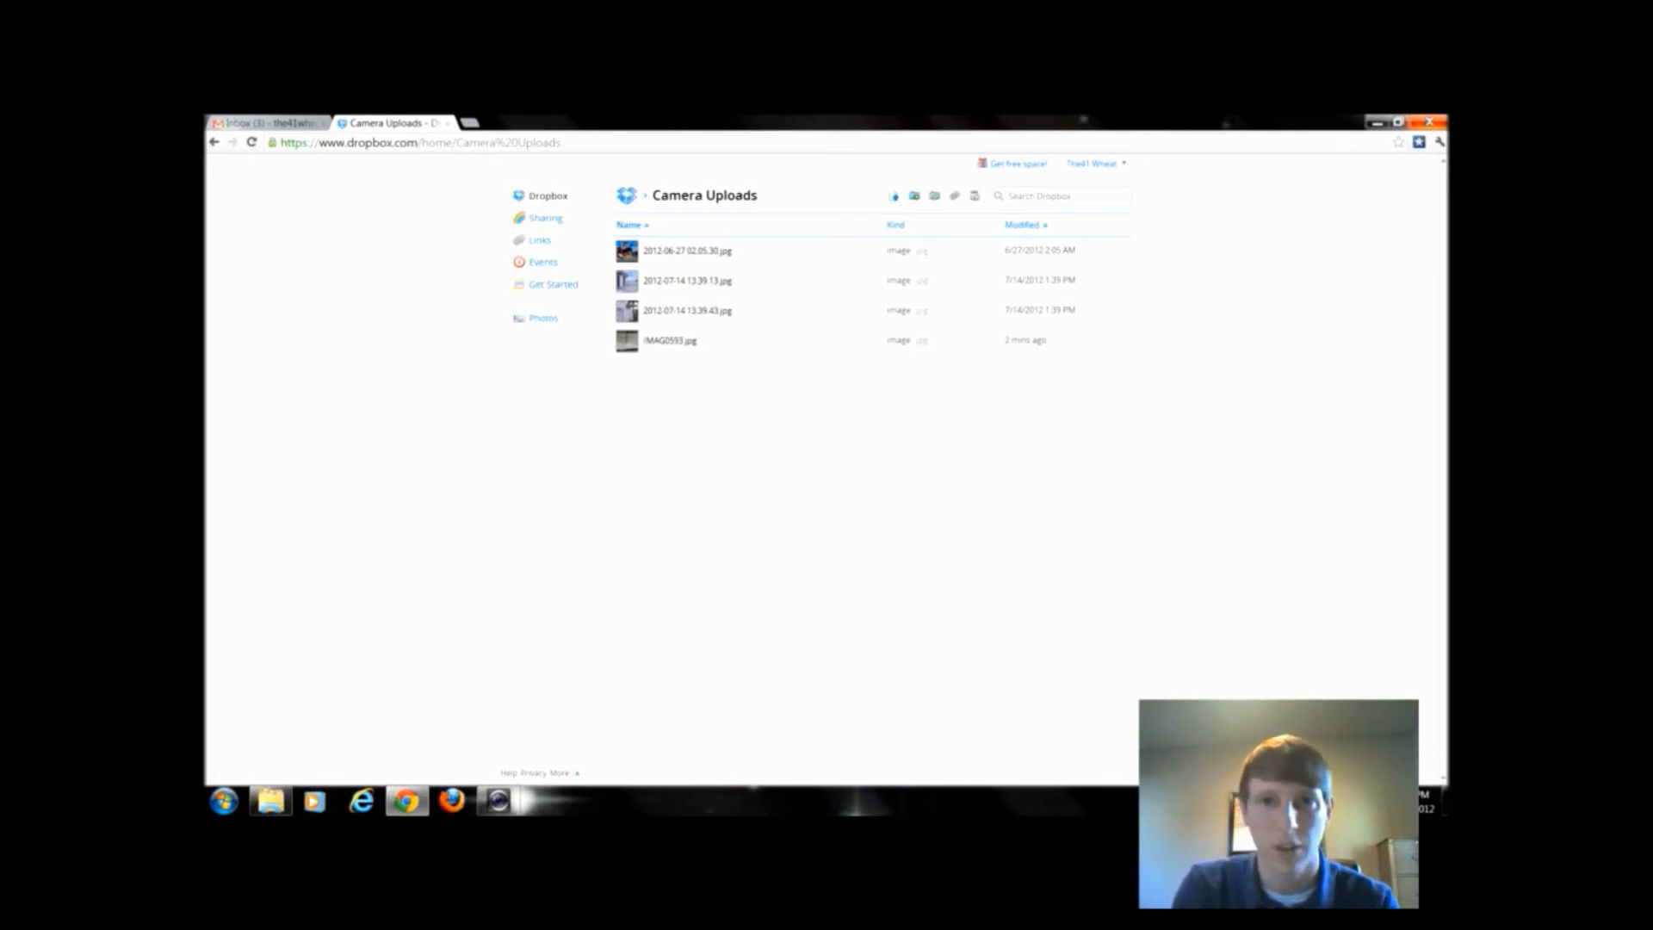
pyautogui.moveTo(1021, 637)
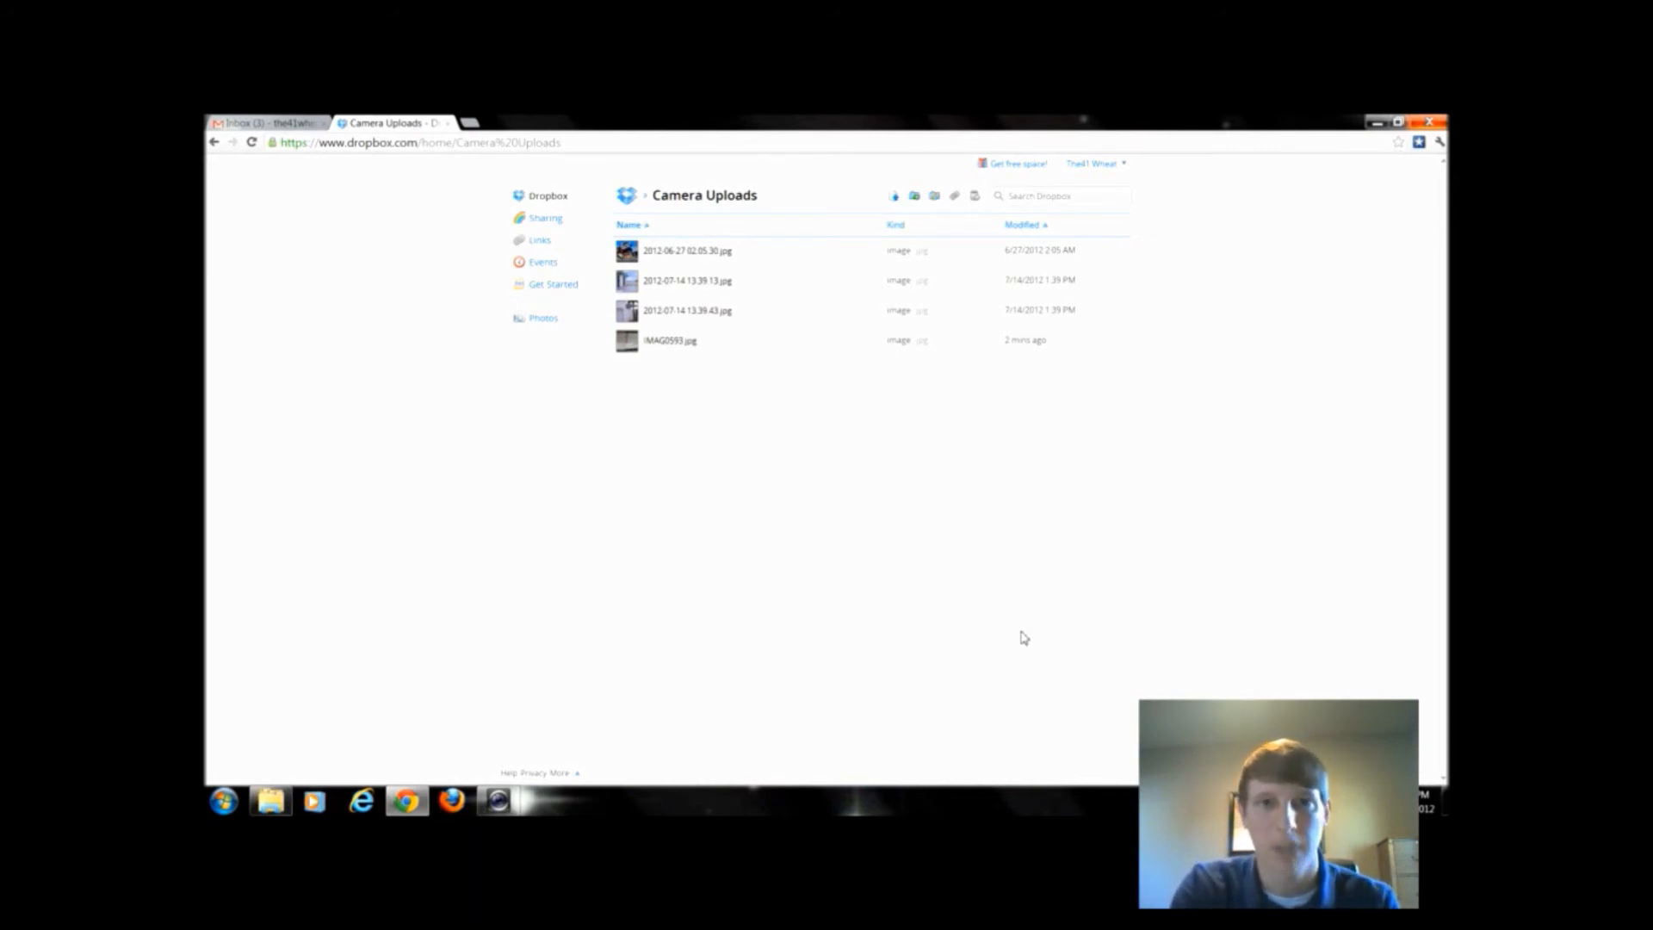
pyautogui.moveTo(1018, 181)
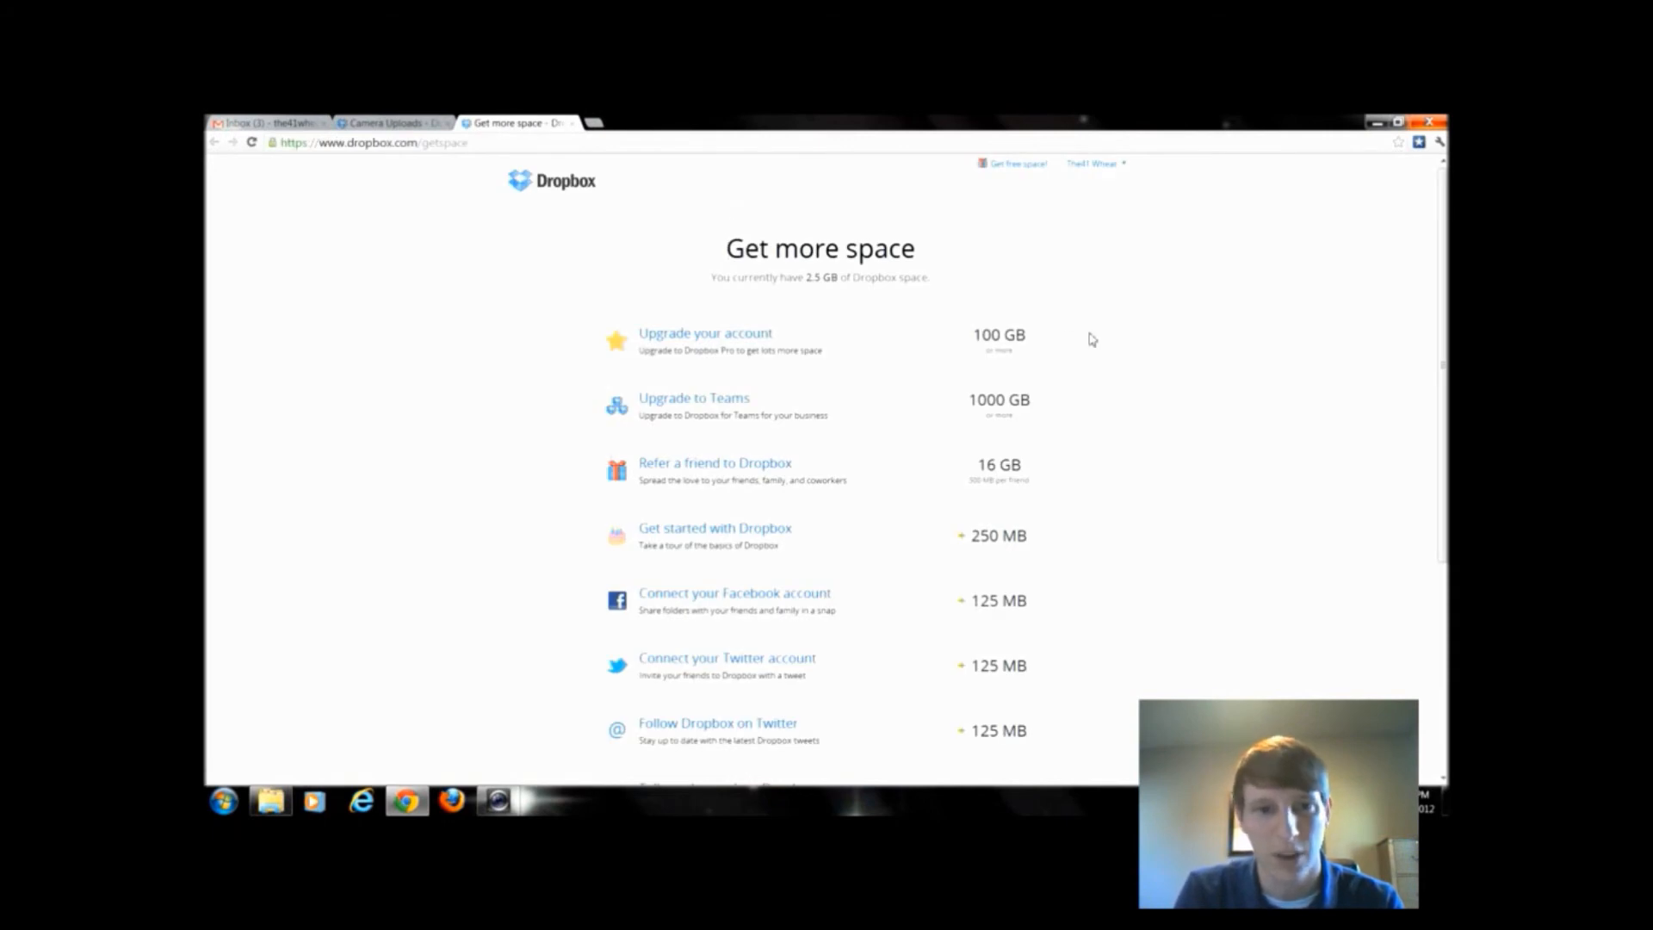
pyautogui.moveTo(916, 367)
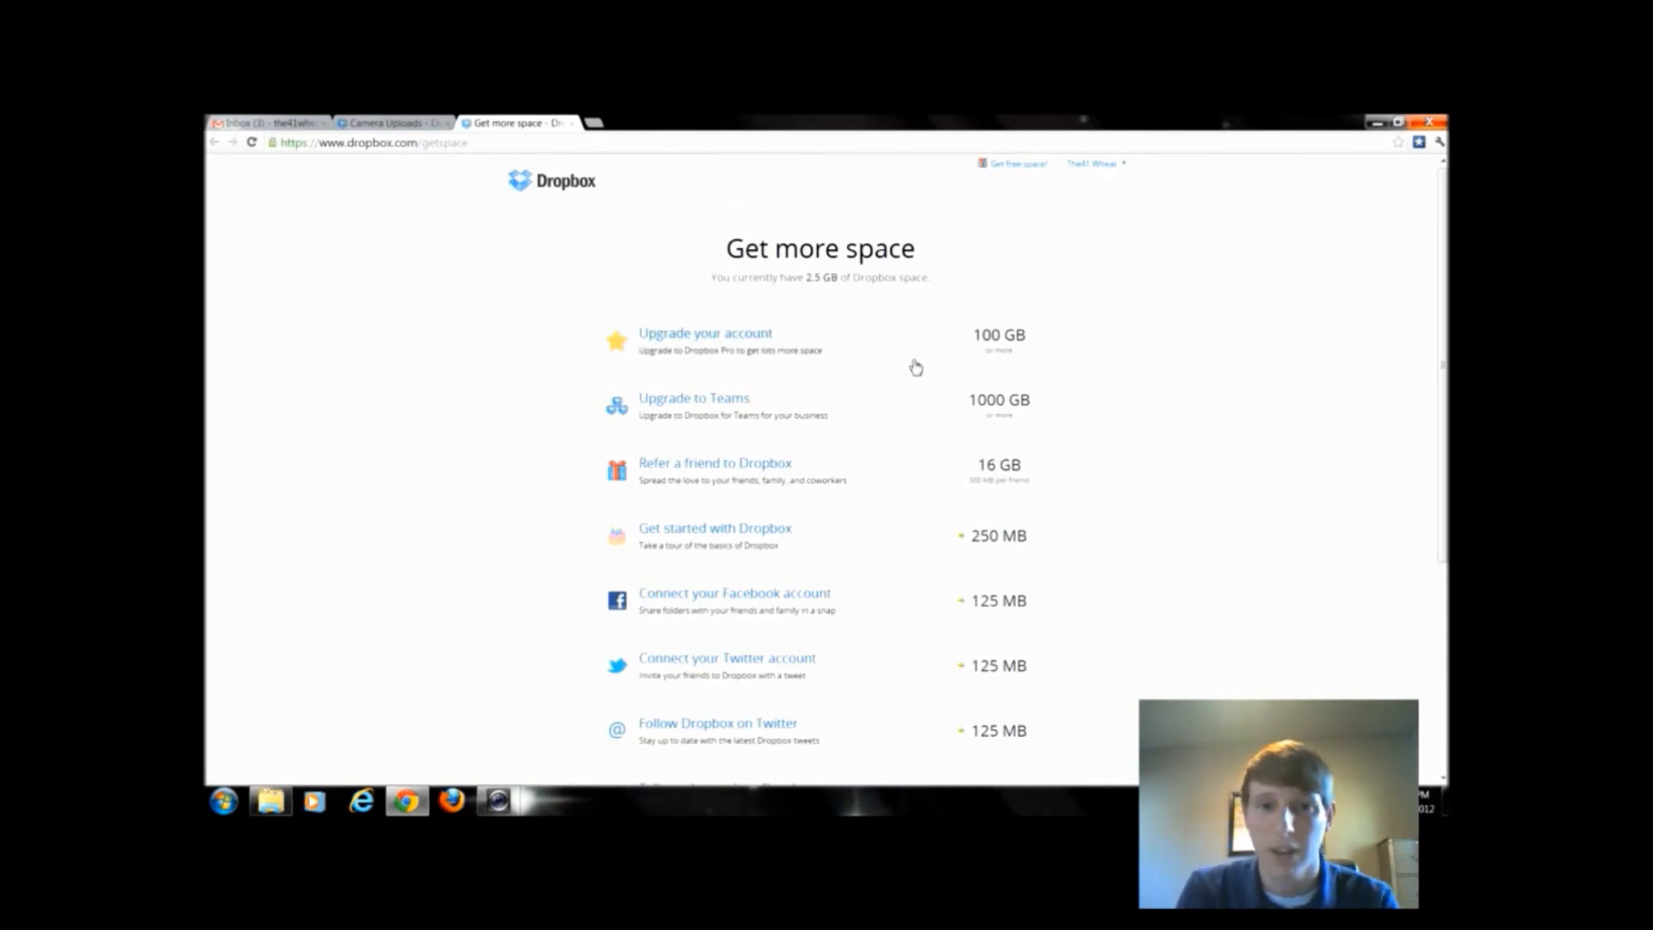
pyautogui.moveTo(844, 477)
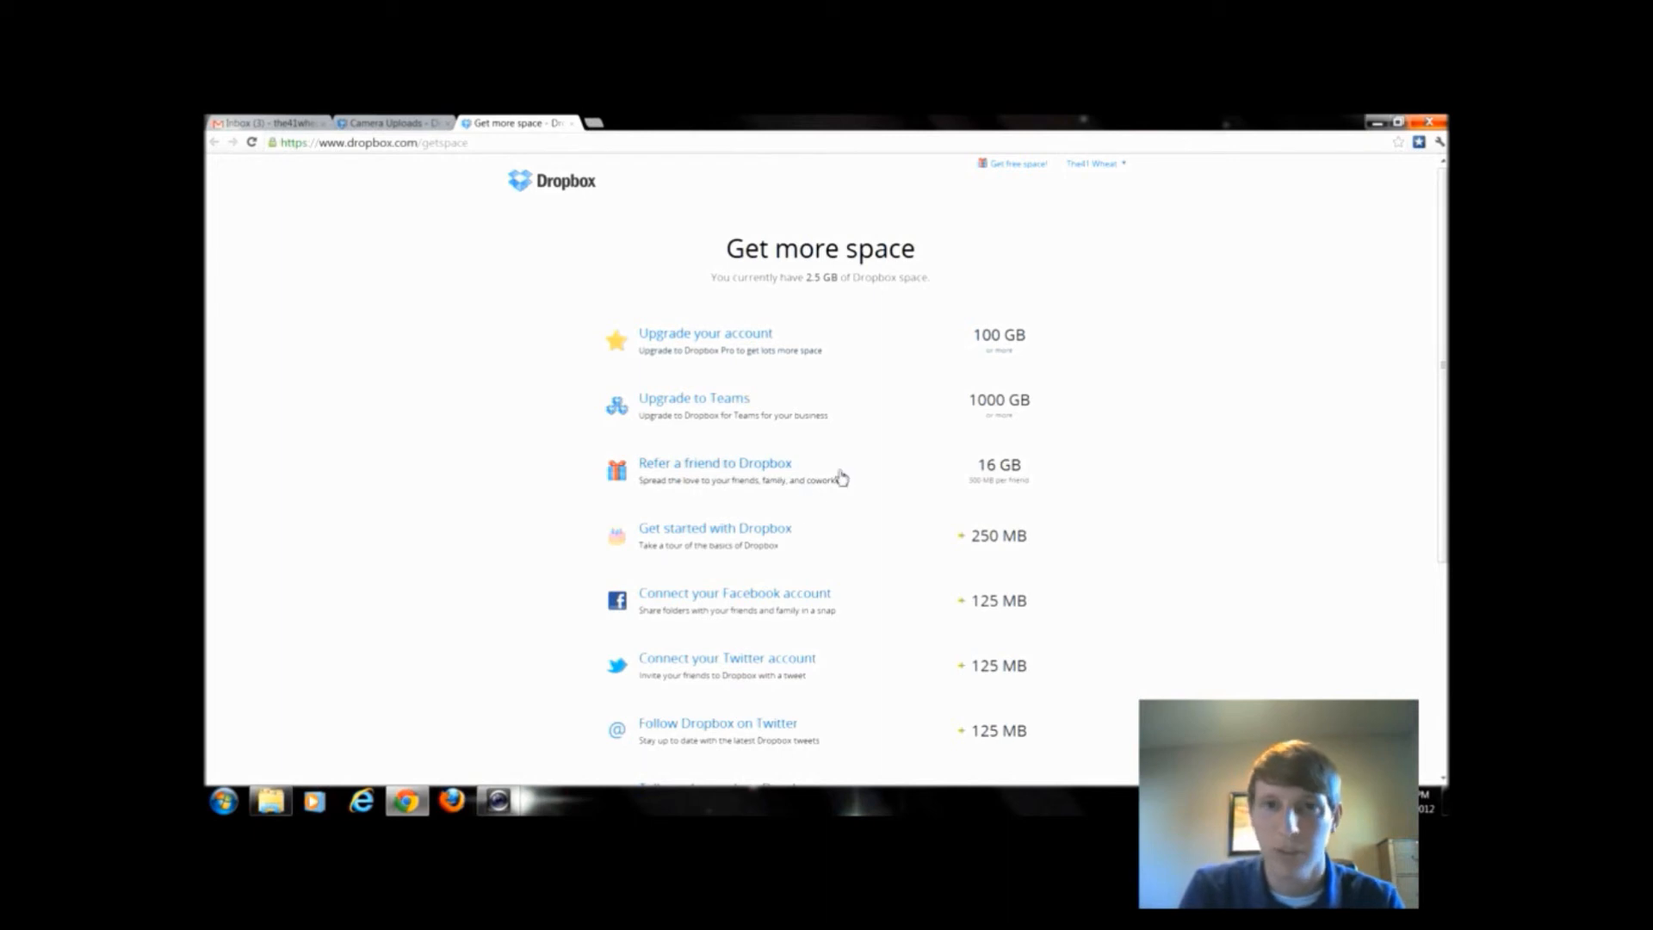
pyautogui.moveTo(1023, 494)
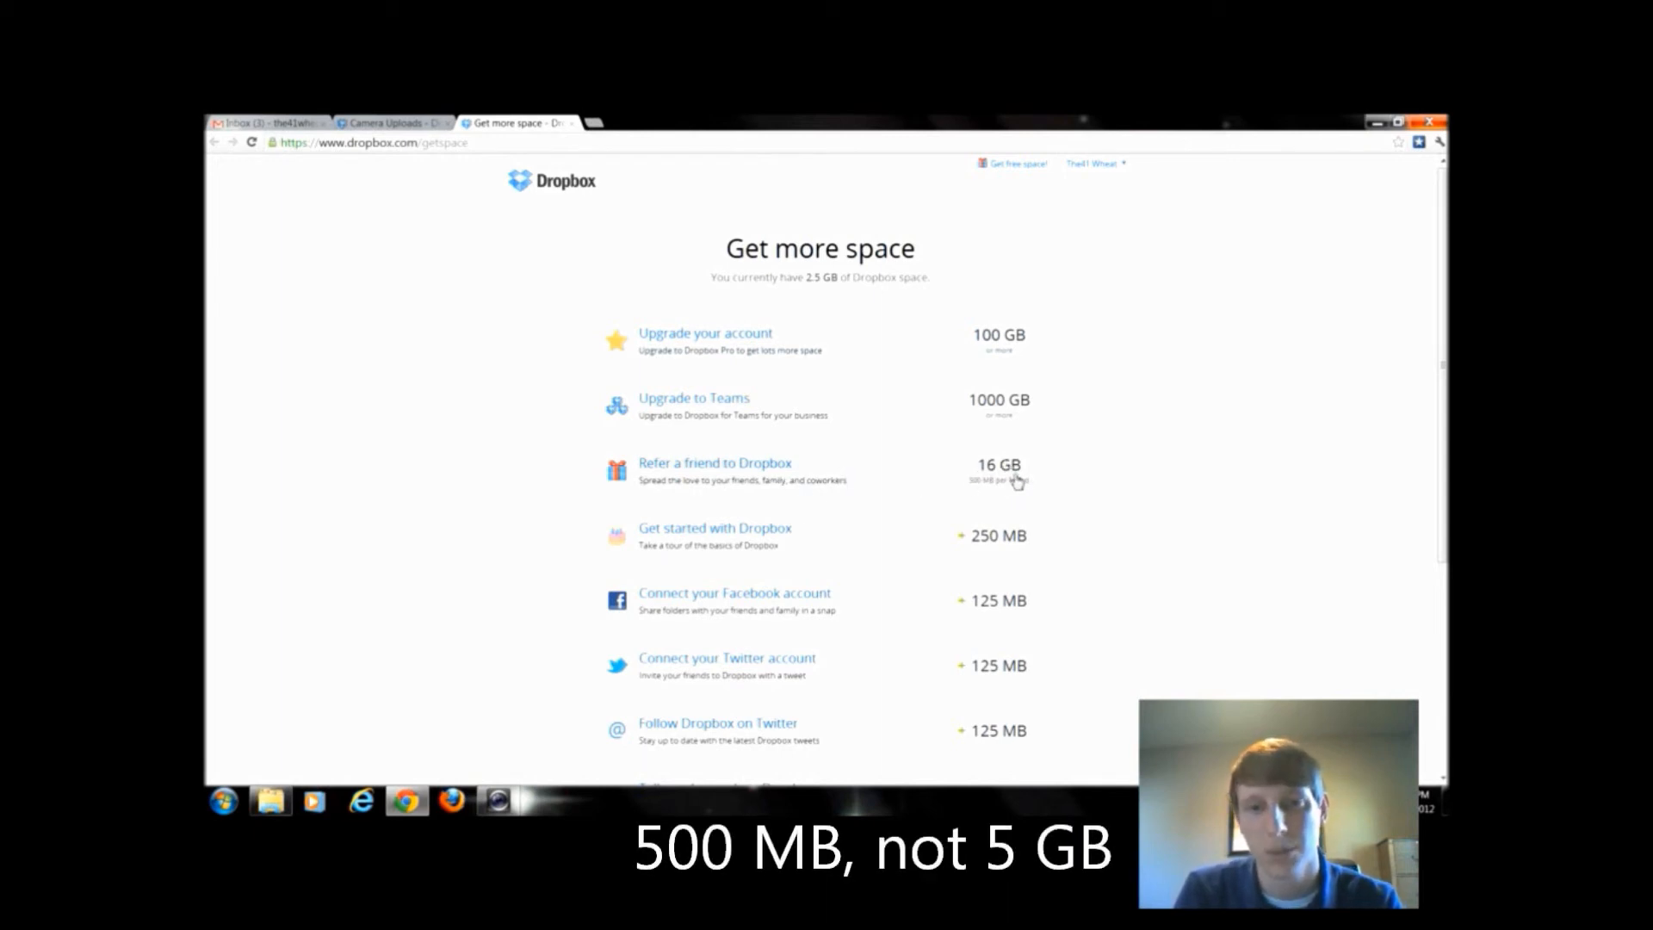
pyautogui.moveTo(1426, 356)
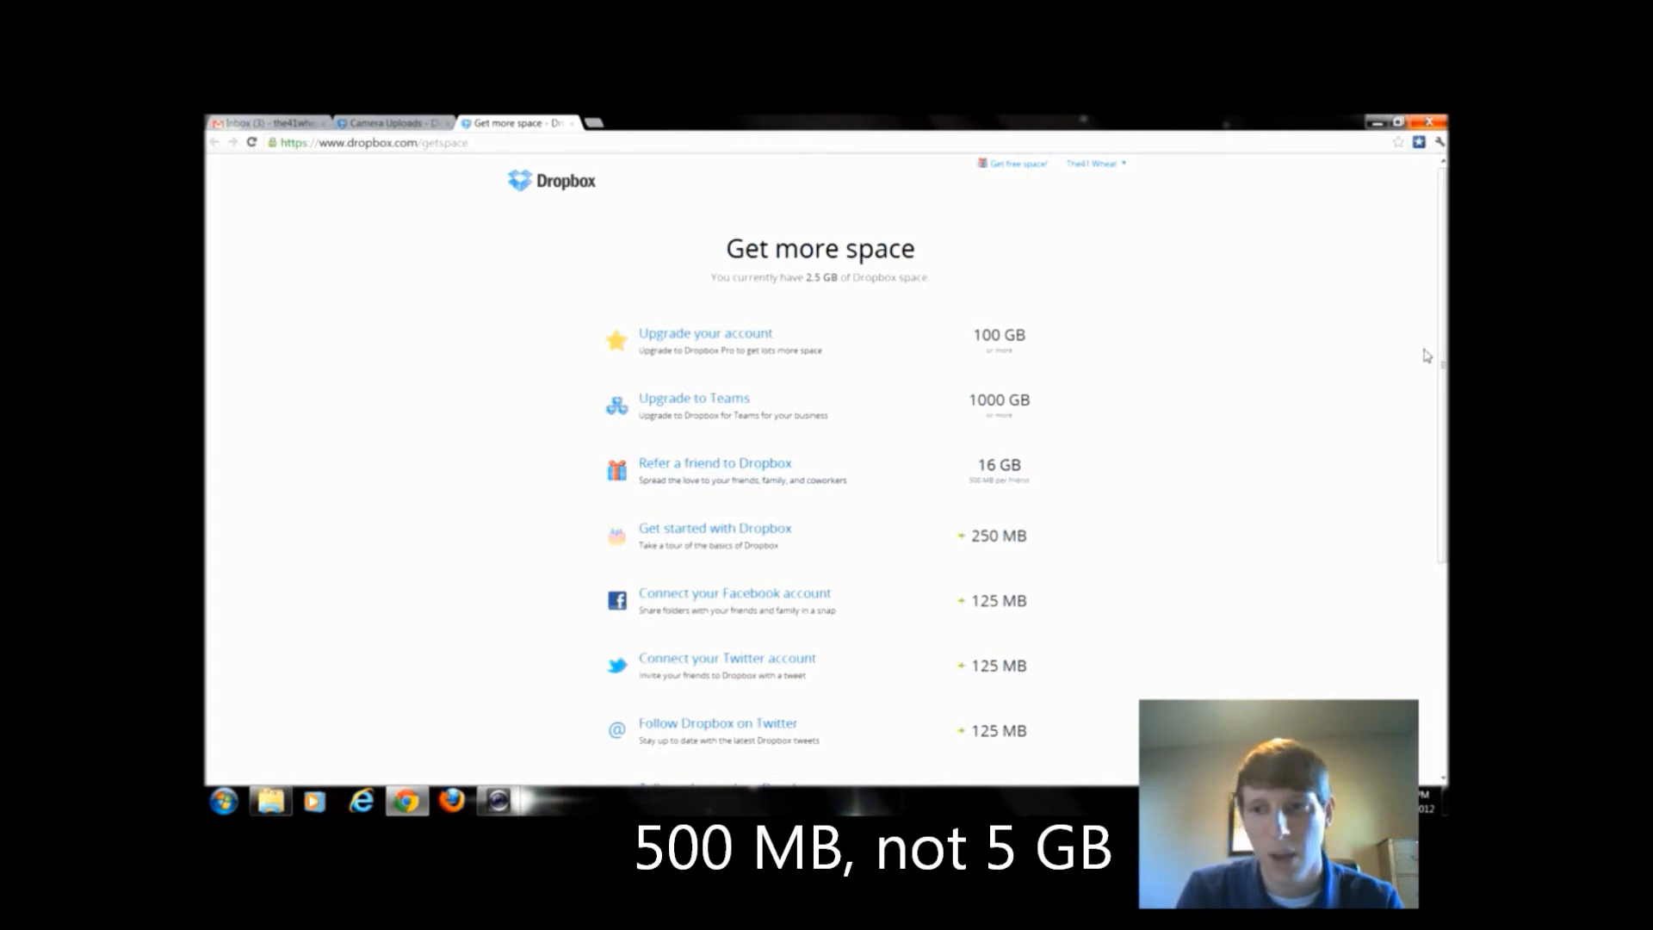
# Scroll through the Get more space page to review the bonus-space options
pyautogui.scroll(-3)
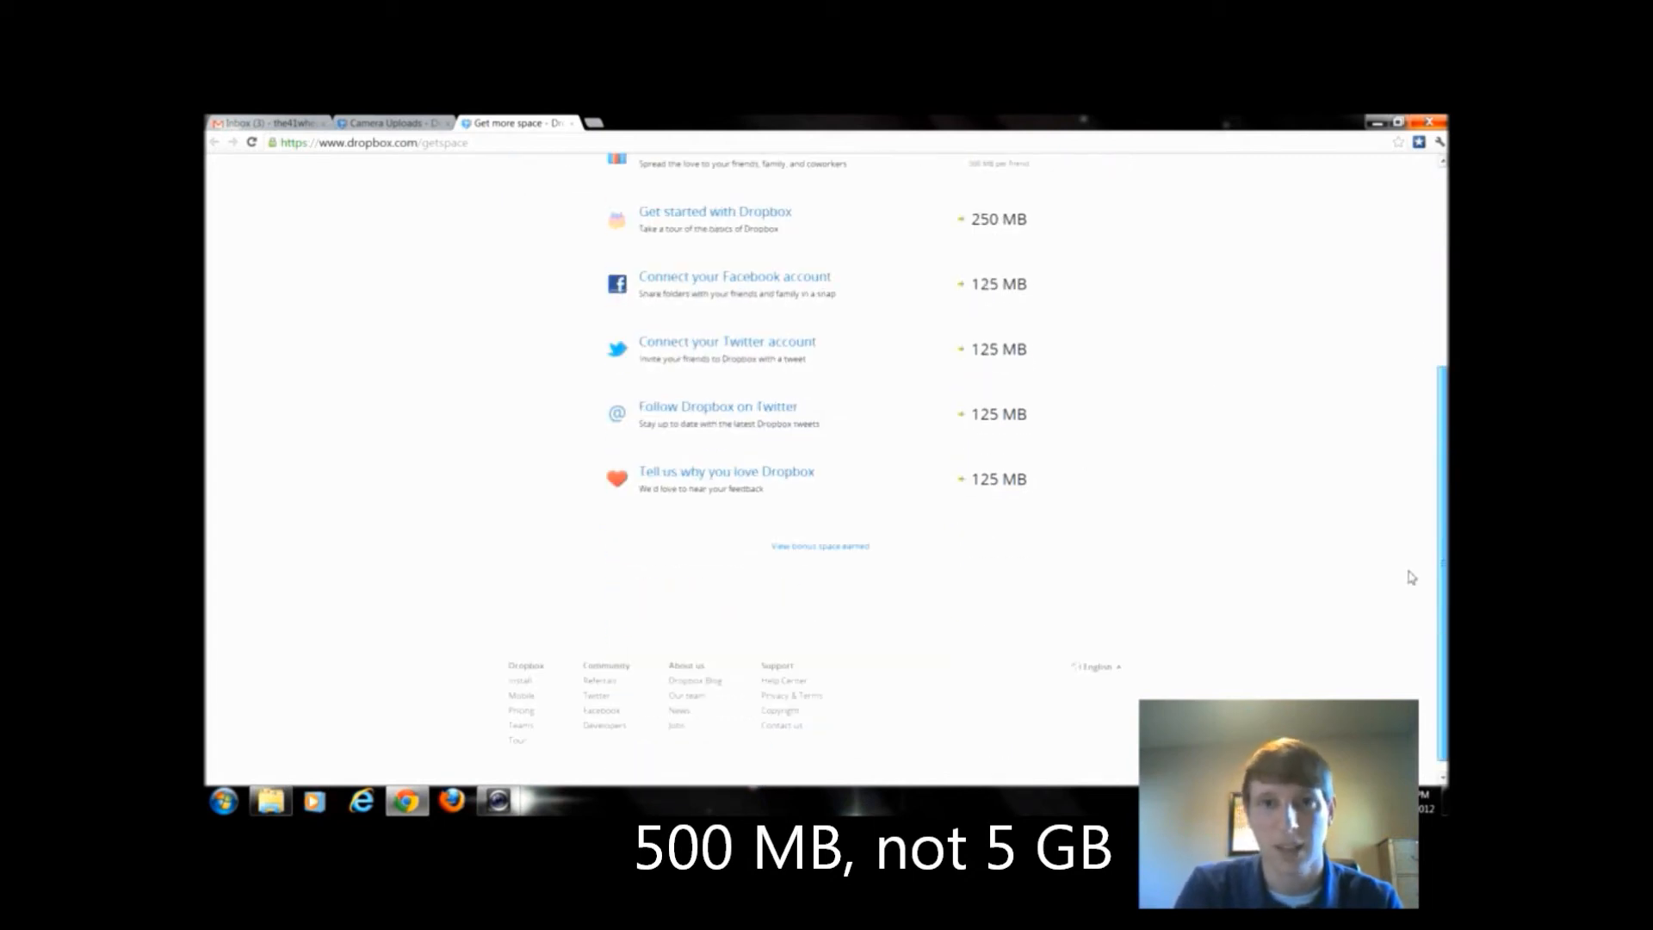
pyautogui.scroll(3)
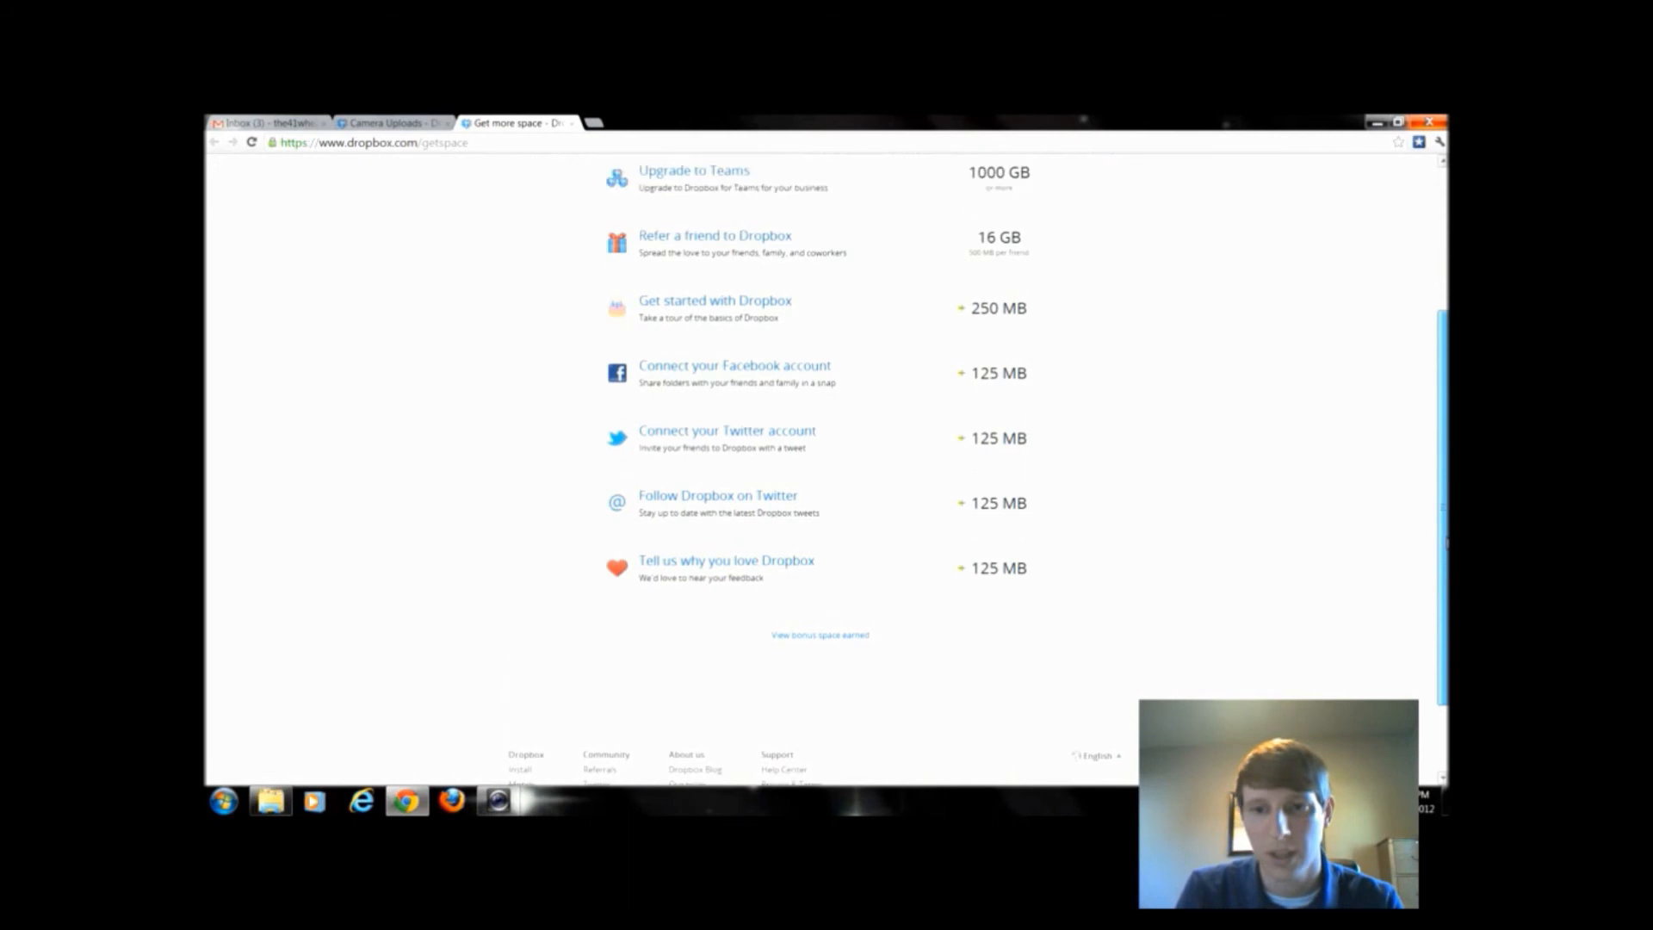
pyautogui.scroll(3)
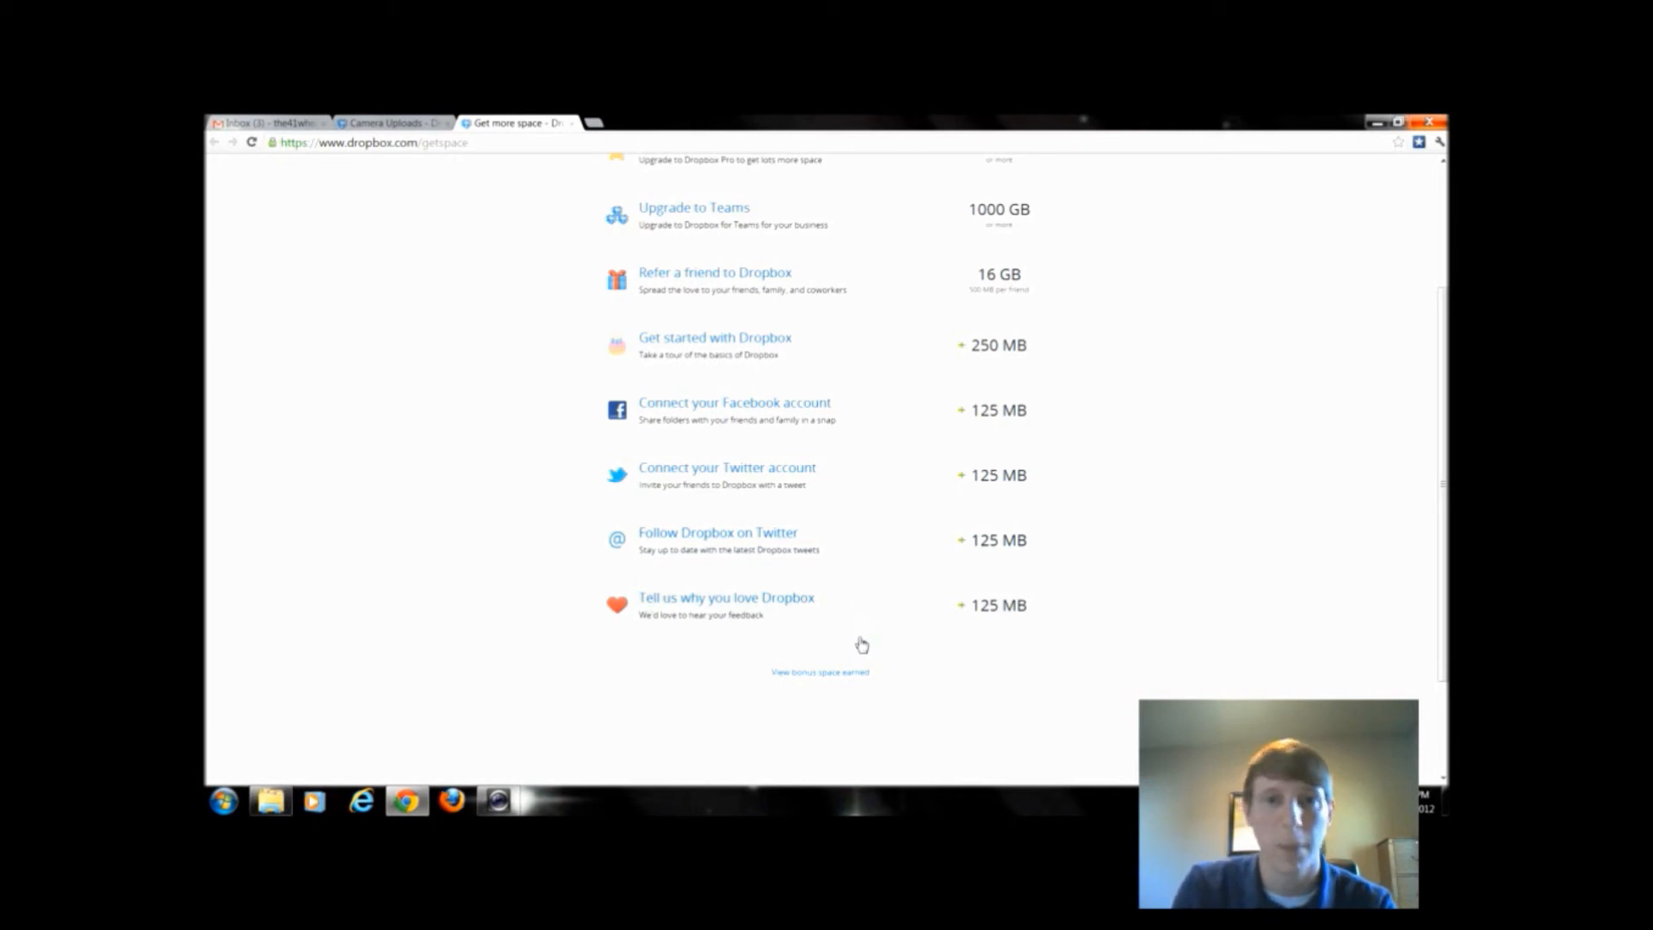
pyautogui.moveTo(1044, 423)
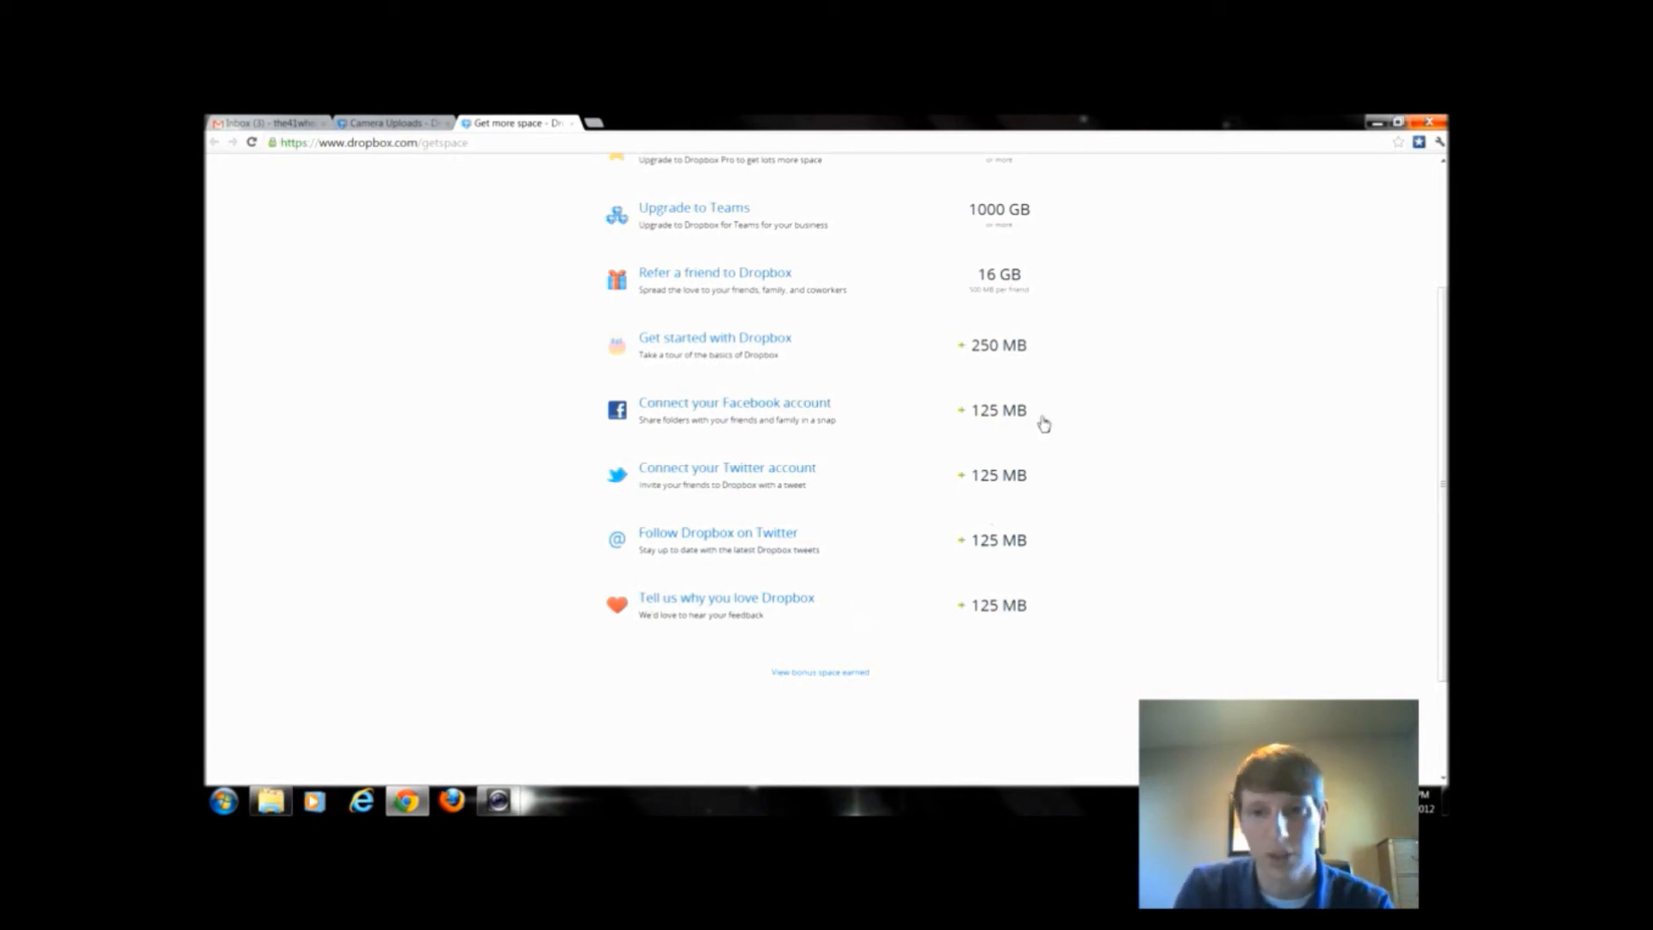
pyautogui.scroll(3)
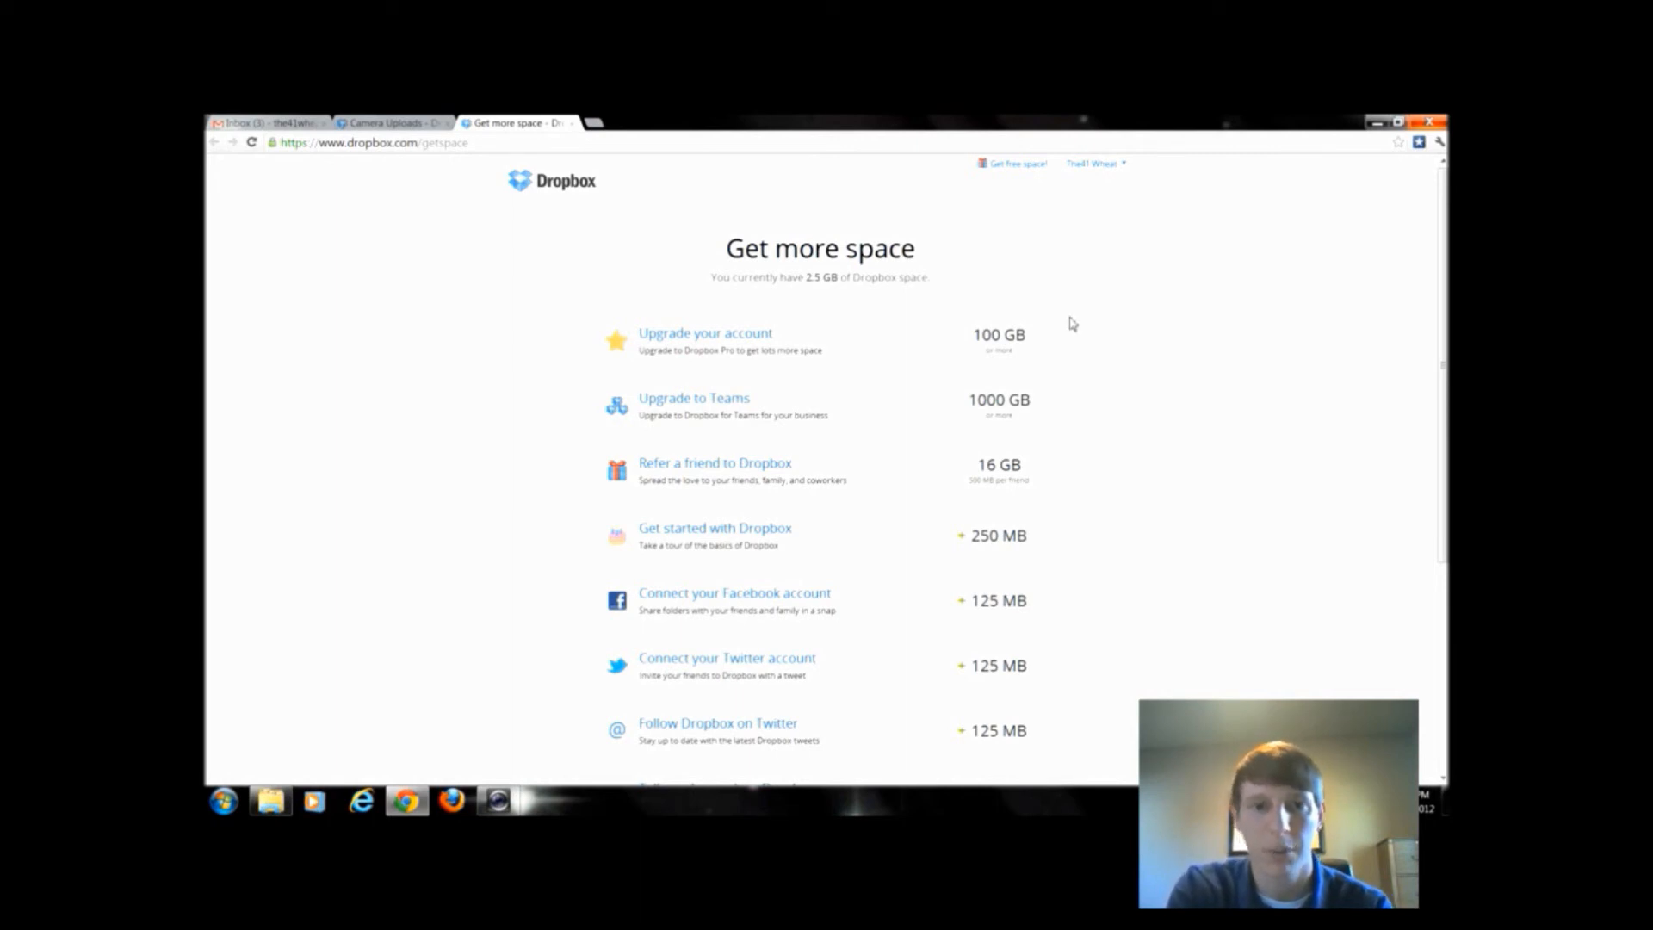
pyautogui.moveTo(1153, 599)
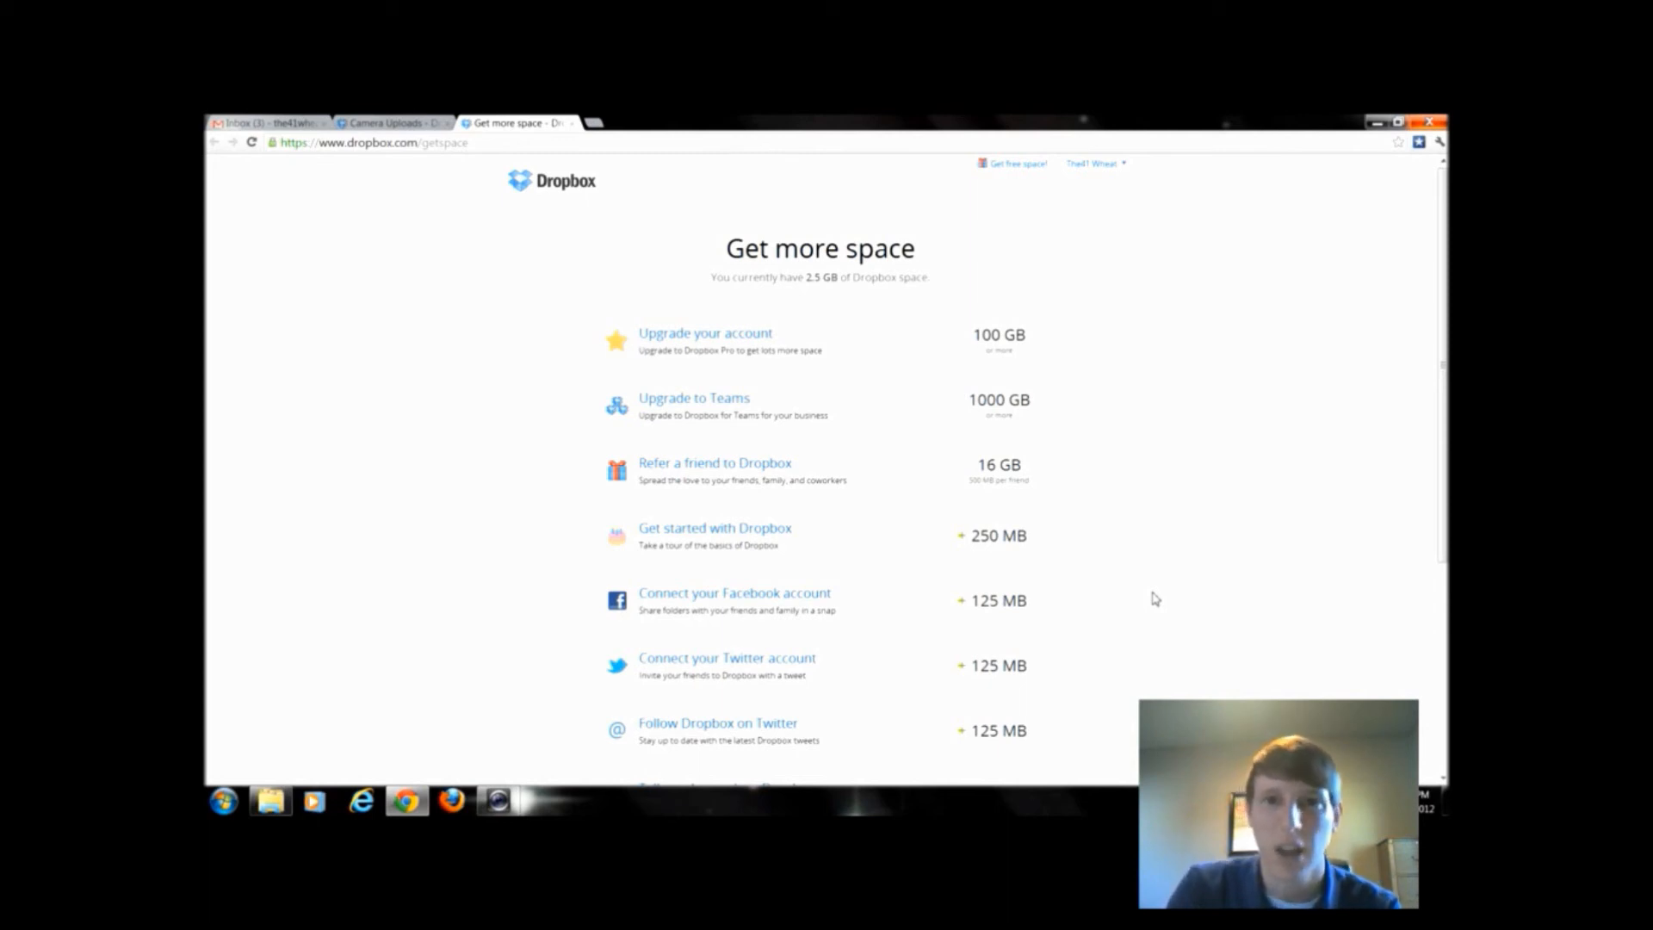
pyautogui.moveTo(953, 396)
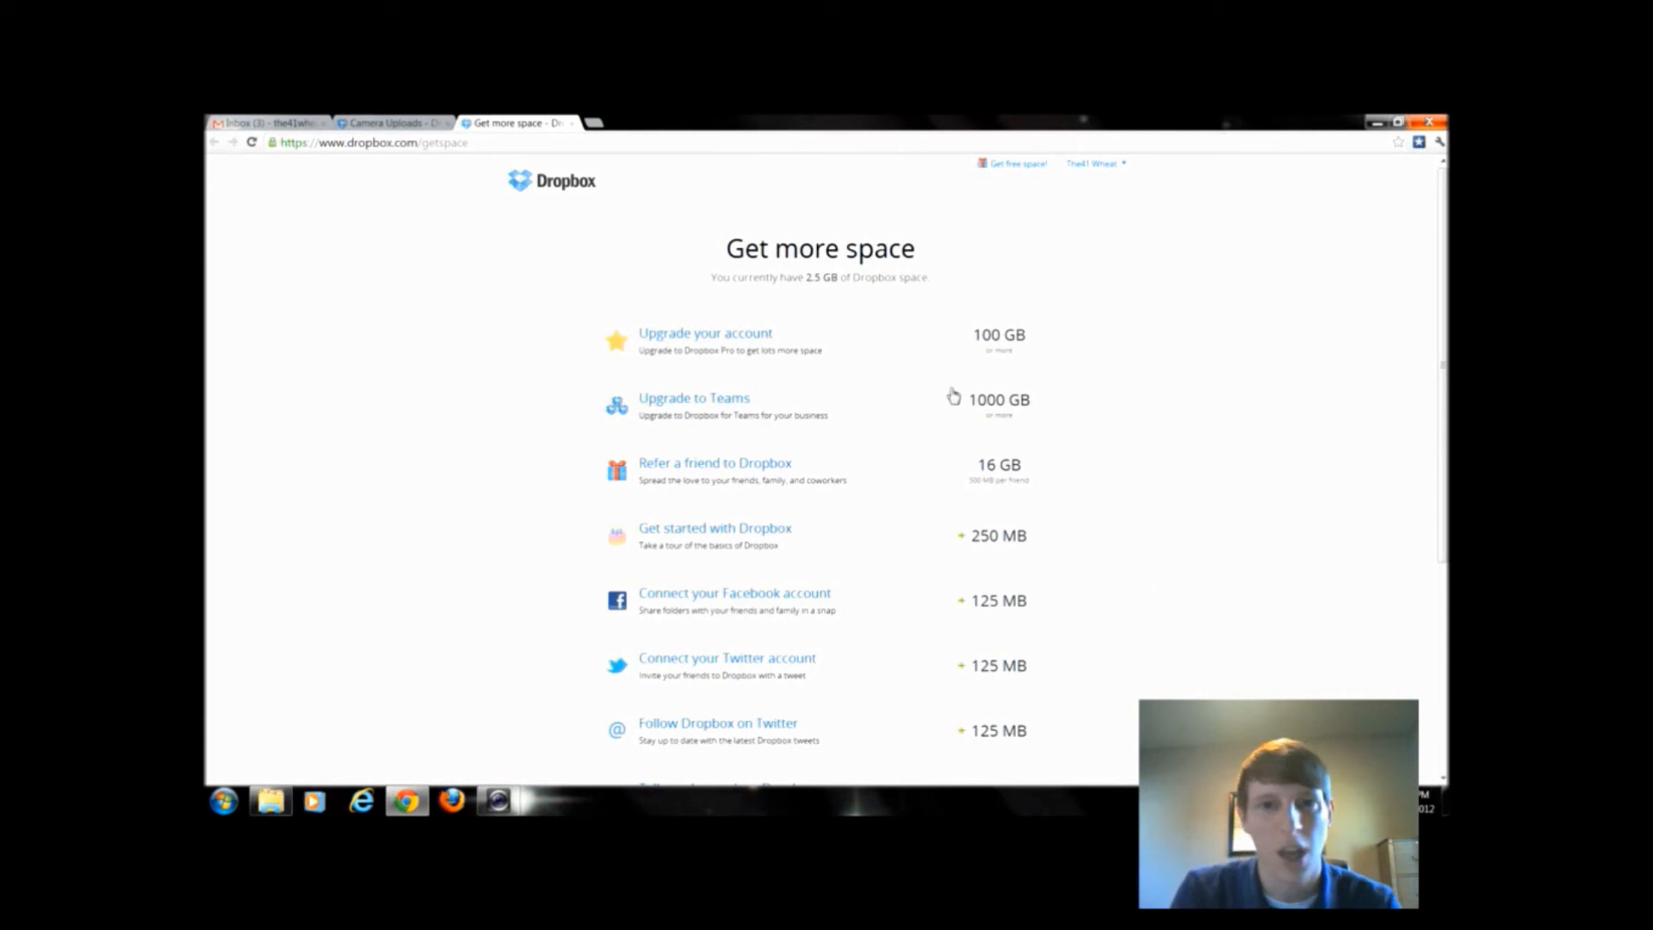
pyautogui.moveTo(578, 173)
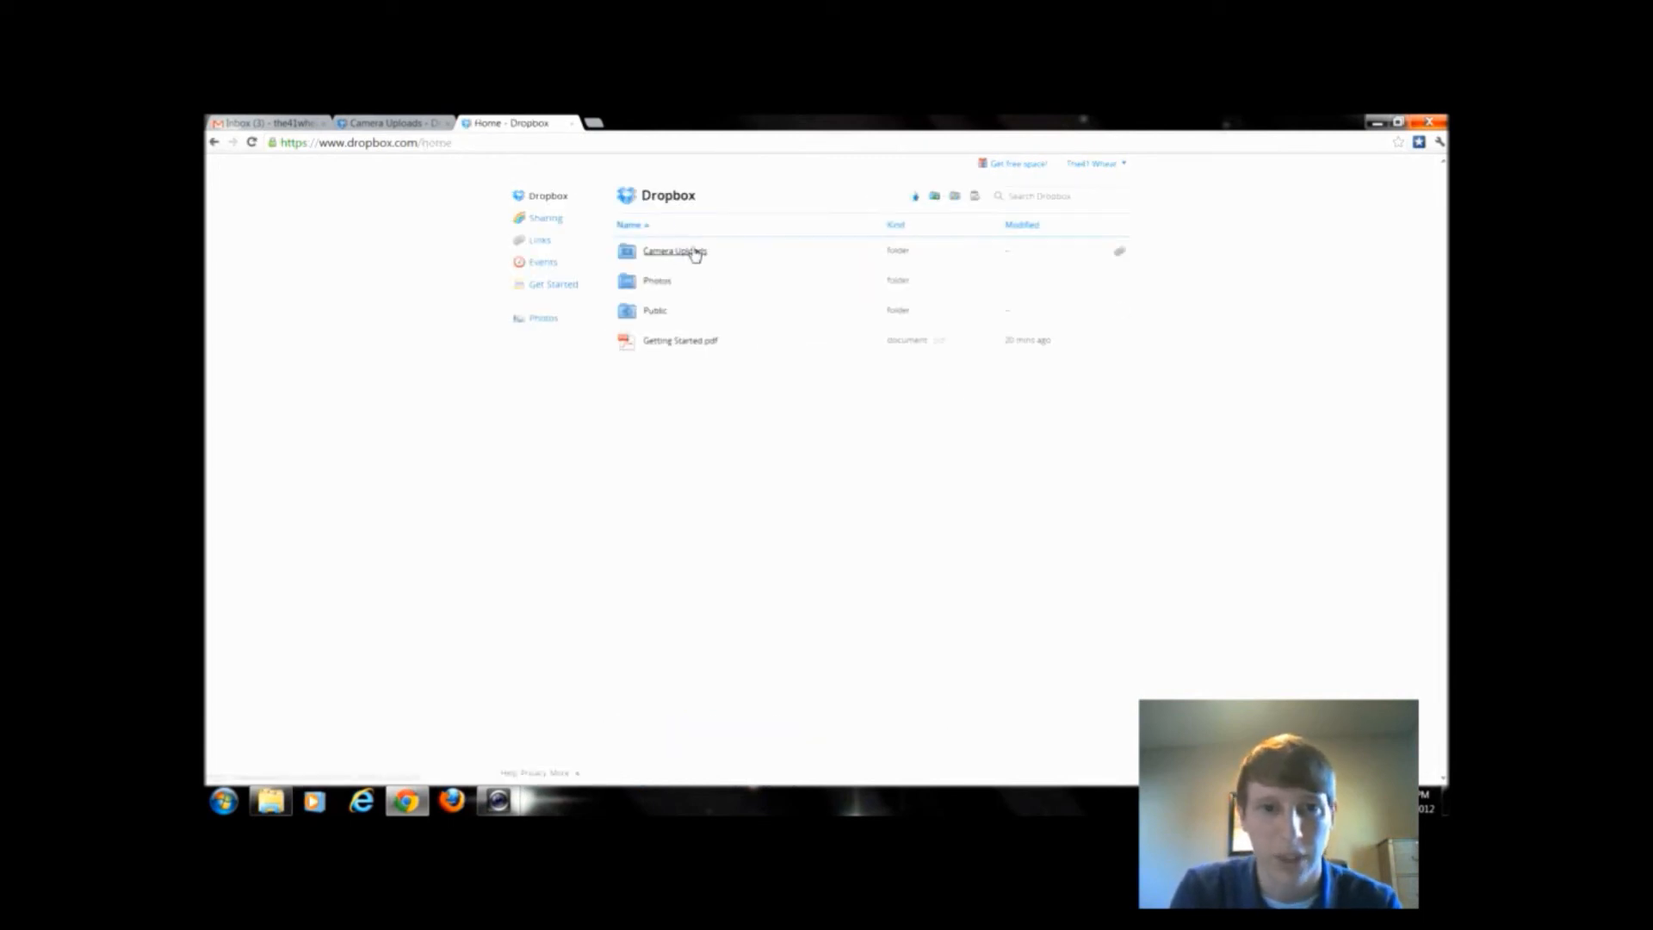
# Create a new folder named Houses inside Camera Uploads
pyautogui.click(673, 252)
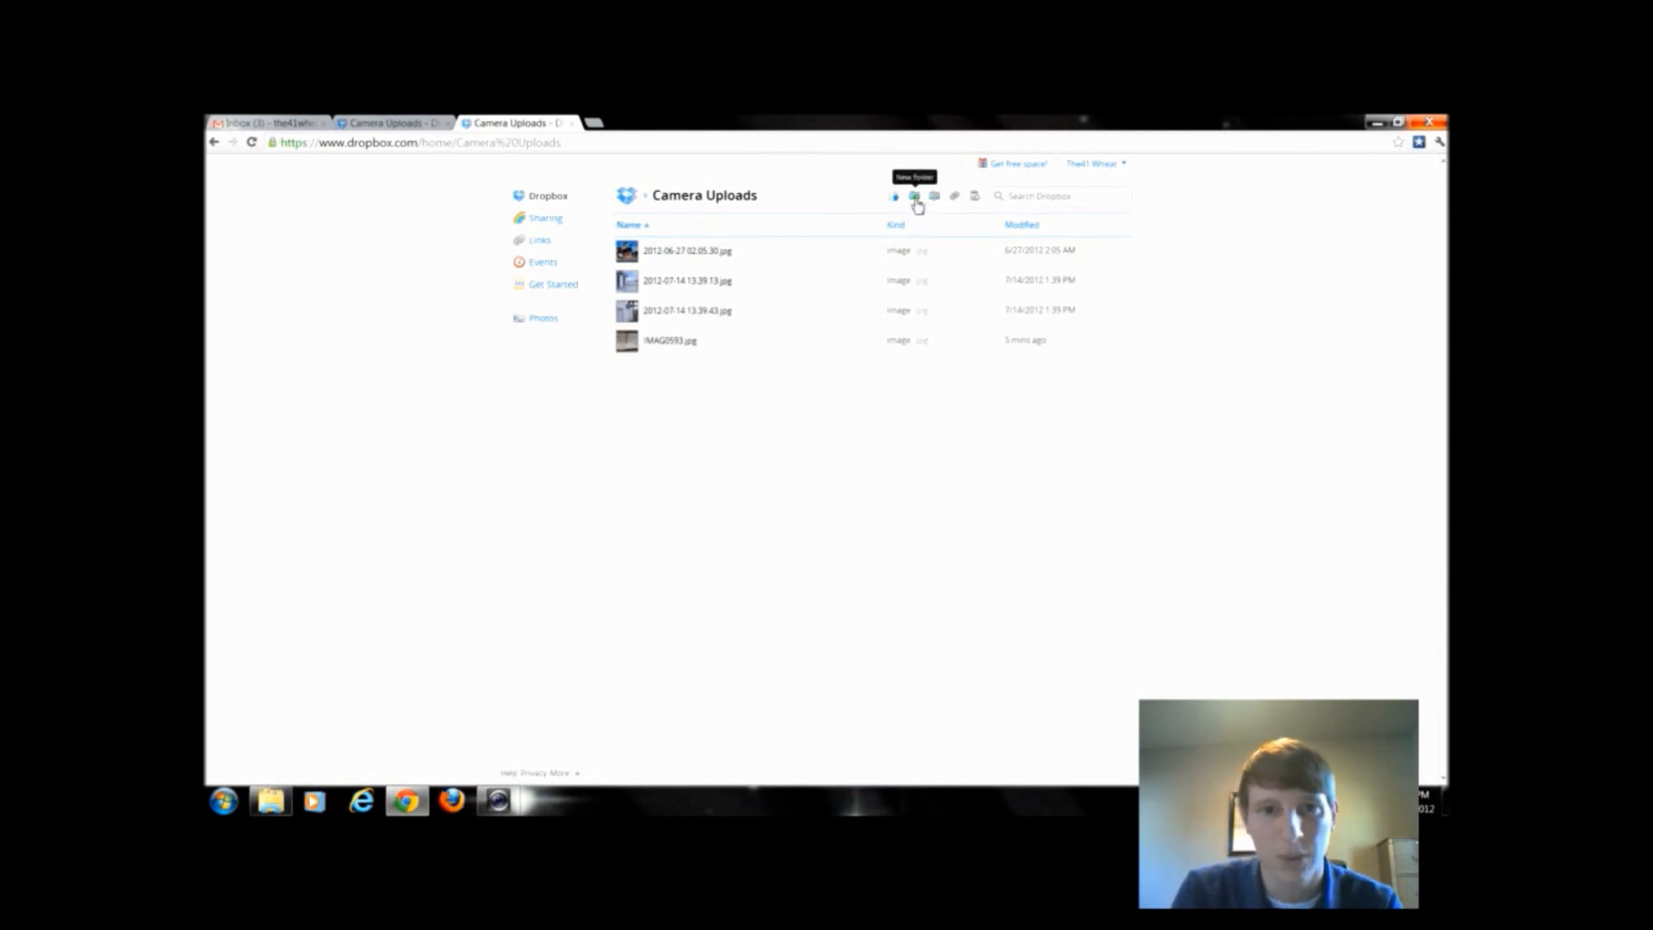
pyautogui.click(914, 196)
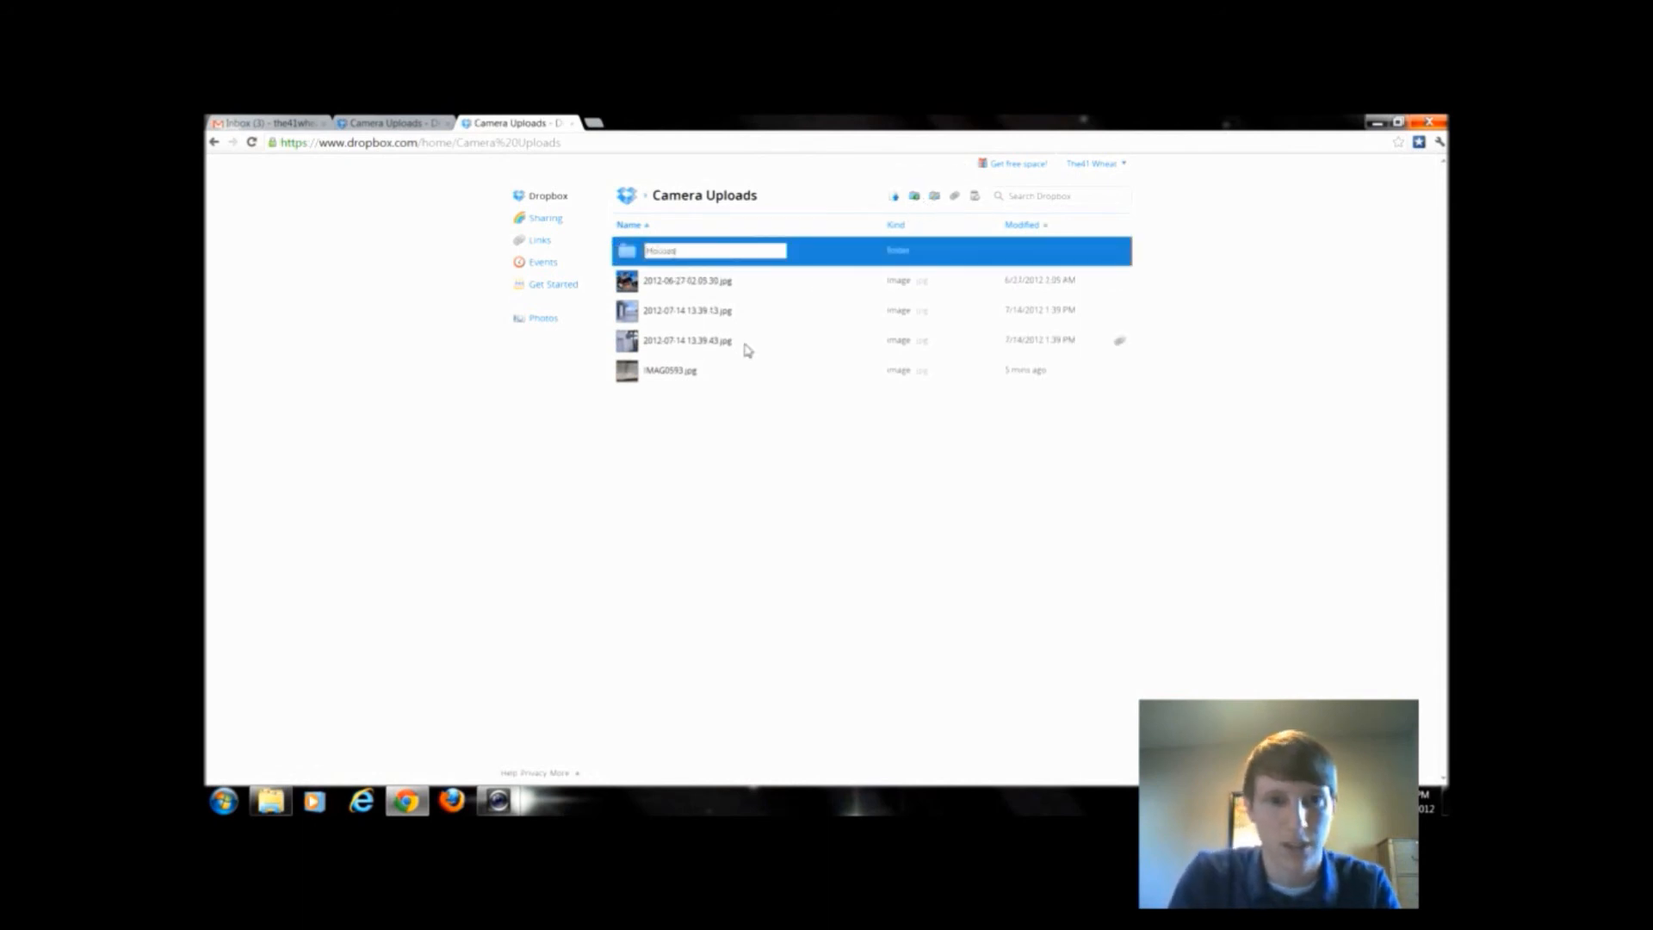
pyautogui.press('Return')
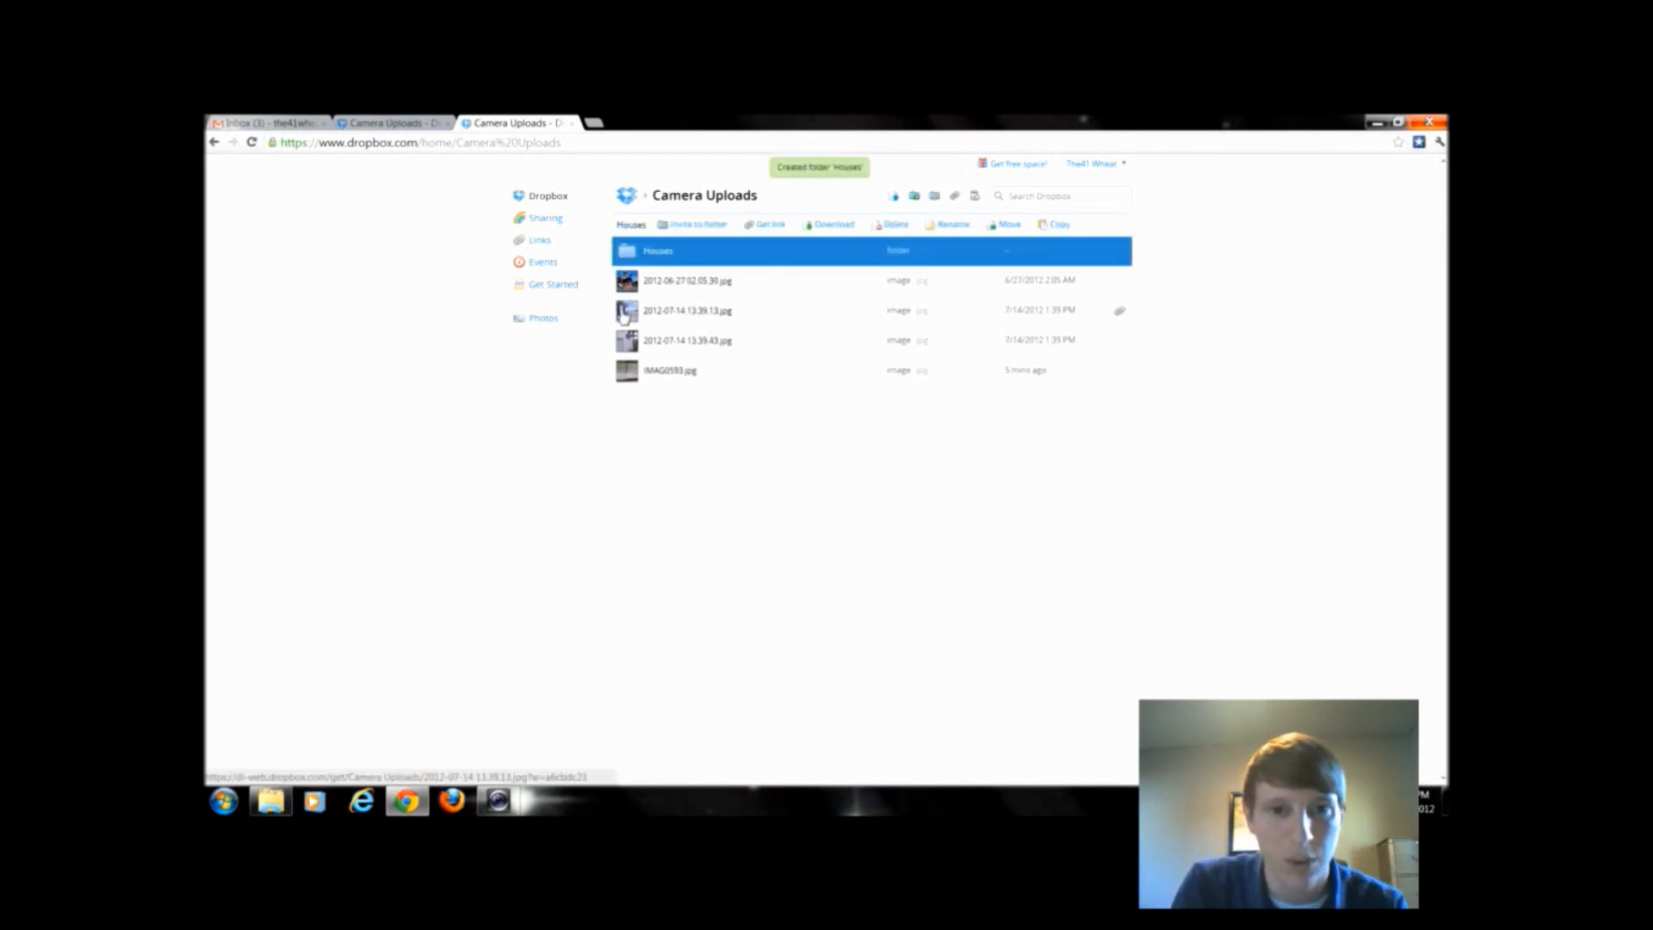
pyautogui.moveTo(841, 330)
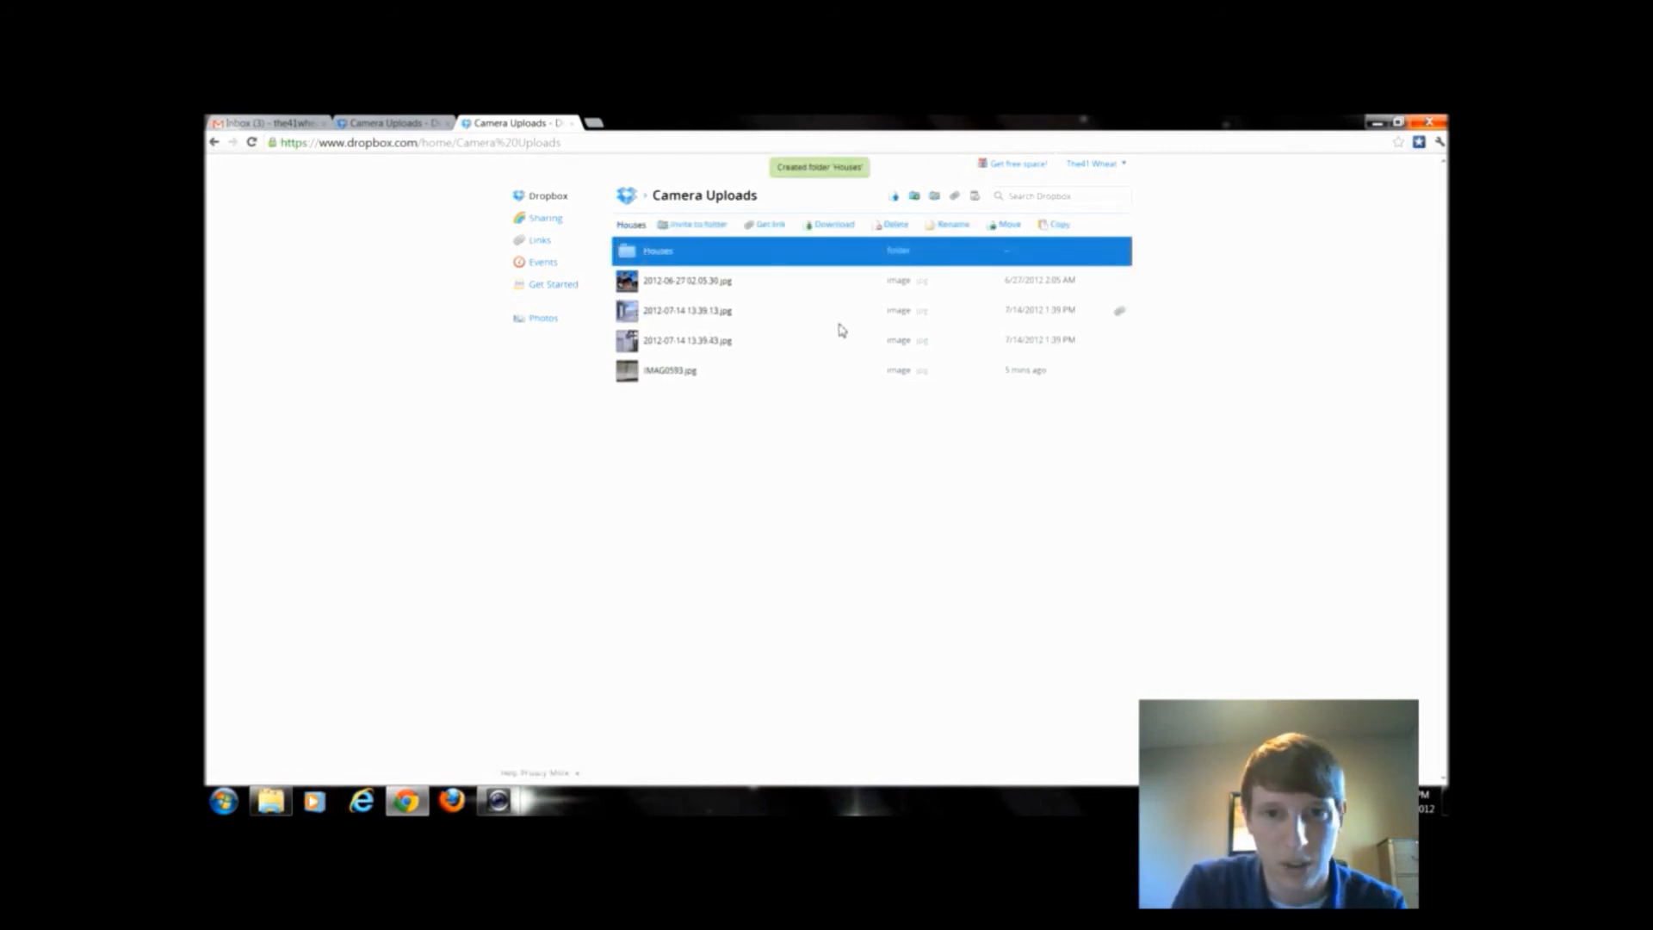
# Select 2012-07-14 13.39.13.jpg and choose Houses as its move destination
pyautogui.click(687, 310)
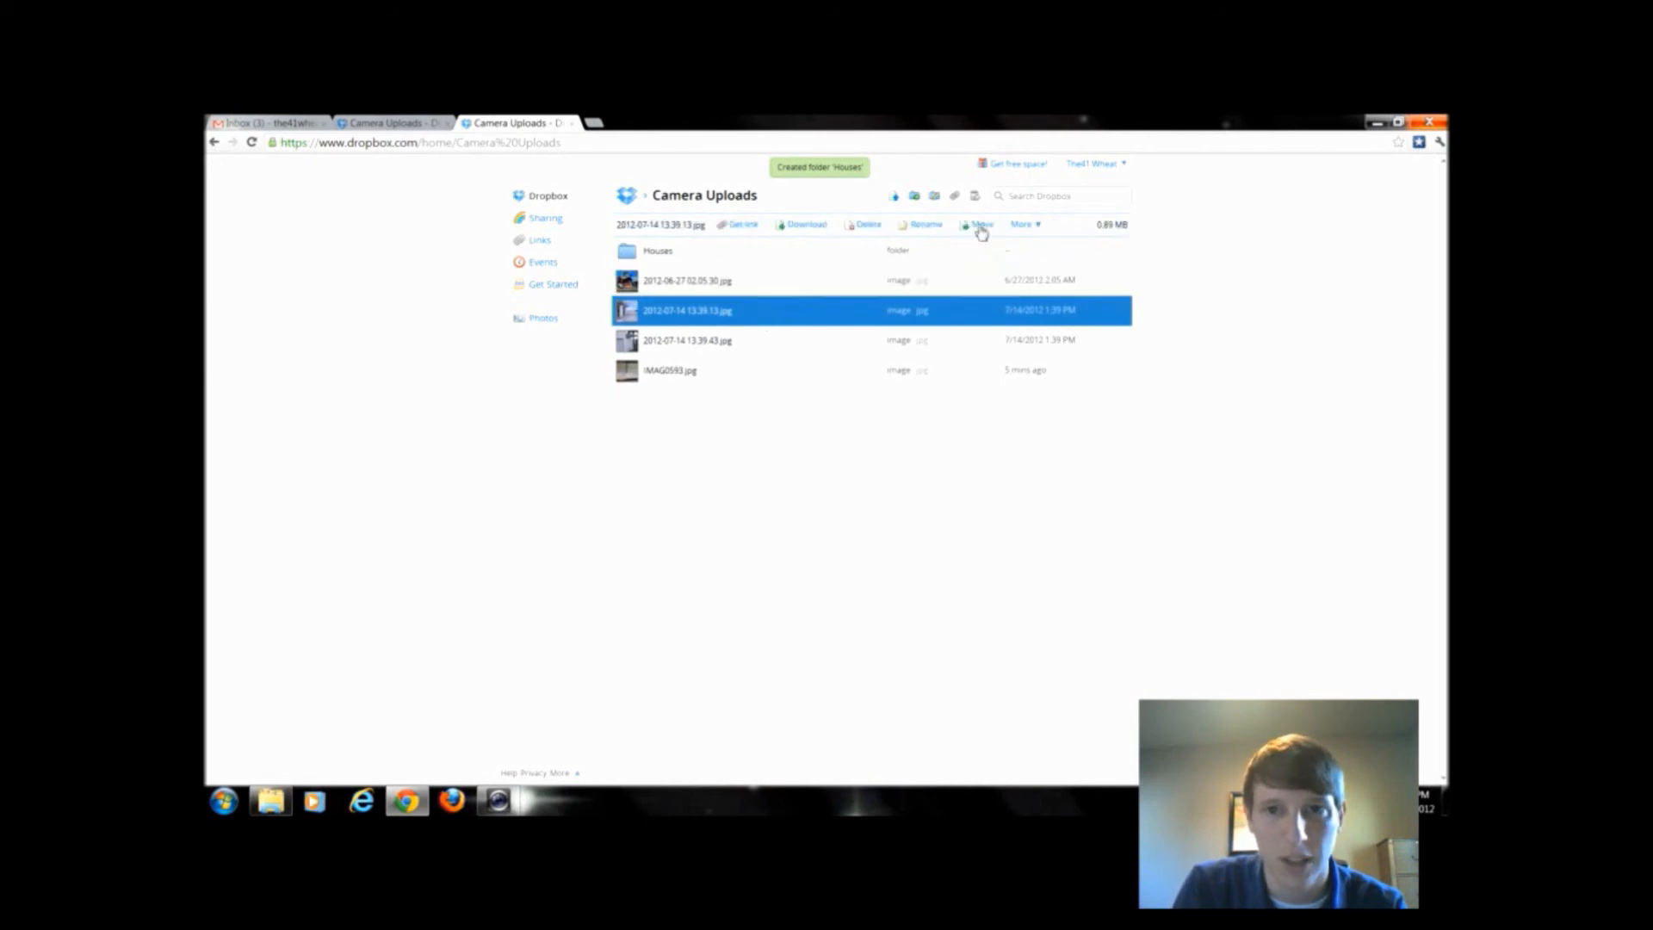
pyautogui.click(980, 224)
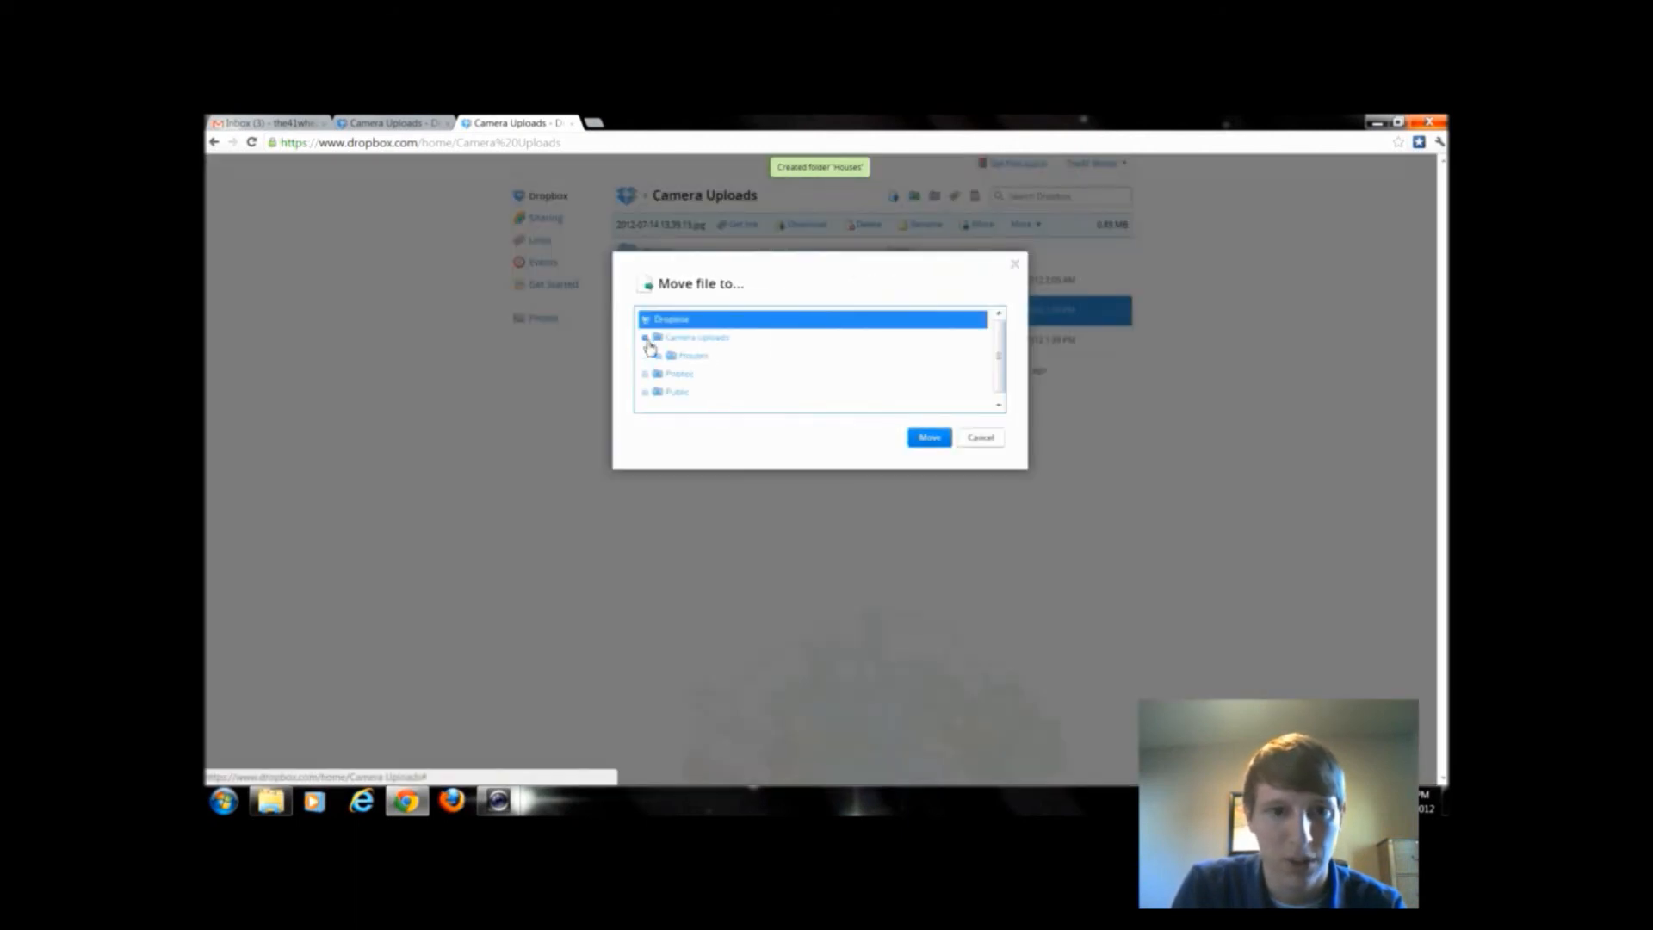
pyautogui.click(692, 355)
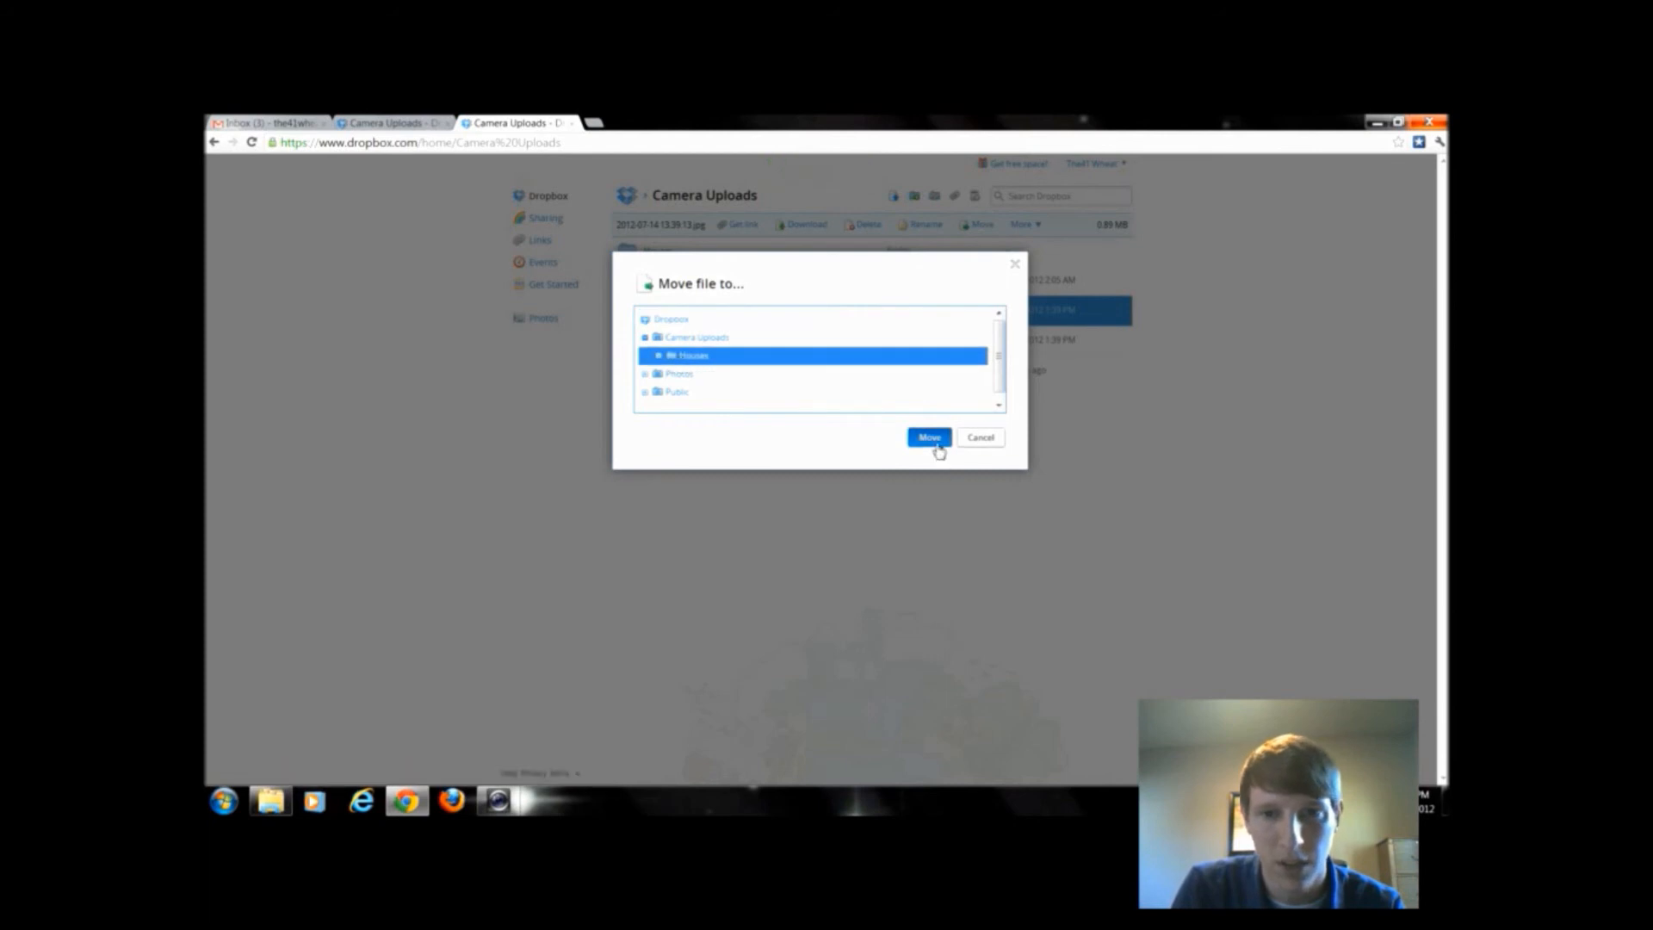
# Finish moving 13.39.13.jpg, then move 2012-07-14 13.39.43.jpg into Houses too
pyautogui.click(928, 437)
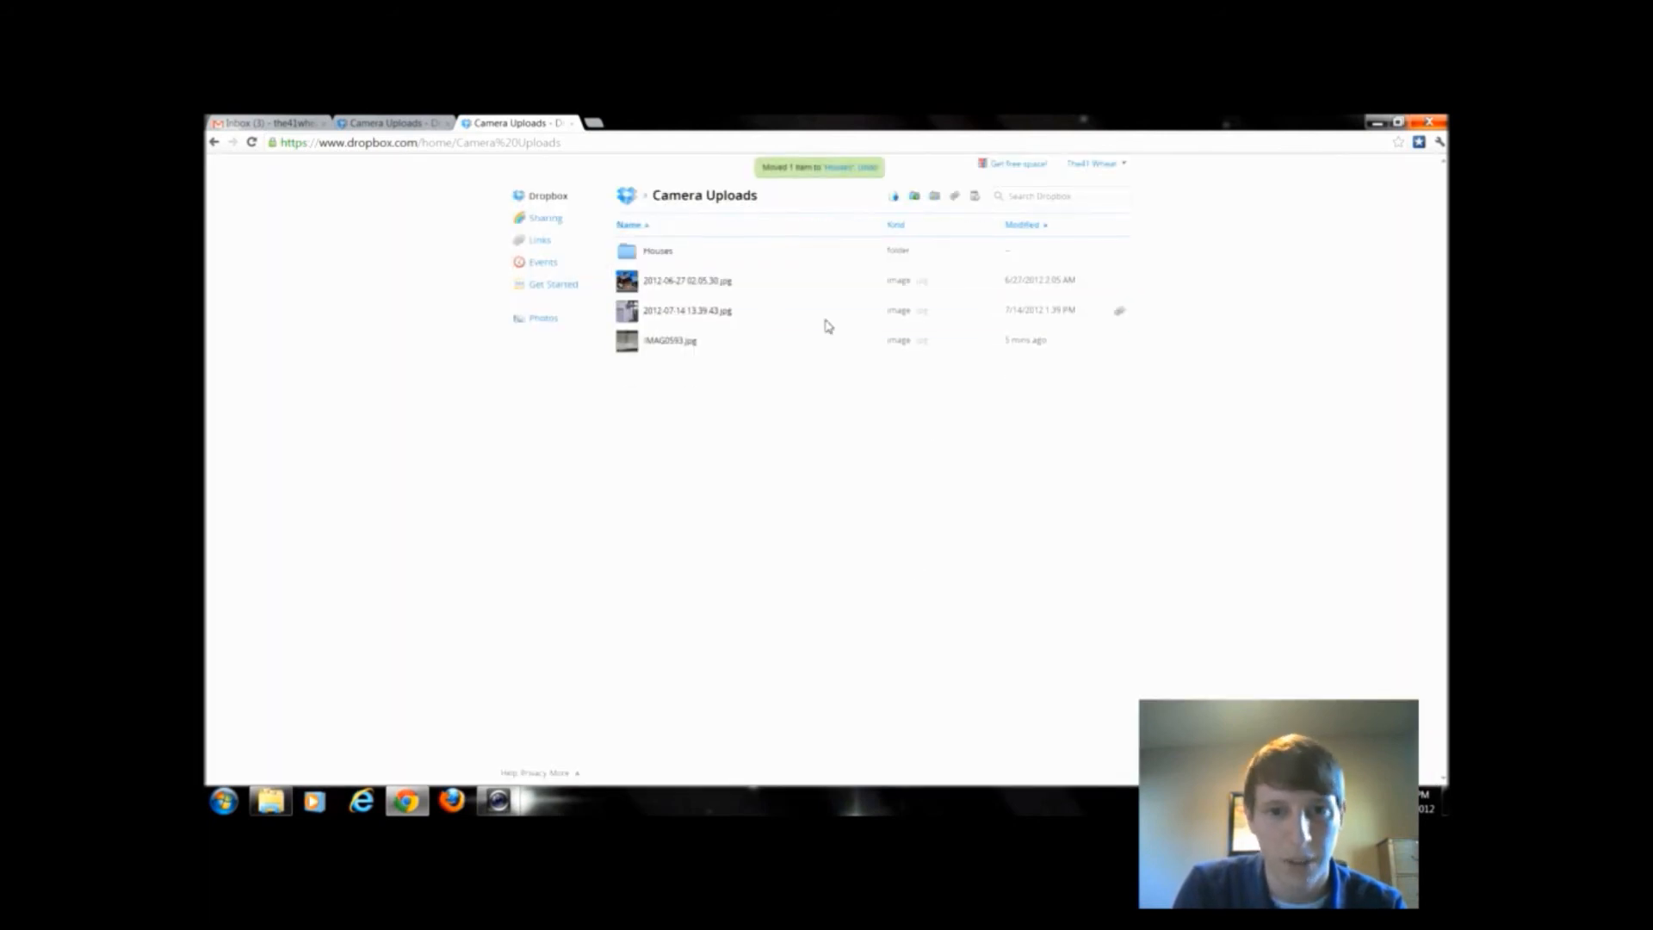
pyautogui.click(686, 310)
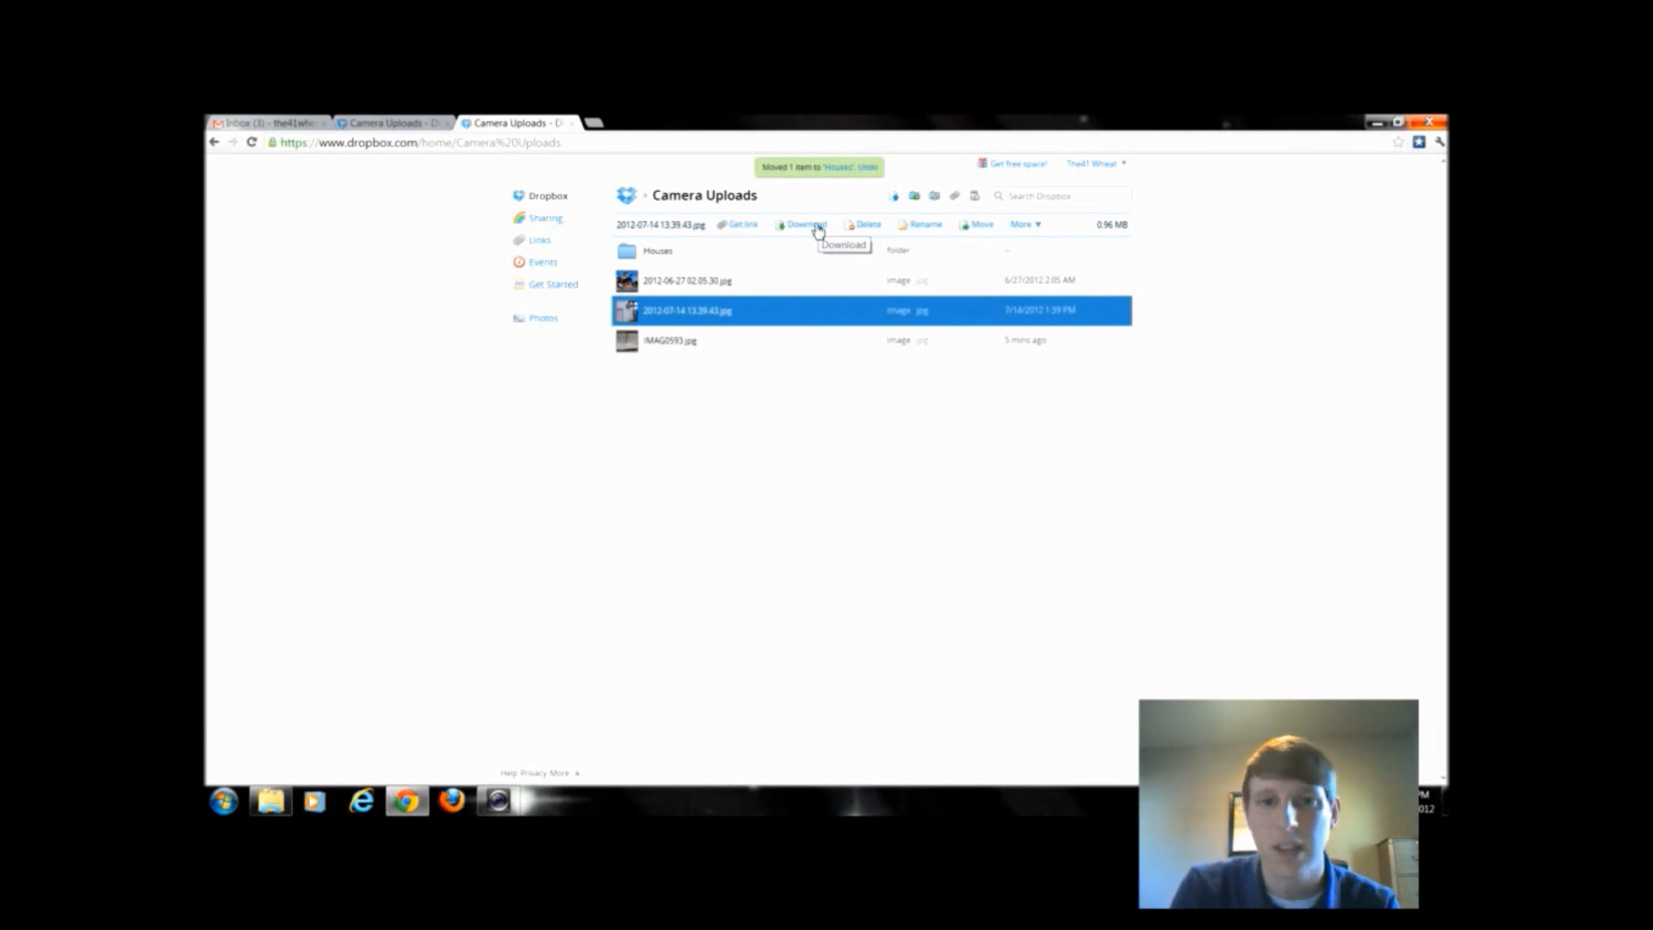
pyautogui.moveTo(1018, 222)
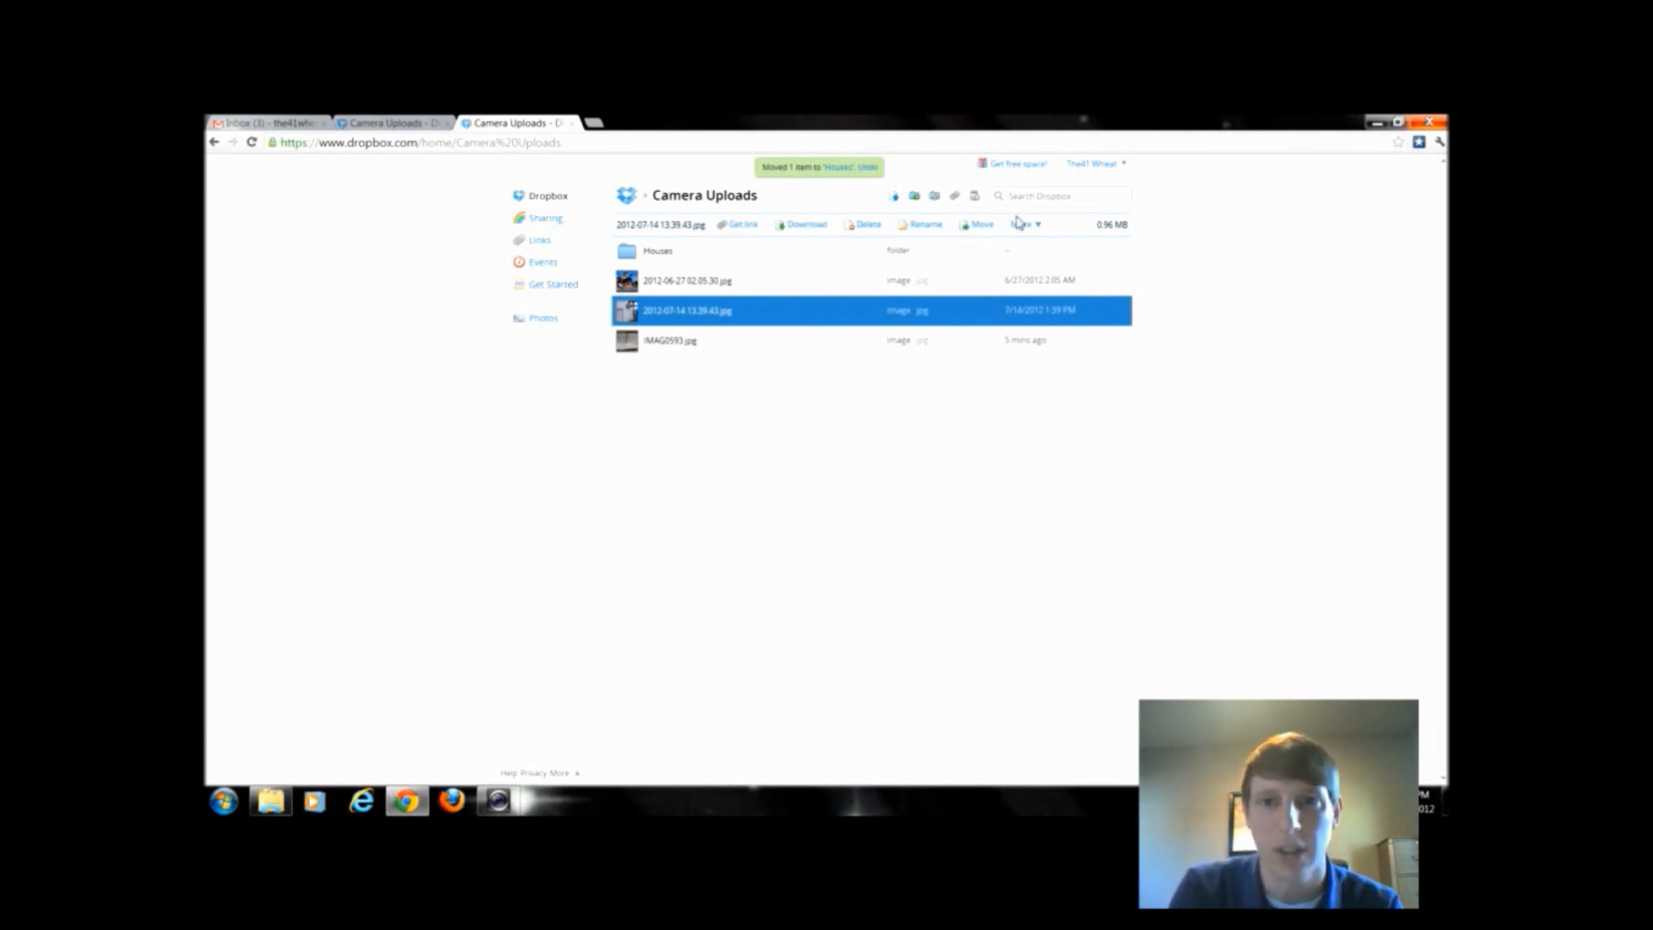
pyautogui.click(978, 224)
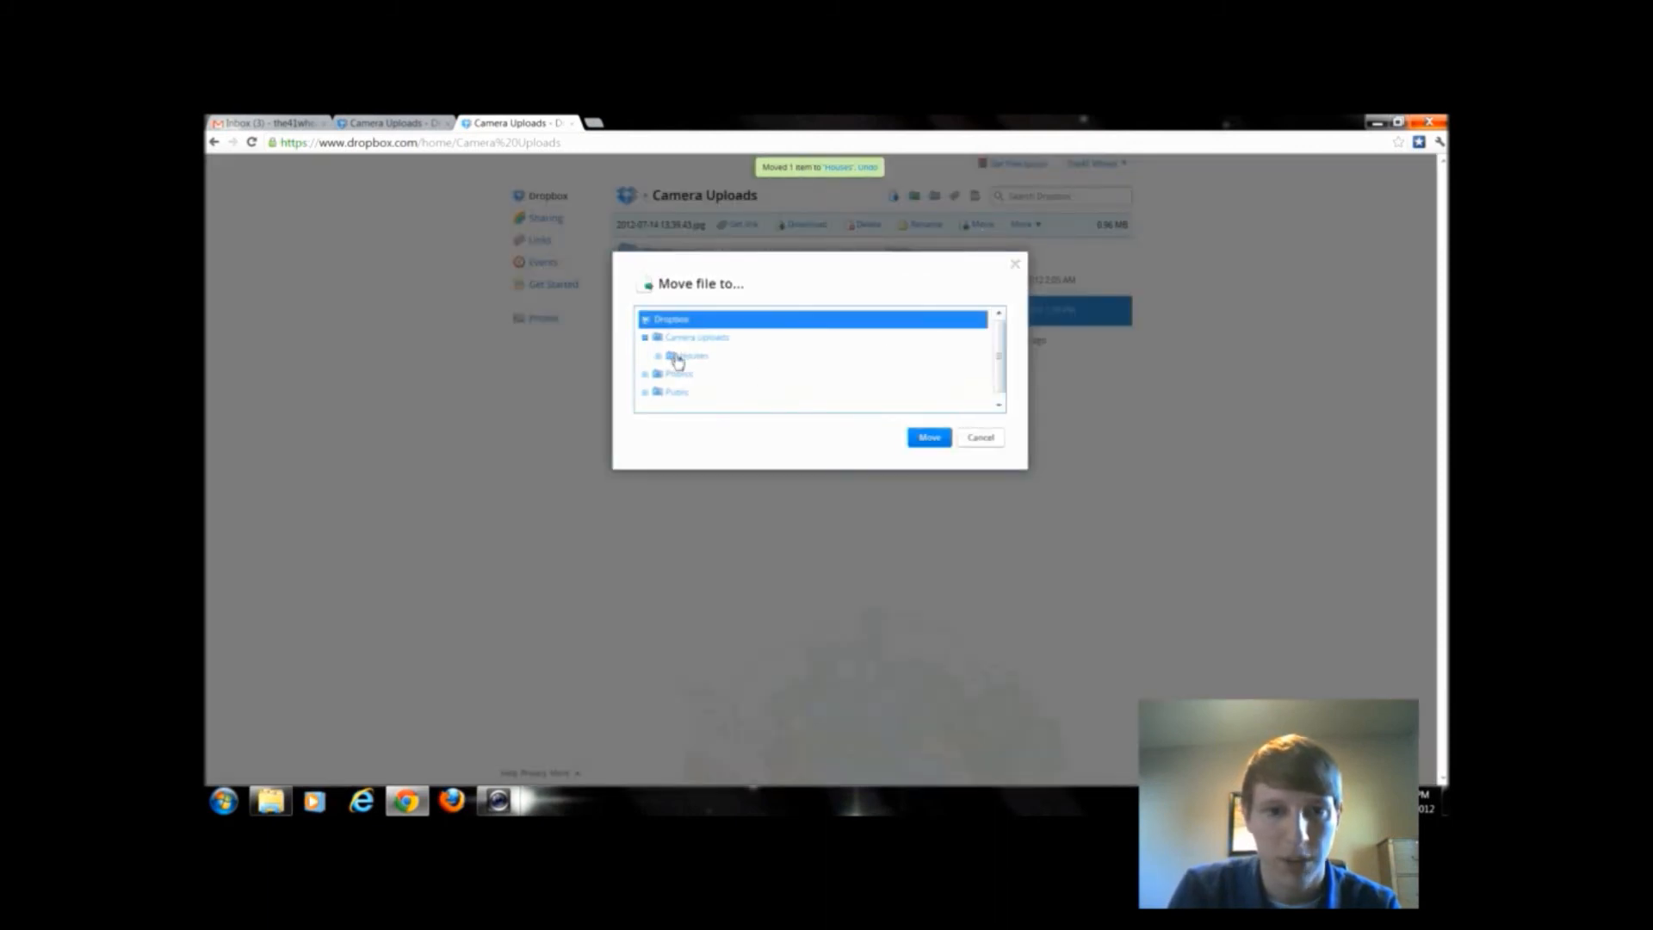
pyautogui.click(978, 436)
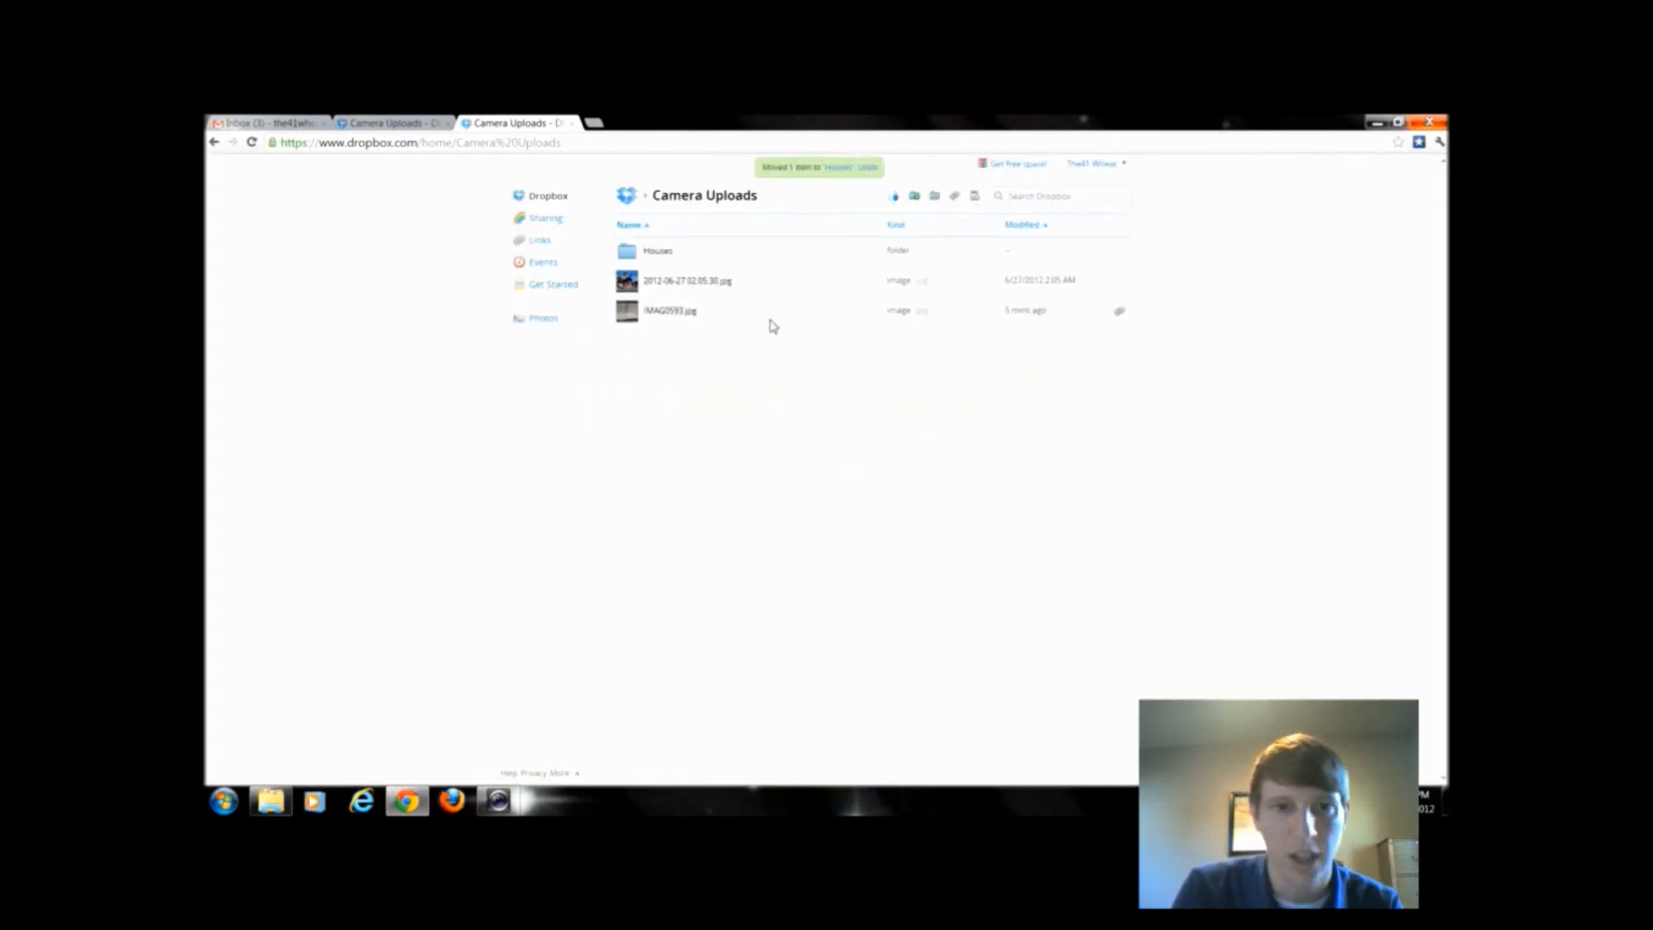
pyautogui.click(657, 249)
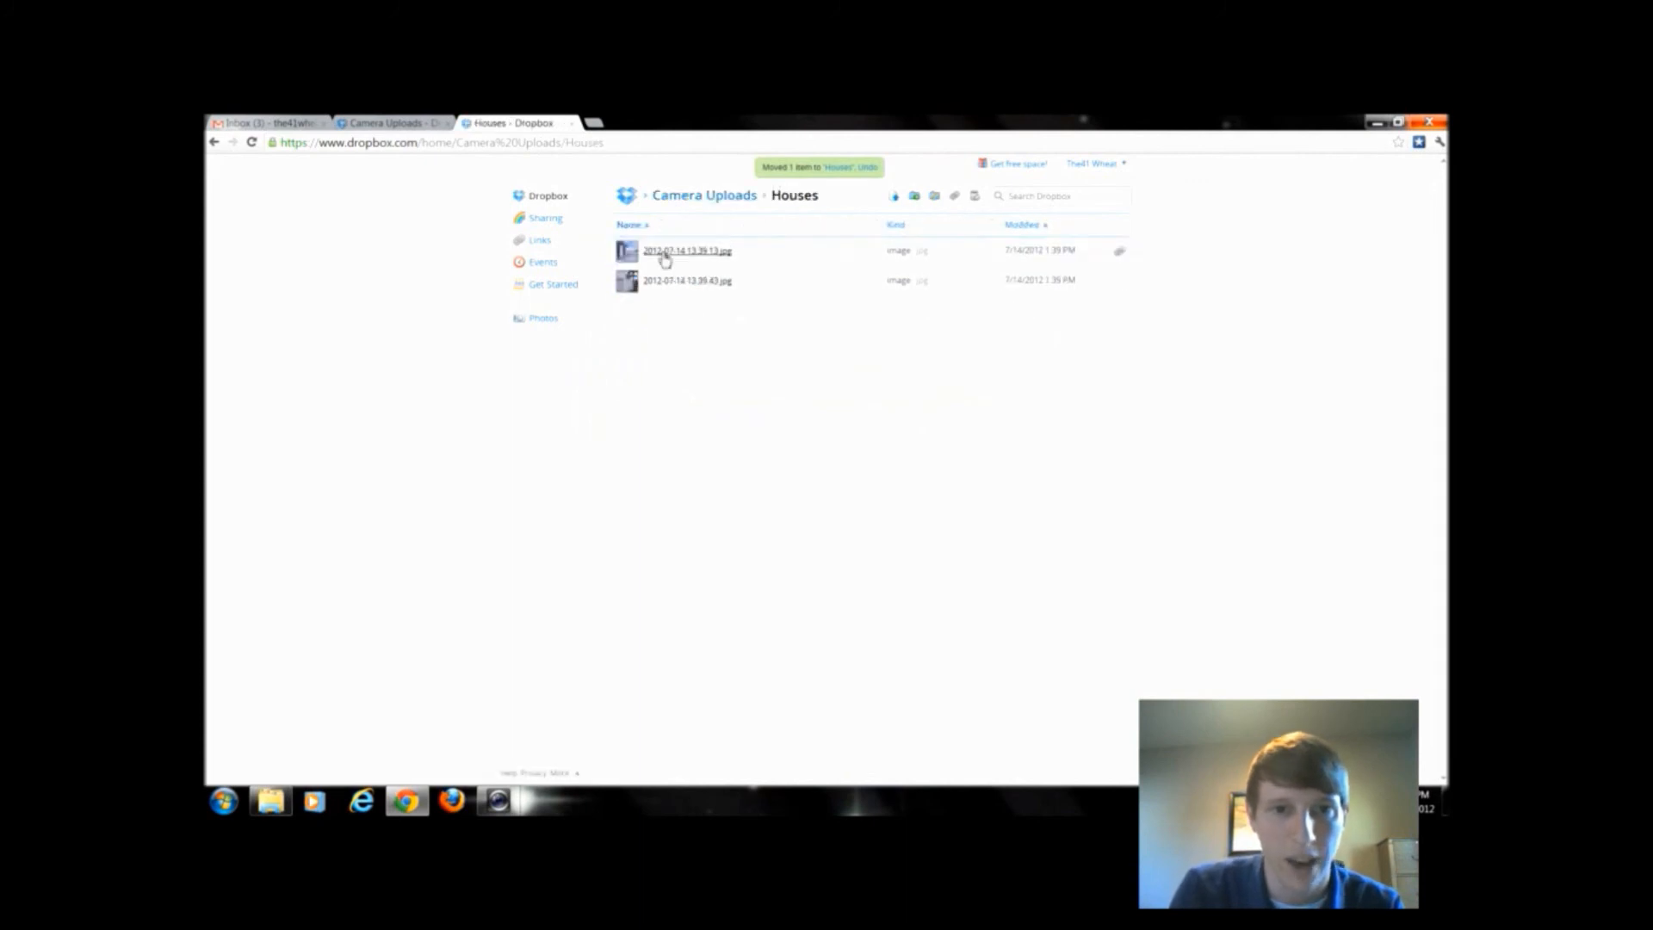
pyautogui.click(687, 251)
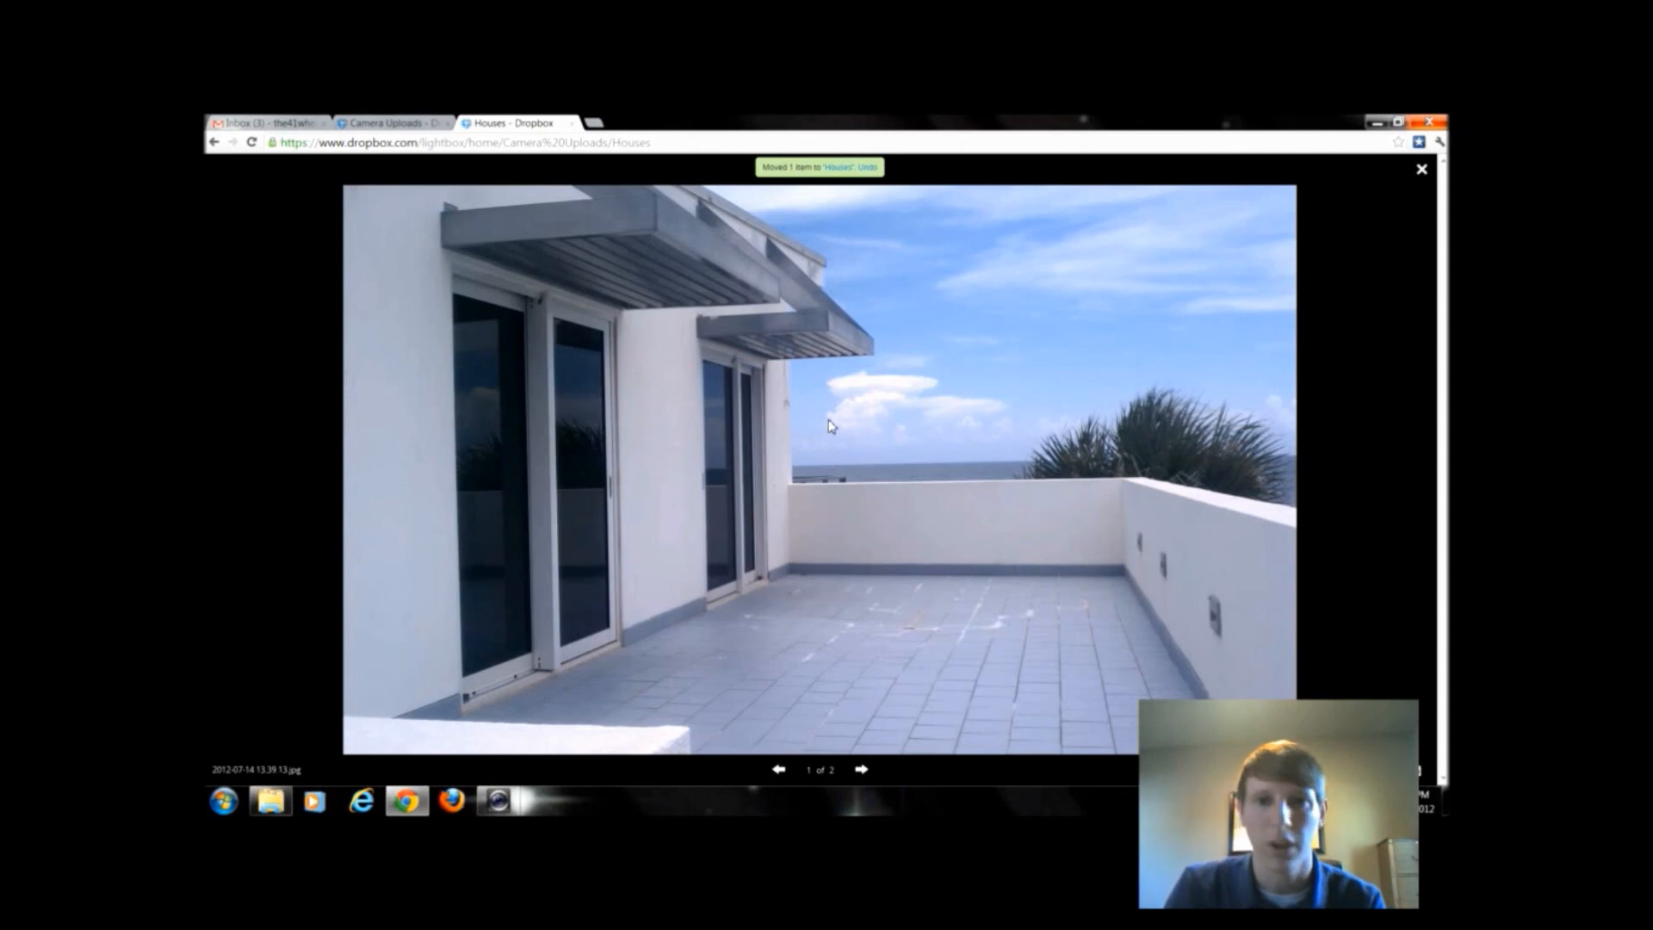
pyautogui.click(861, 768)
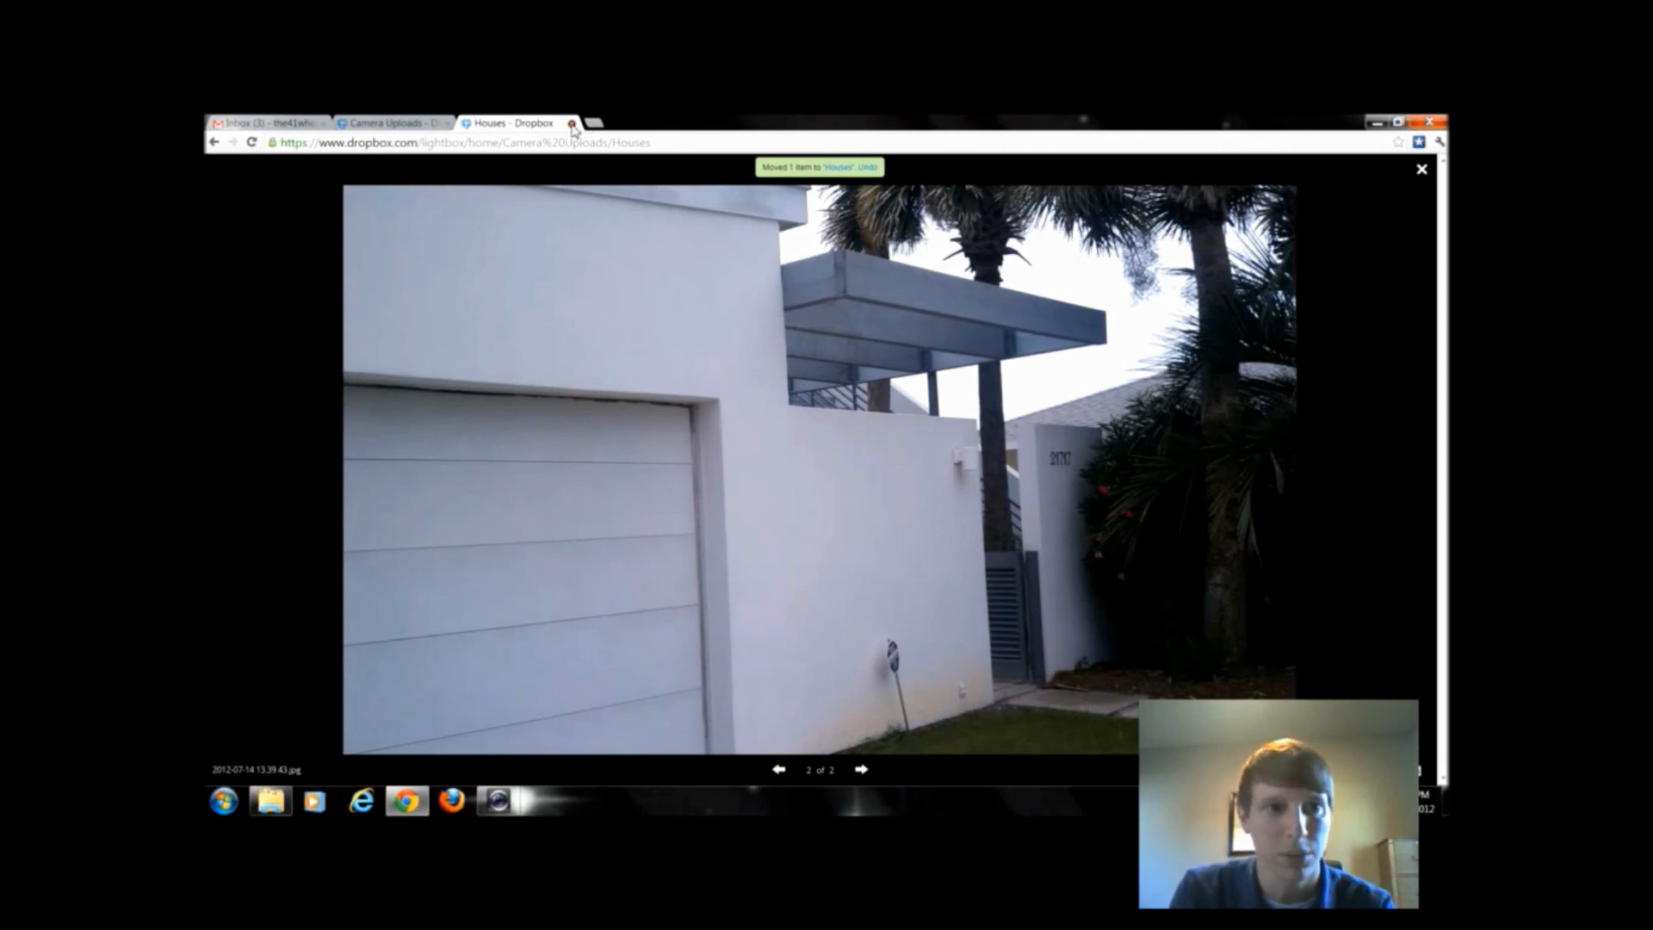
pyautogui.click(1420, 169)
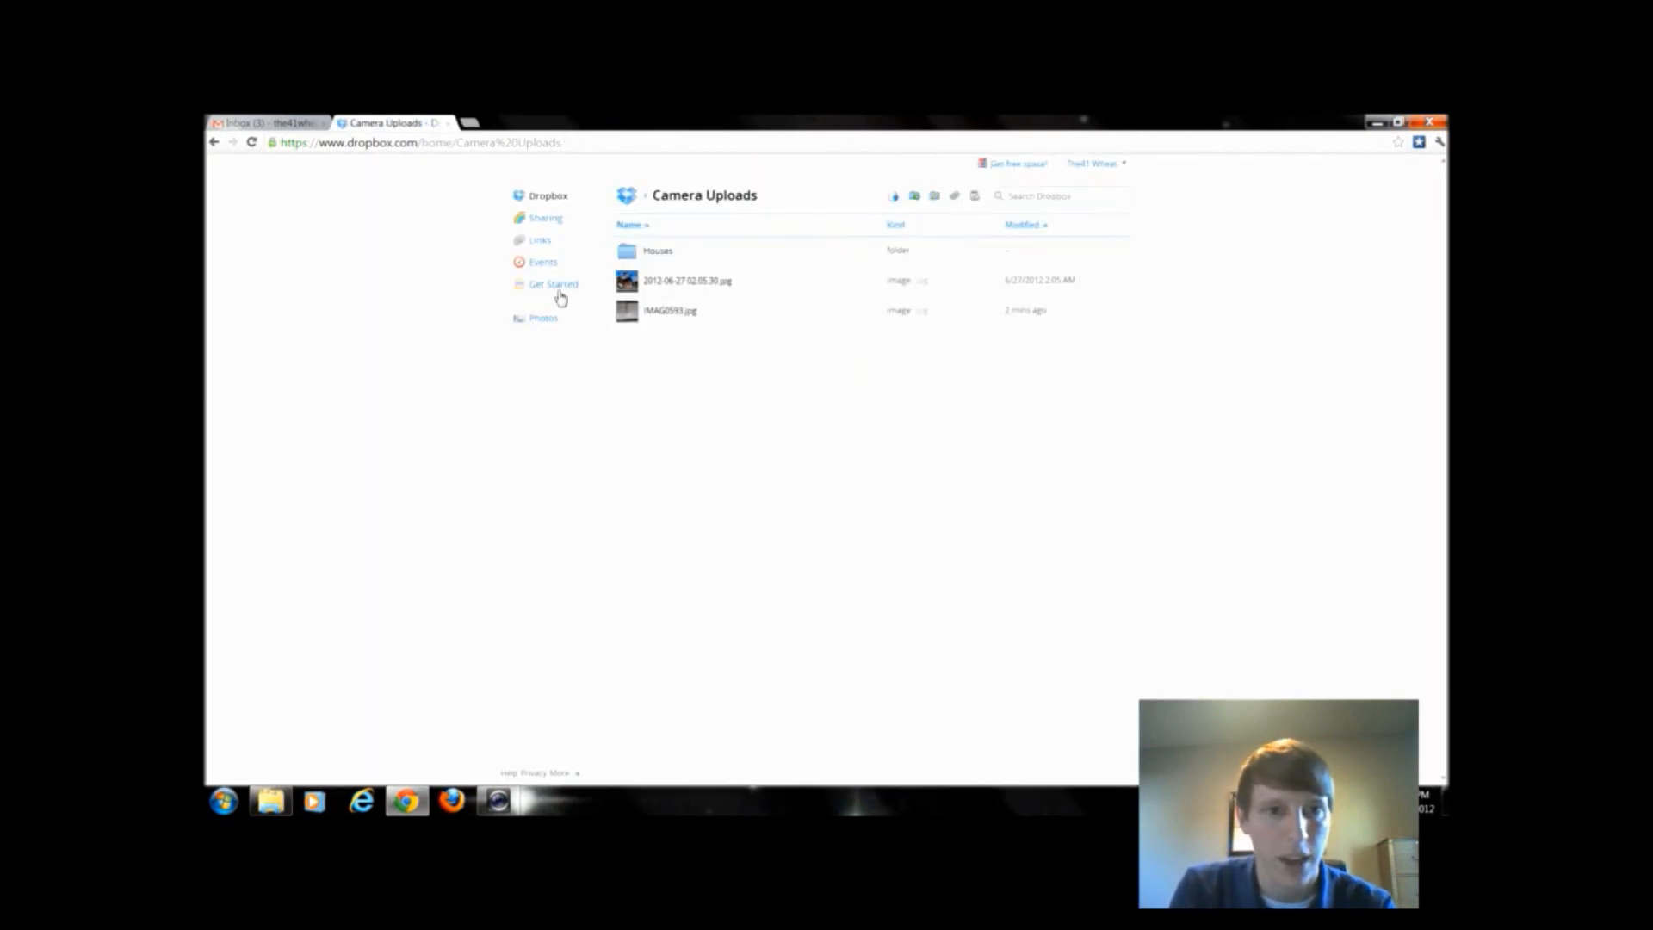
# Return to the top-level Dropbox home folder from the sidebar
pyautogui.click(548, 194)
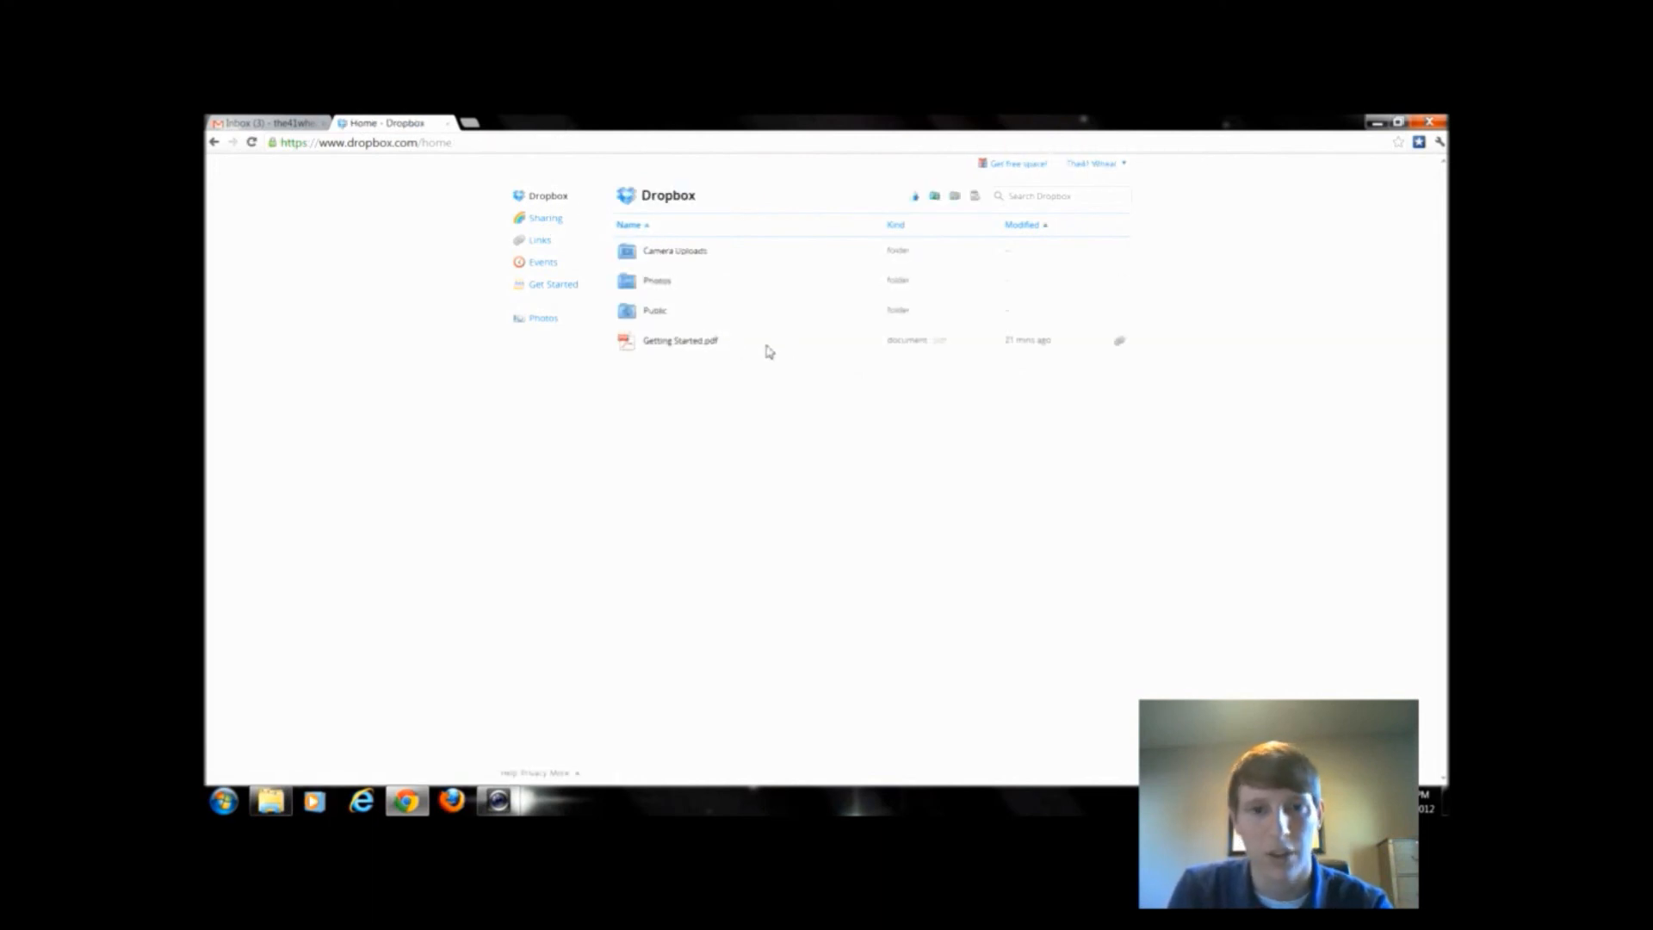
pyautogui.moveTo(808, 351)
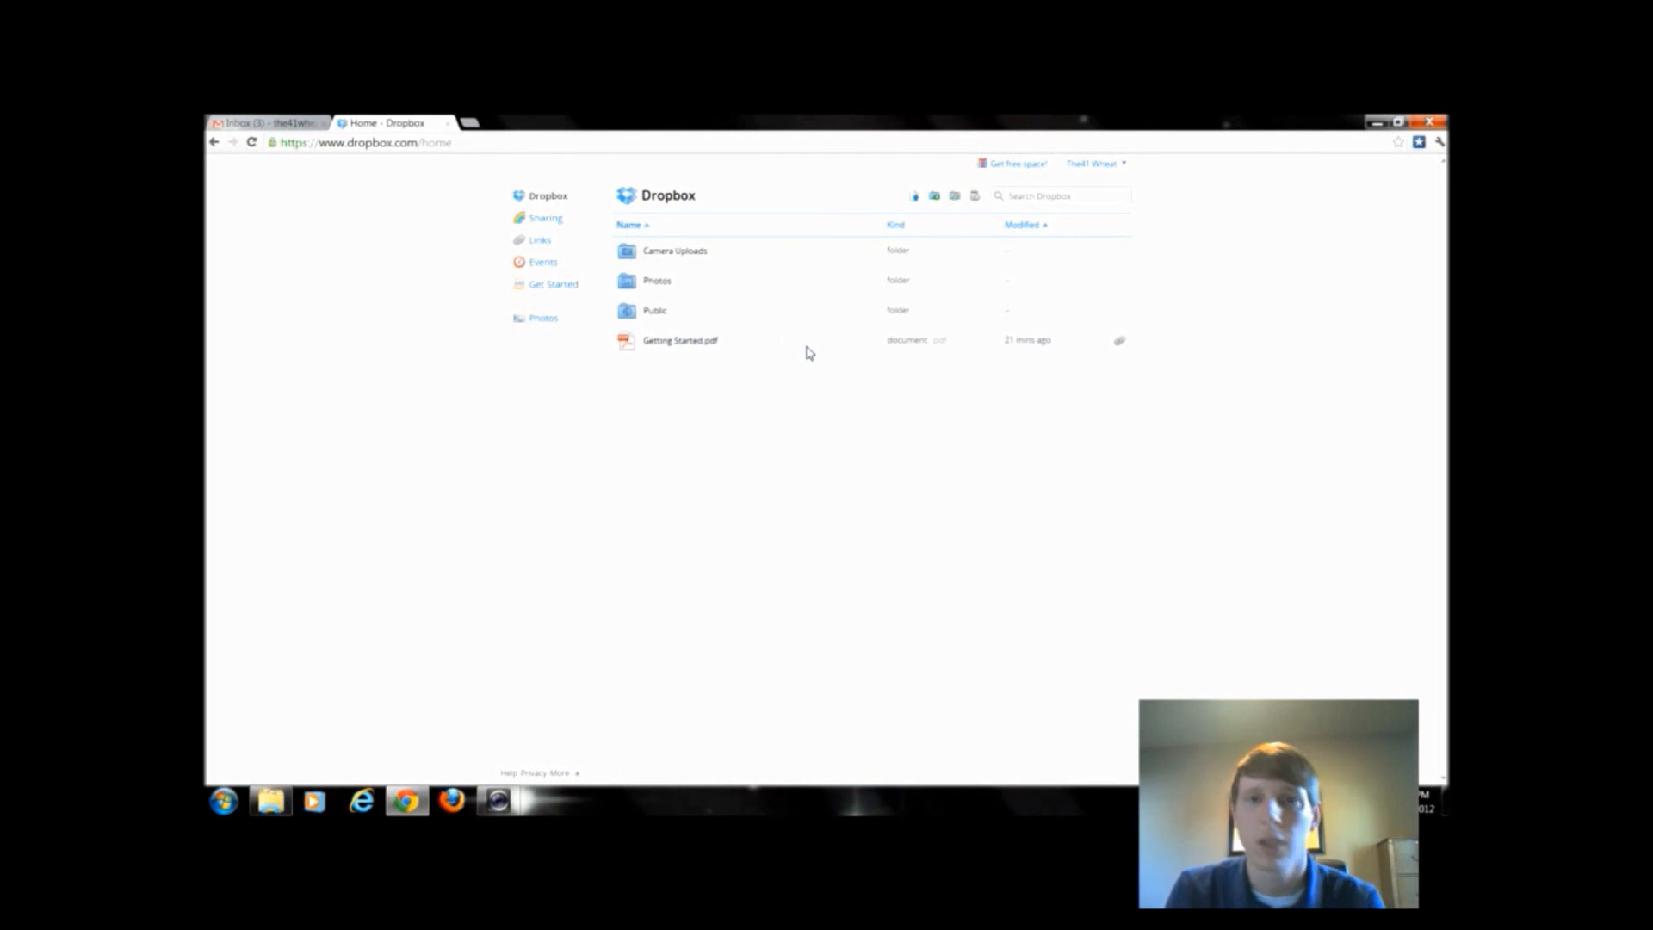
pyautogui.moveTo(916, 196)
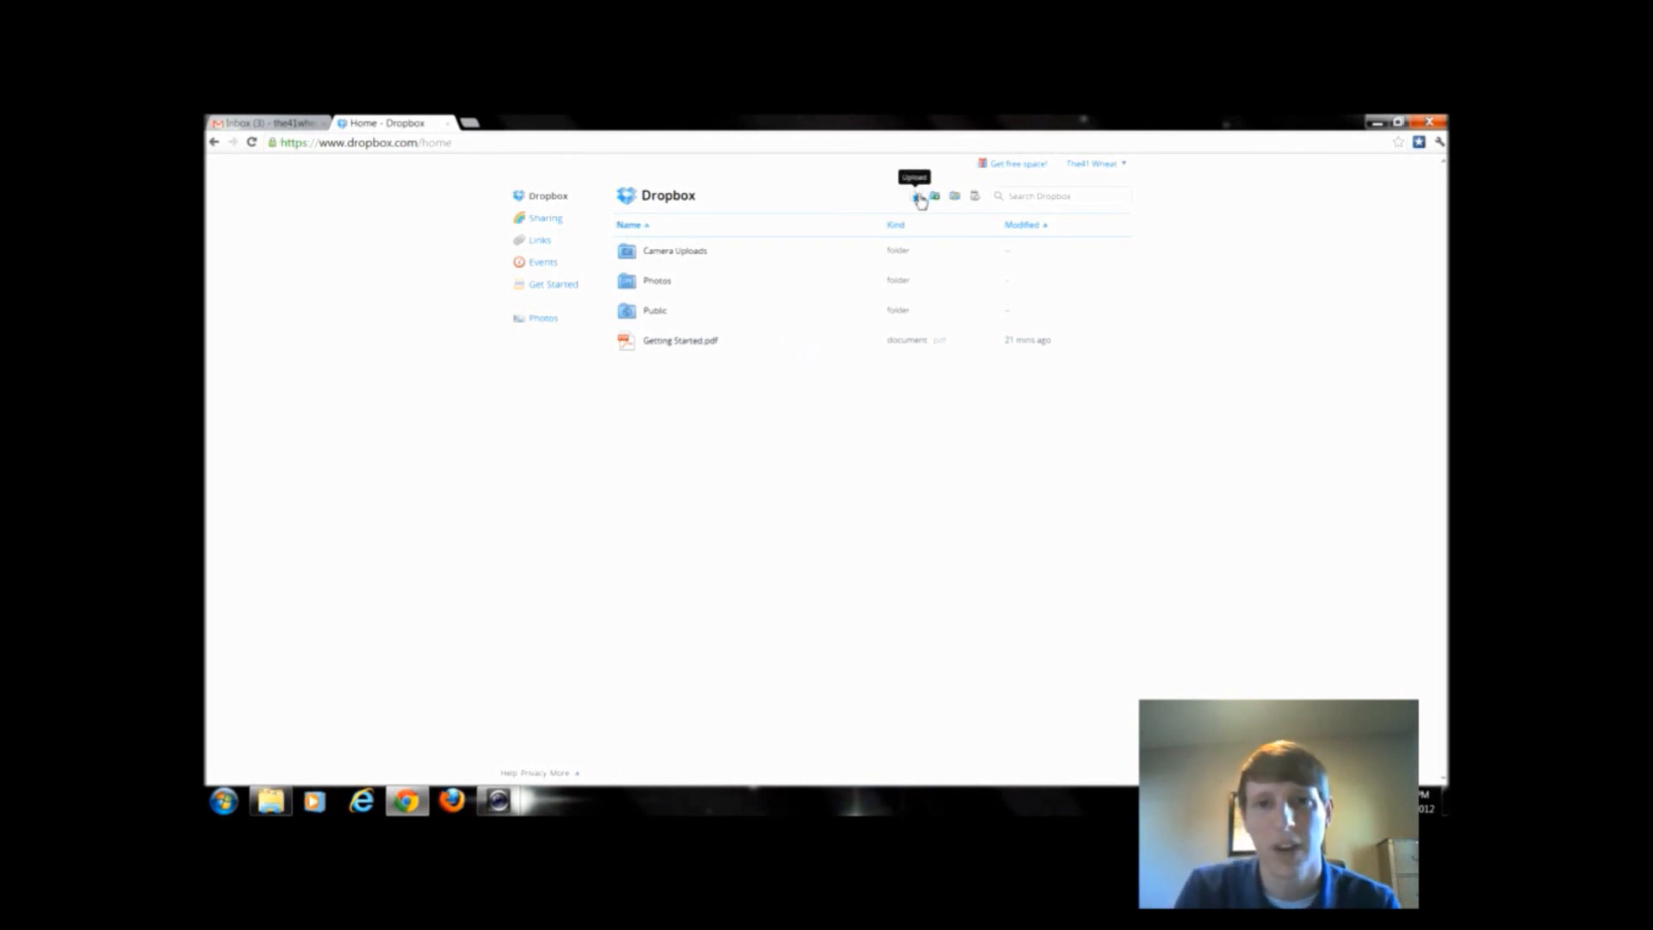
# Upload ThisistheNameoftheDocument.docx into the Dropbox home folder
pyautogui.click(914, 196)
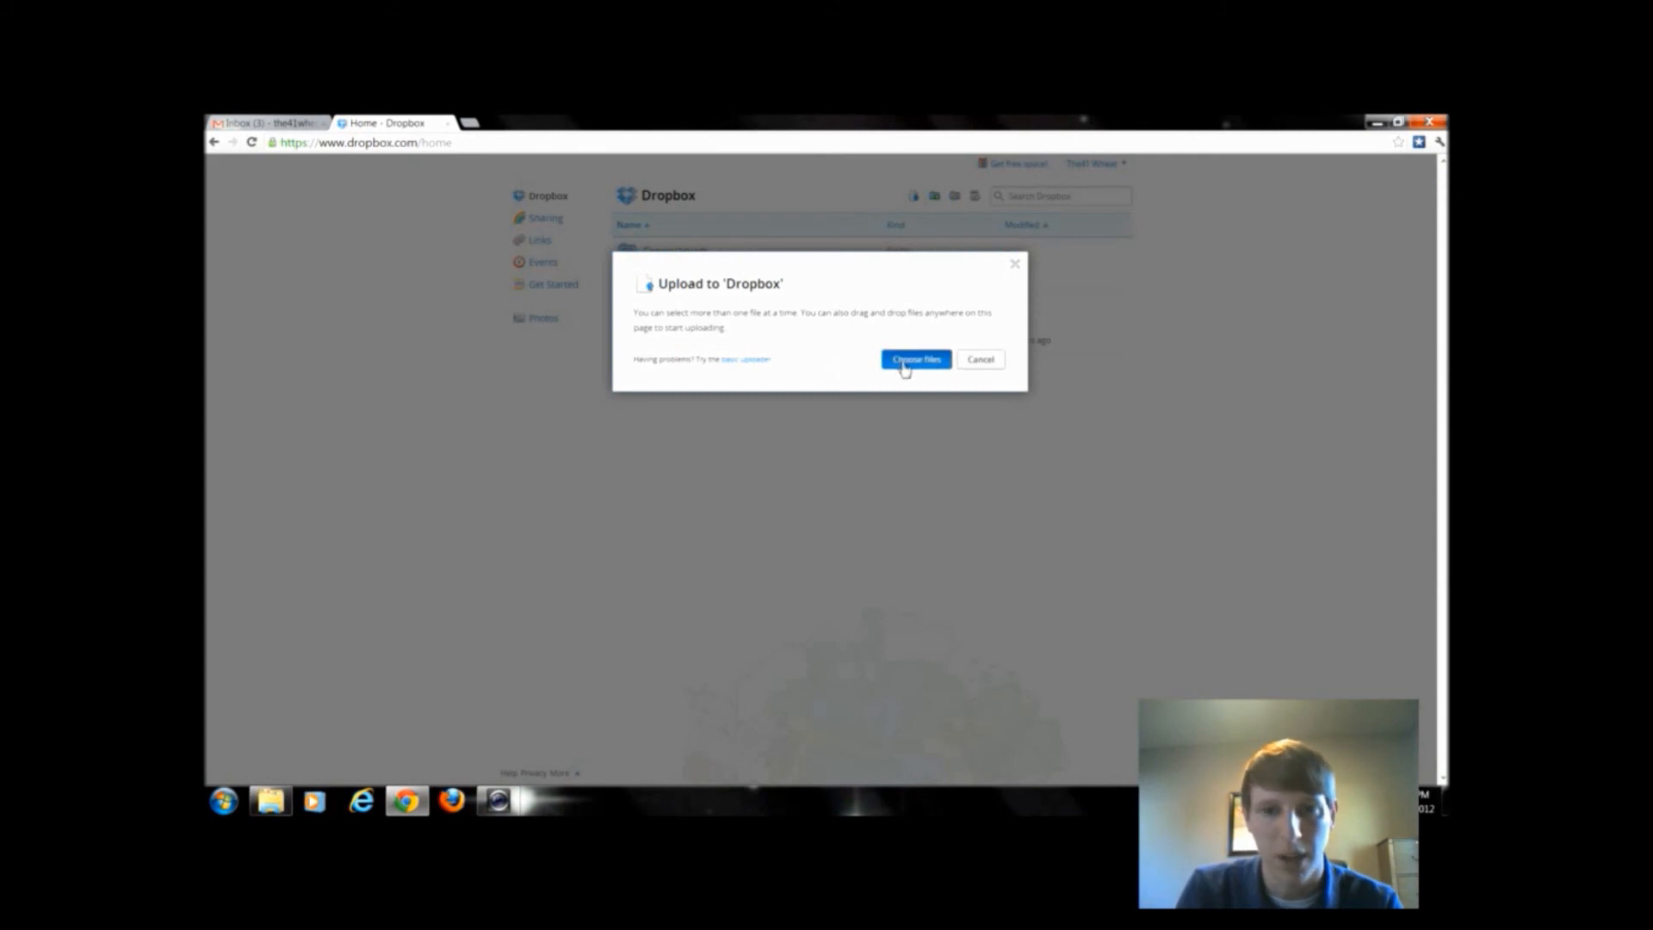
pyautogui.click(914, 359)
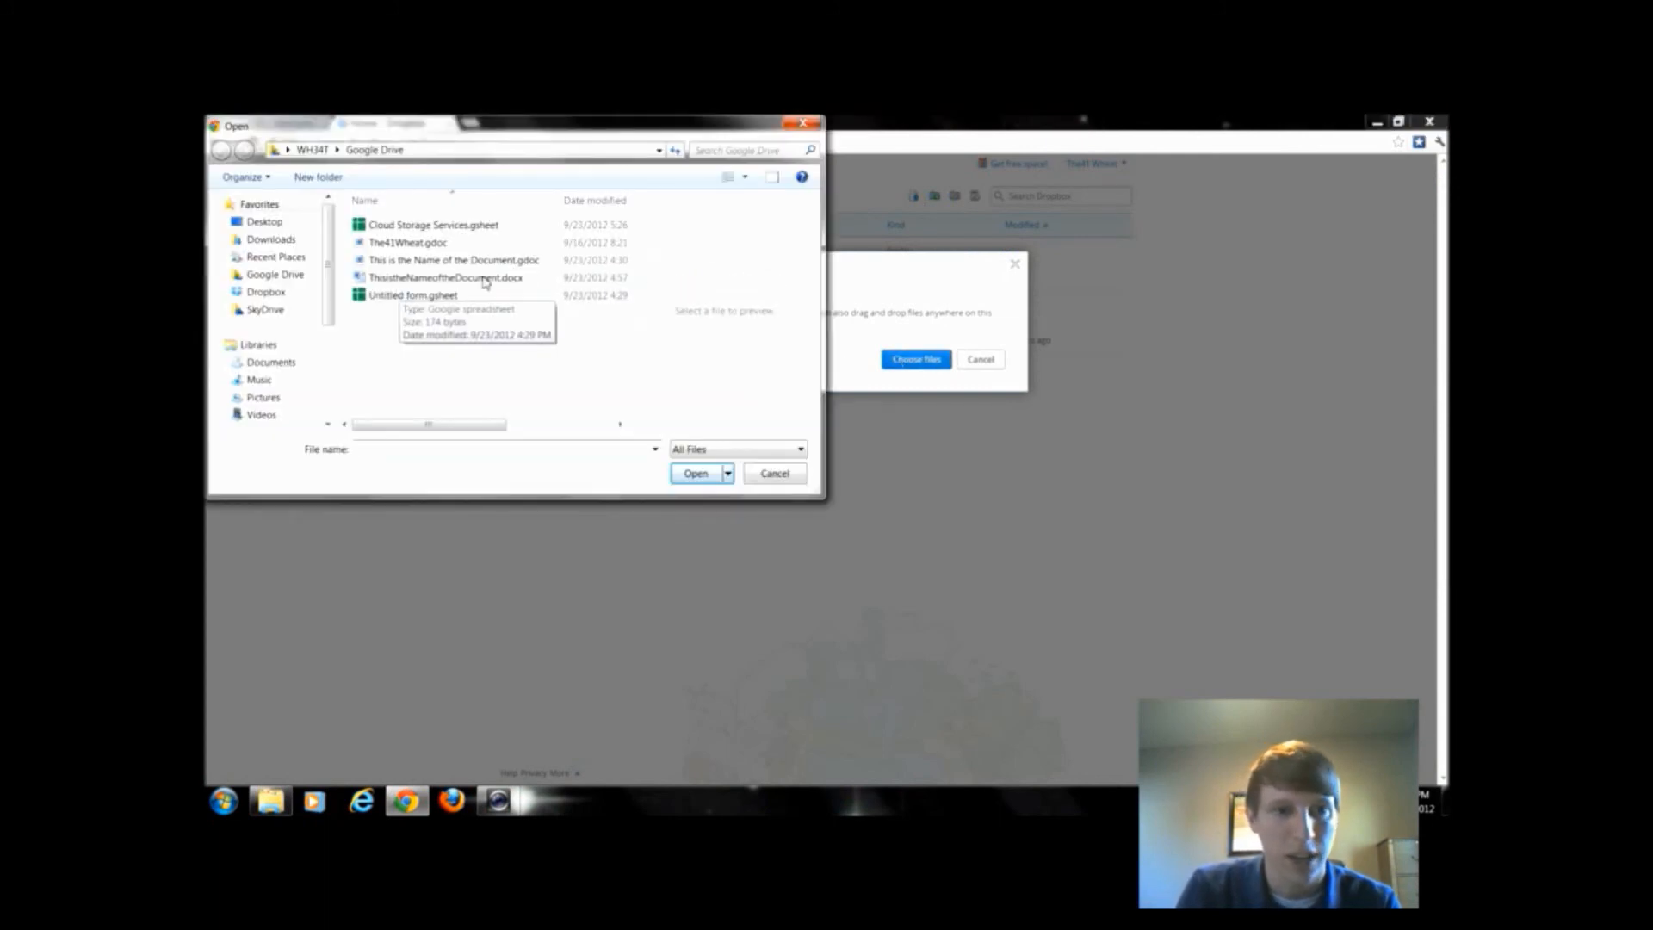
pyautogui.click(444, 278)
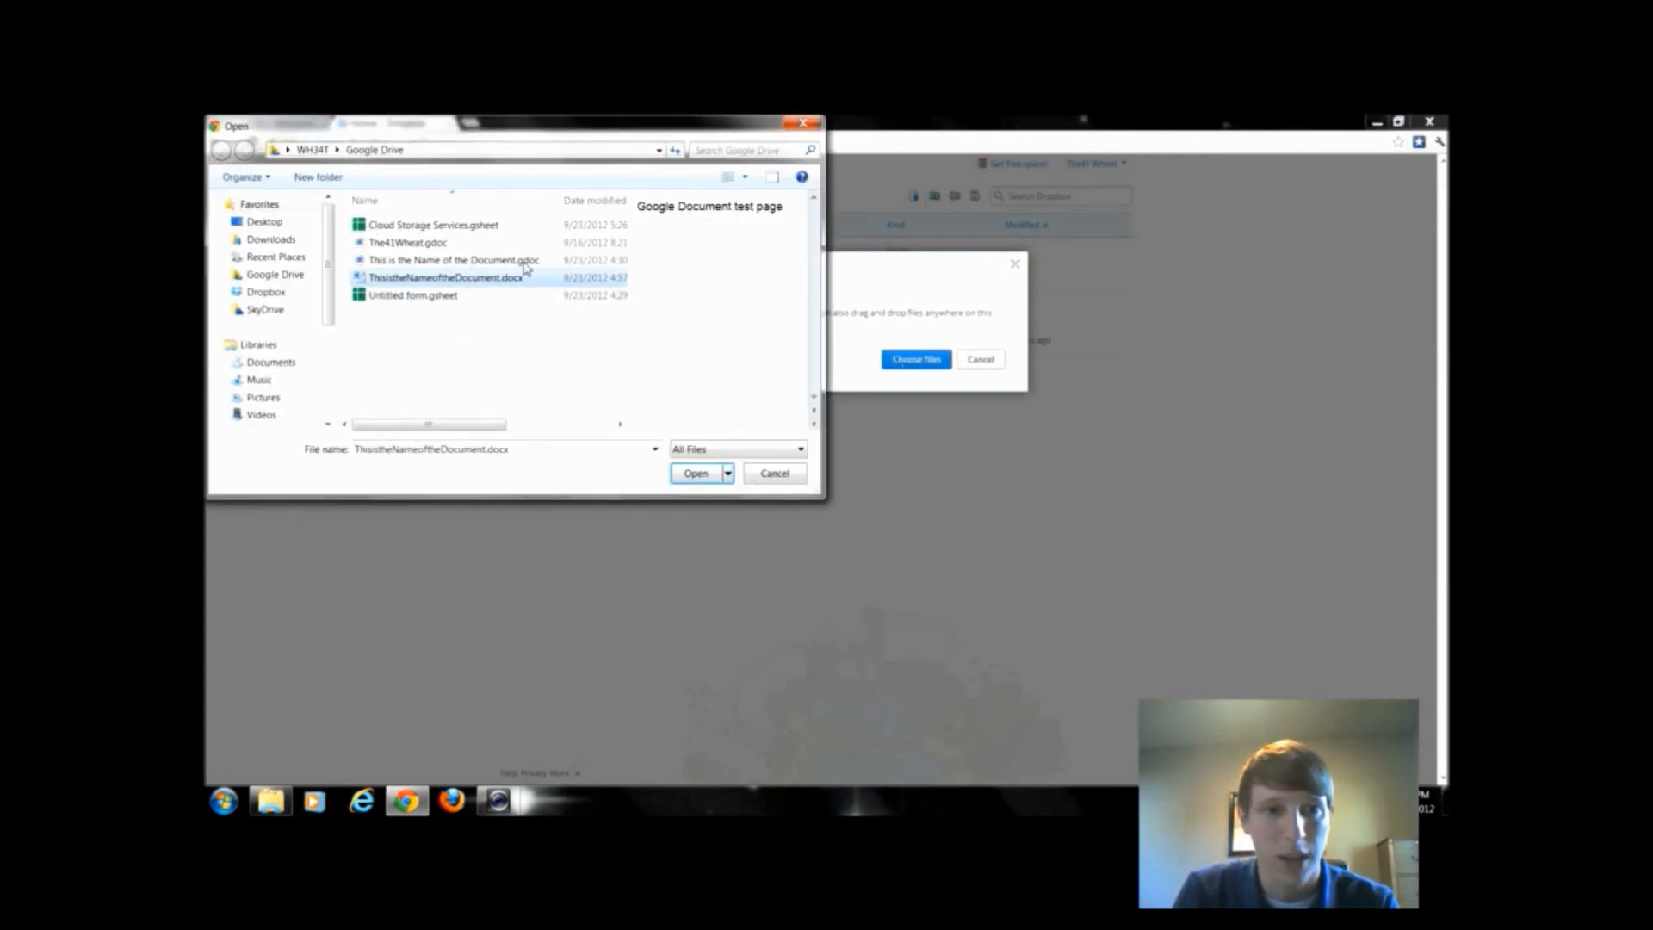
pyautogui.click(694, 472)
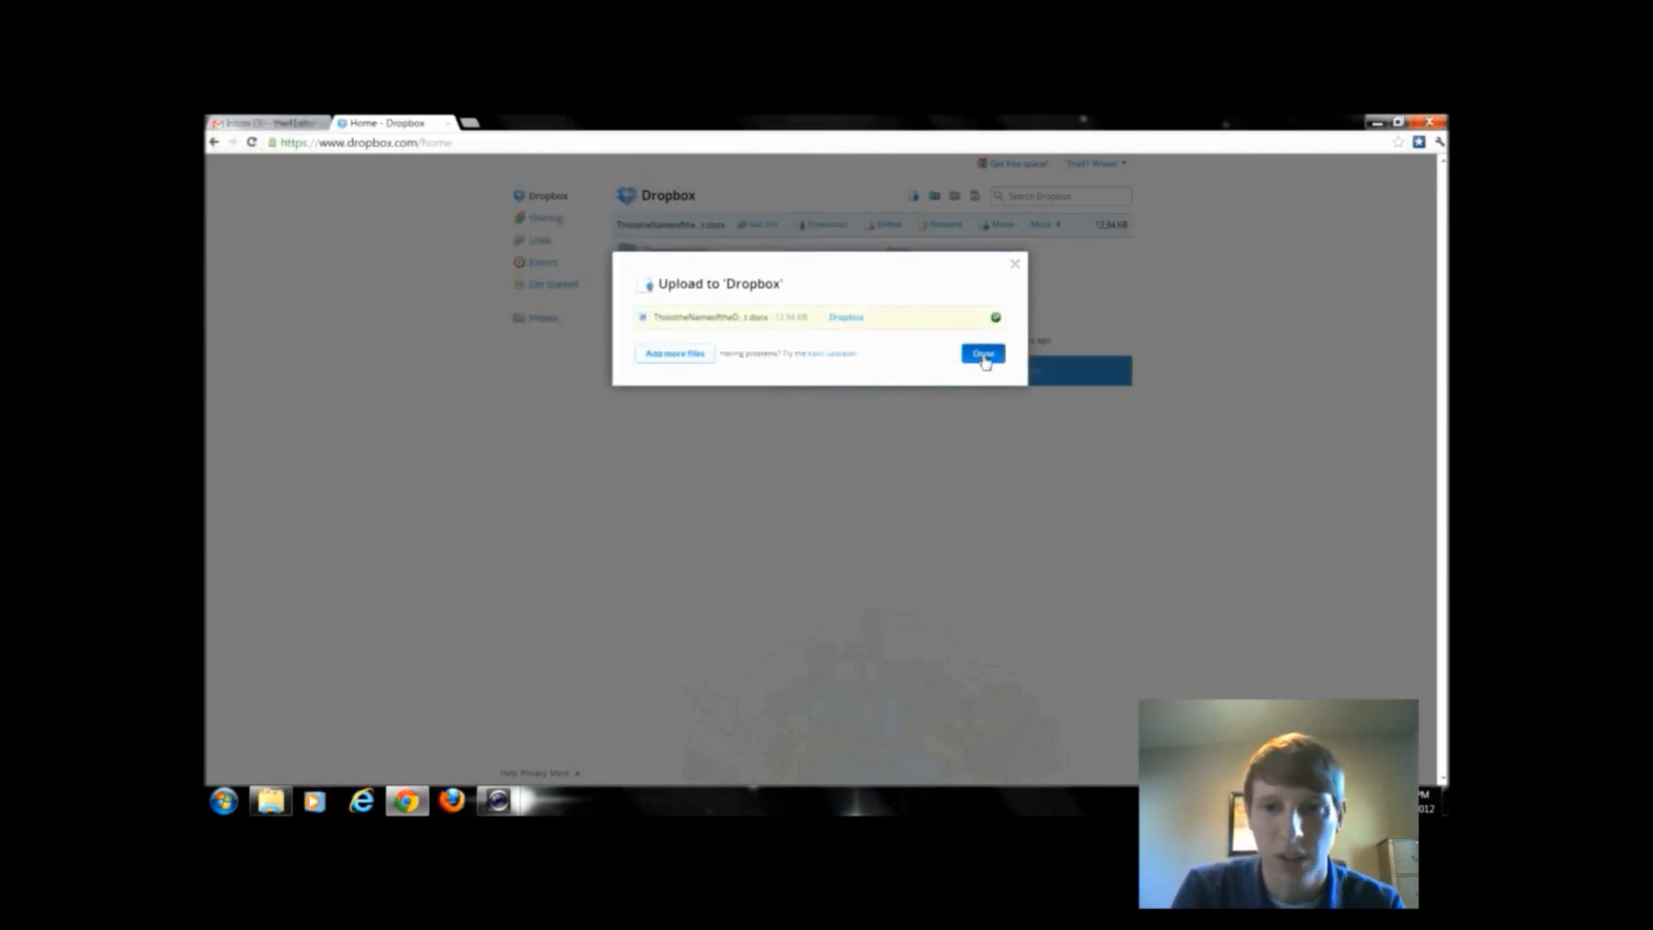
pyautogui.click(982, 353)
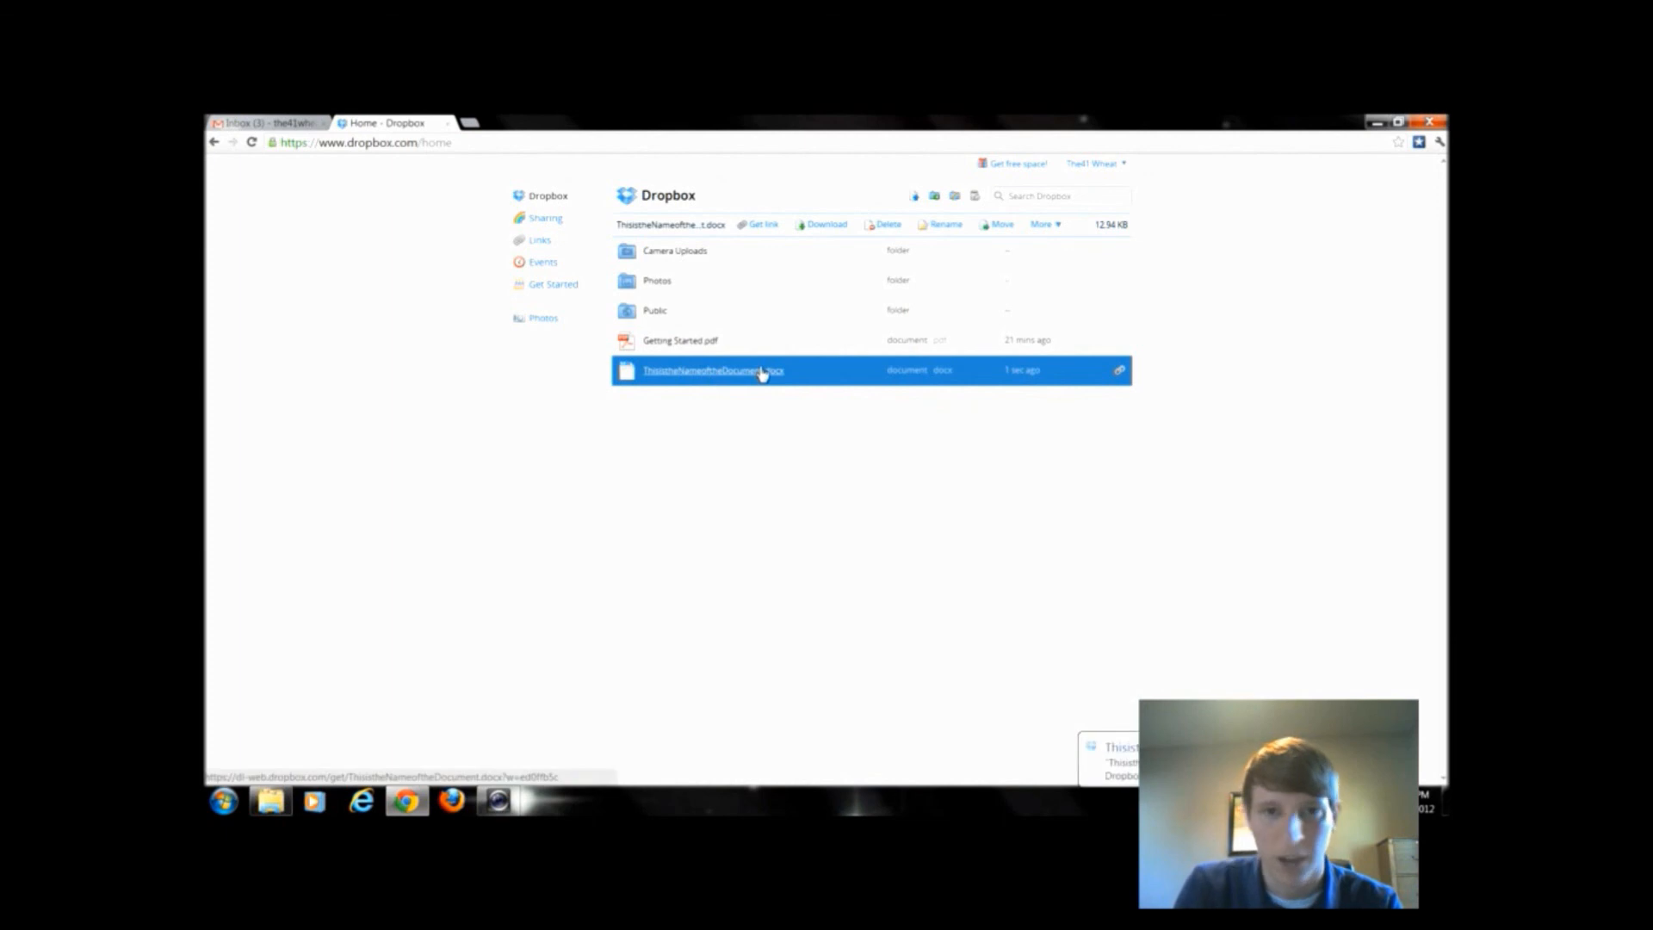
pyautogui.moveTo(837, 372)
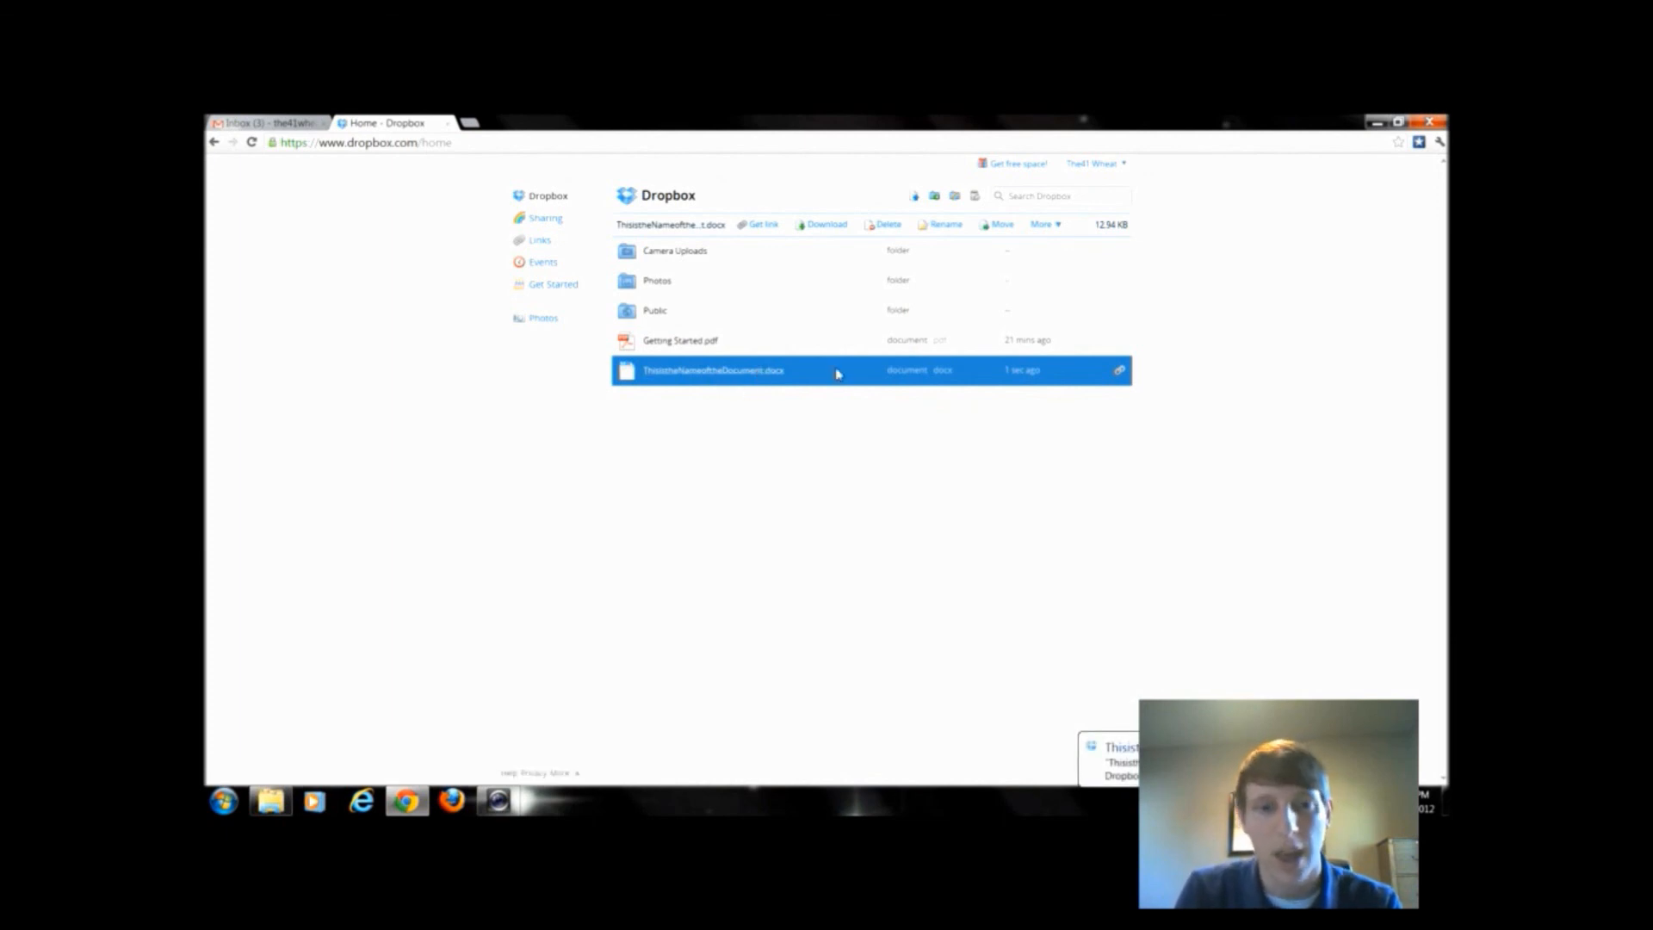
pyautogui.moveTo(720, 371)
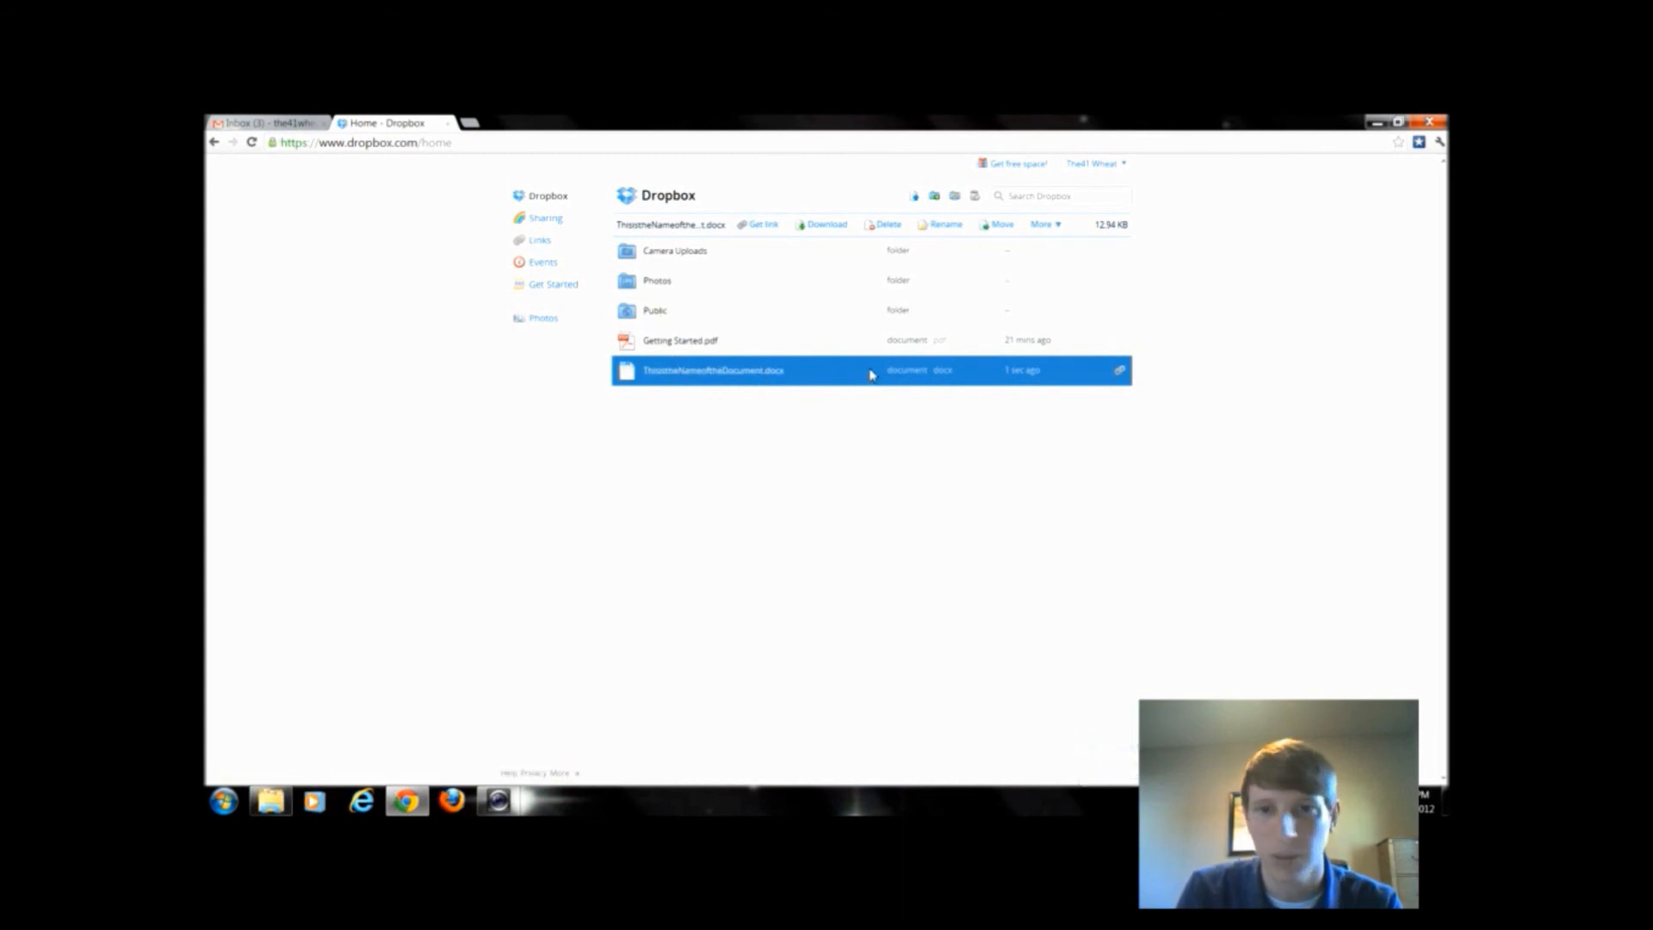
# Move 2012-07-14 13.39.43.jpg from Camera Uploads/Houses into the Public folder
pyautogui.click(675, 250)
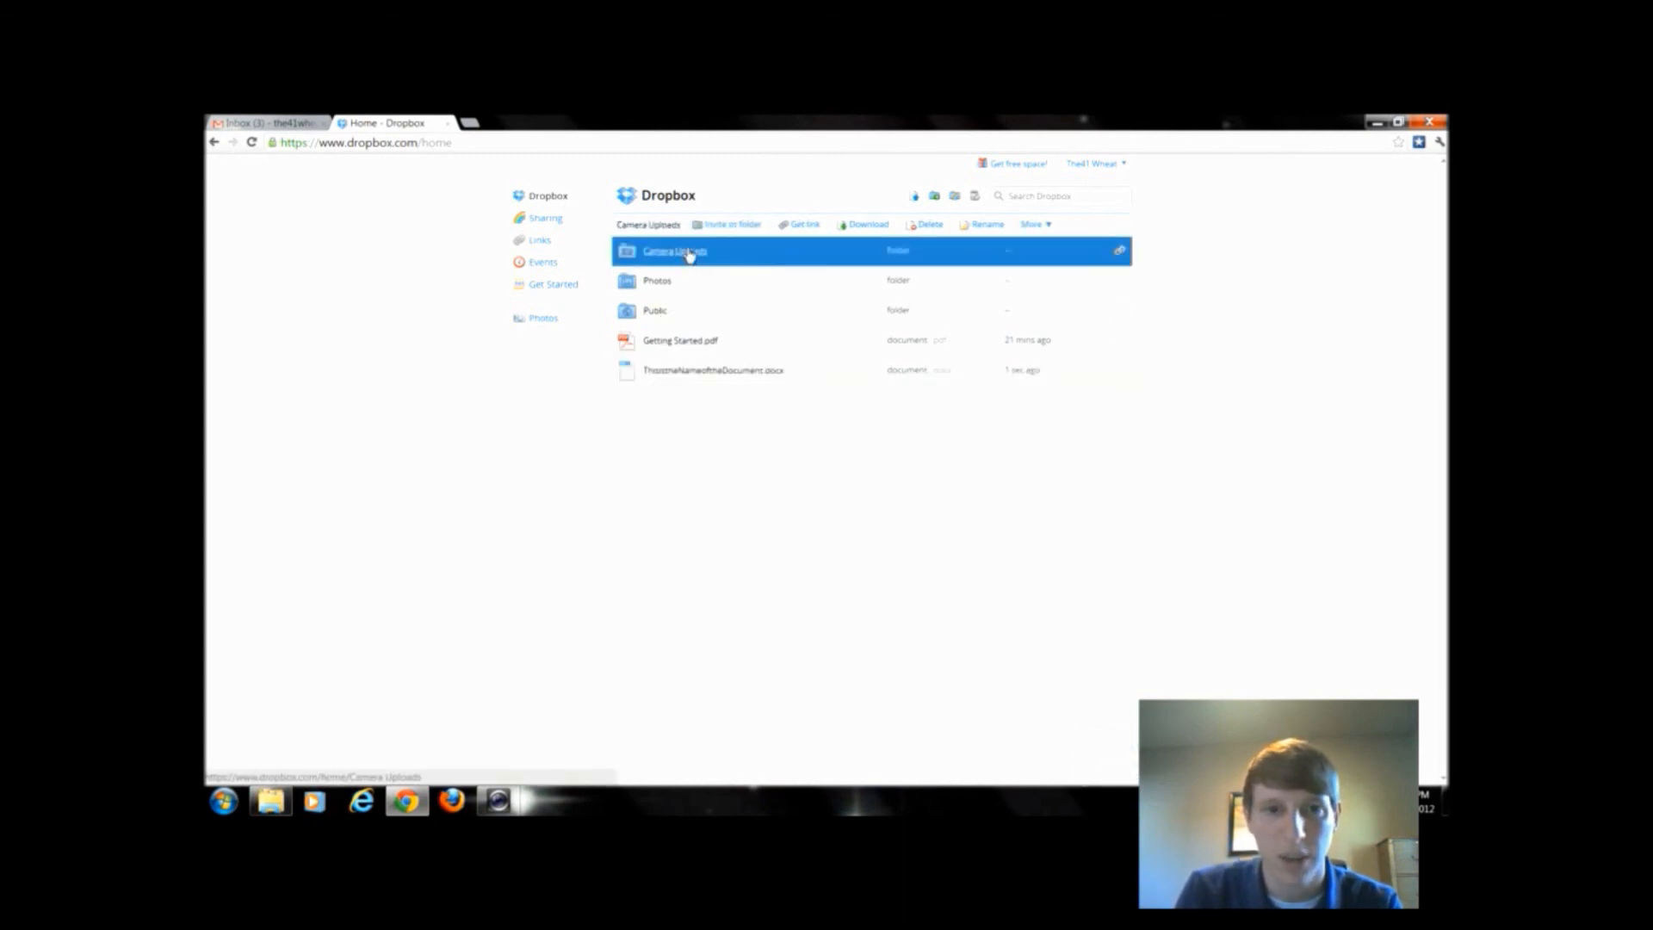
pyautogui.doubleClick(675, 250)
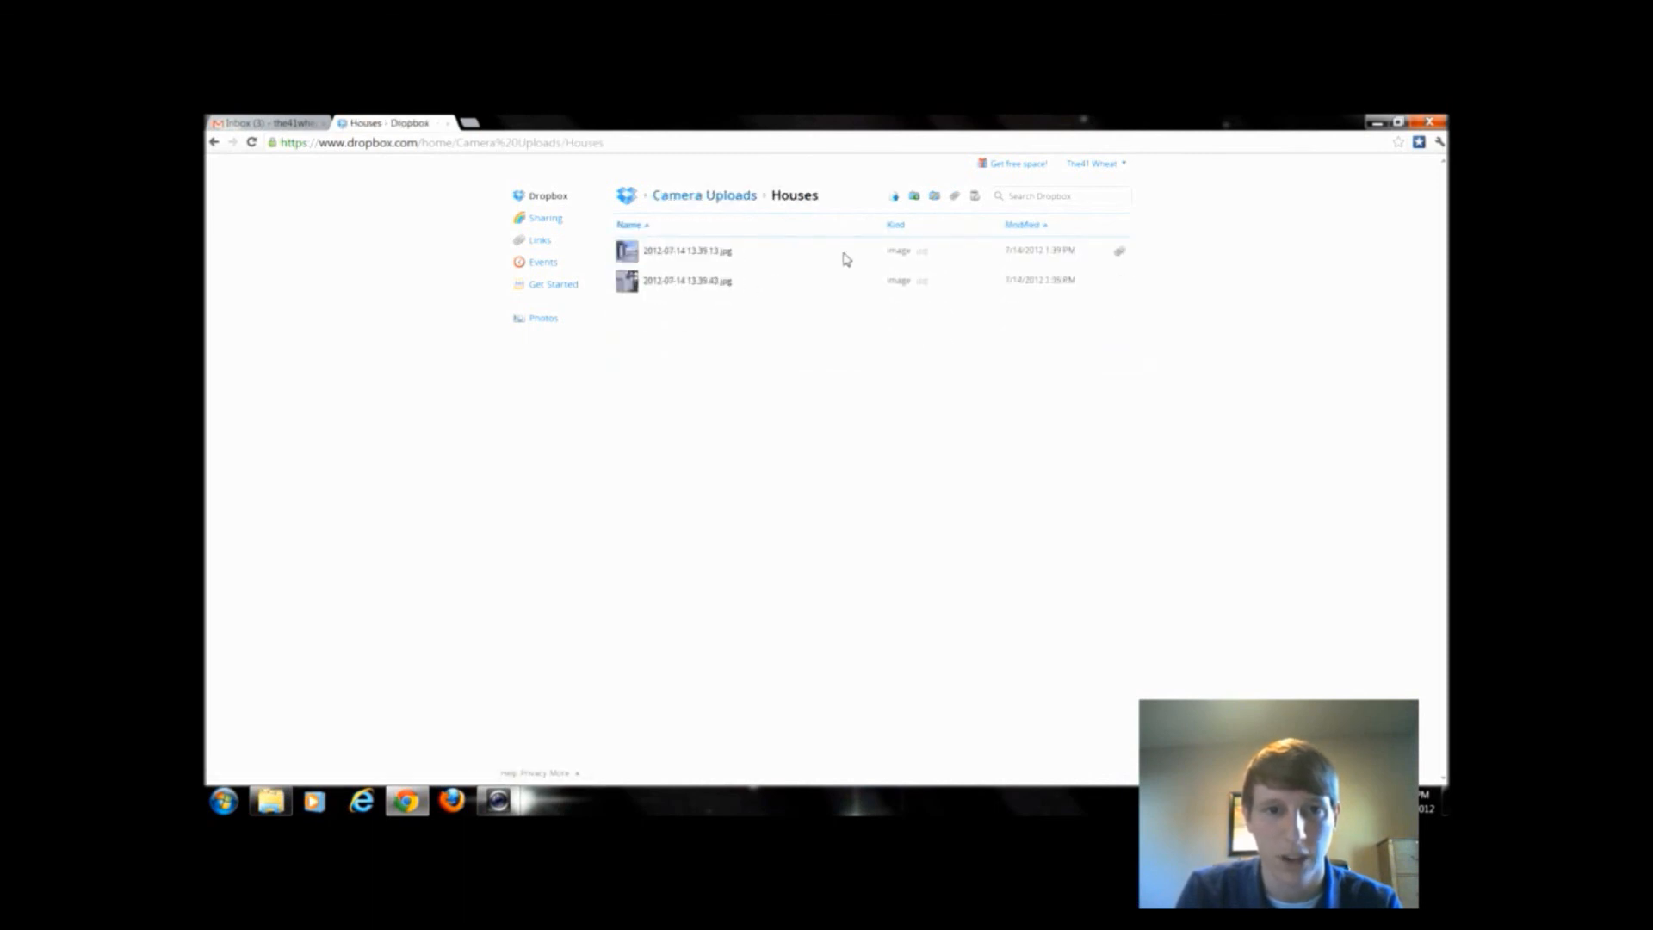
pyautogui.click(687, 281)
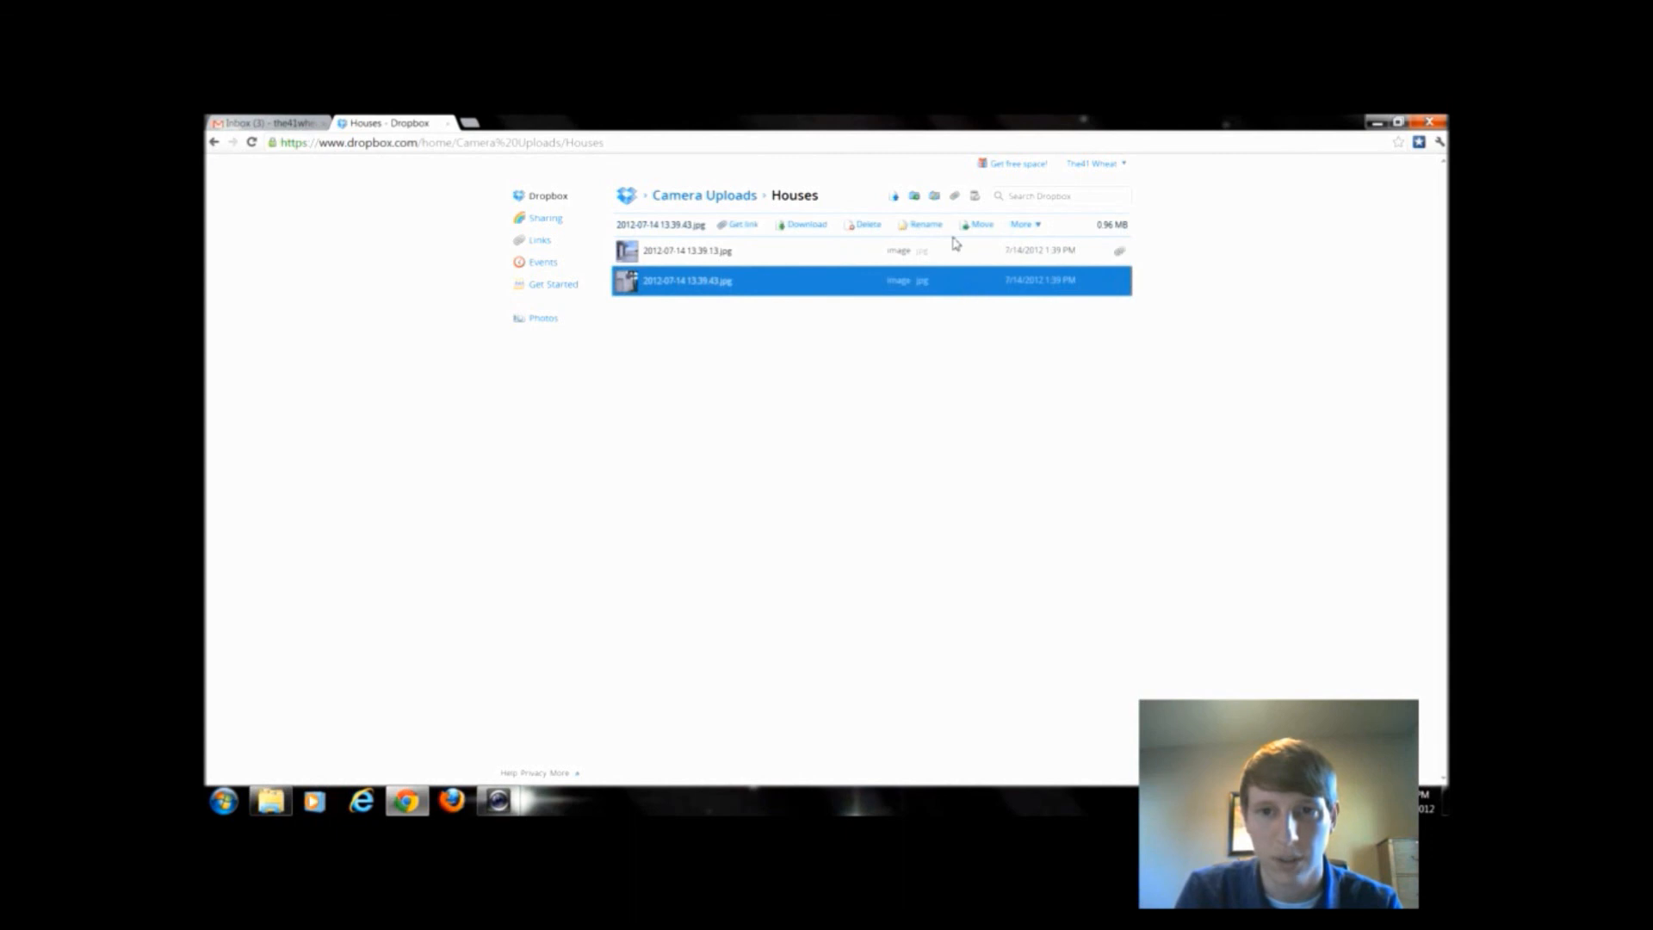
pyautogui.click(979, 224)
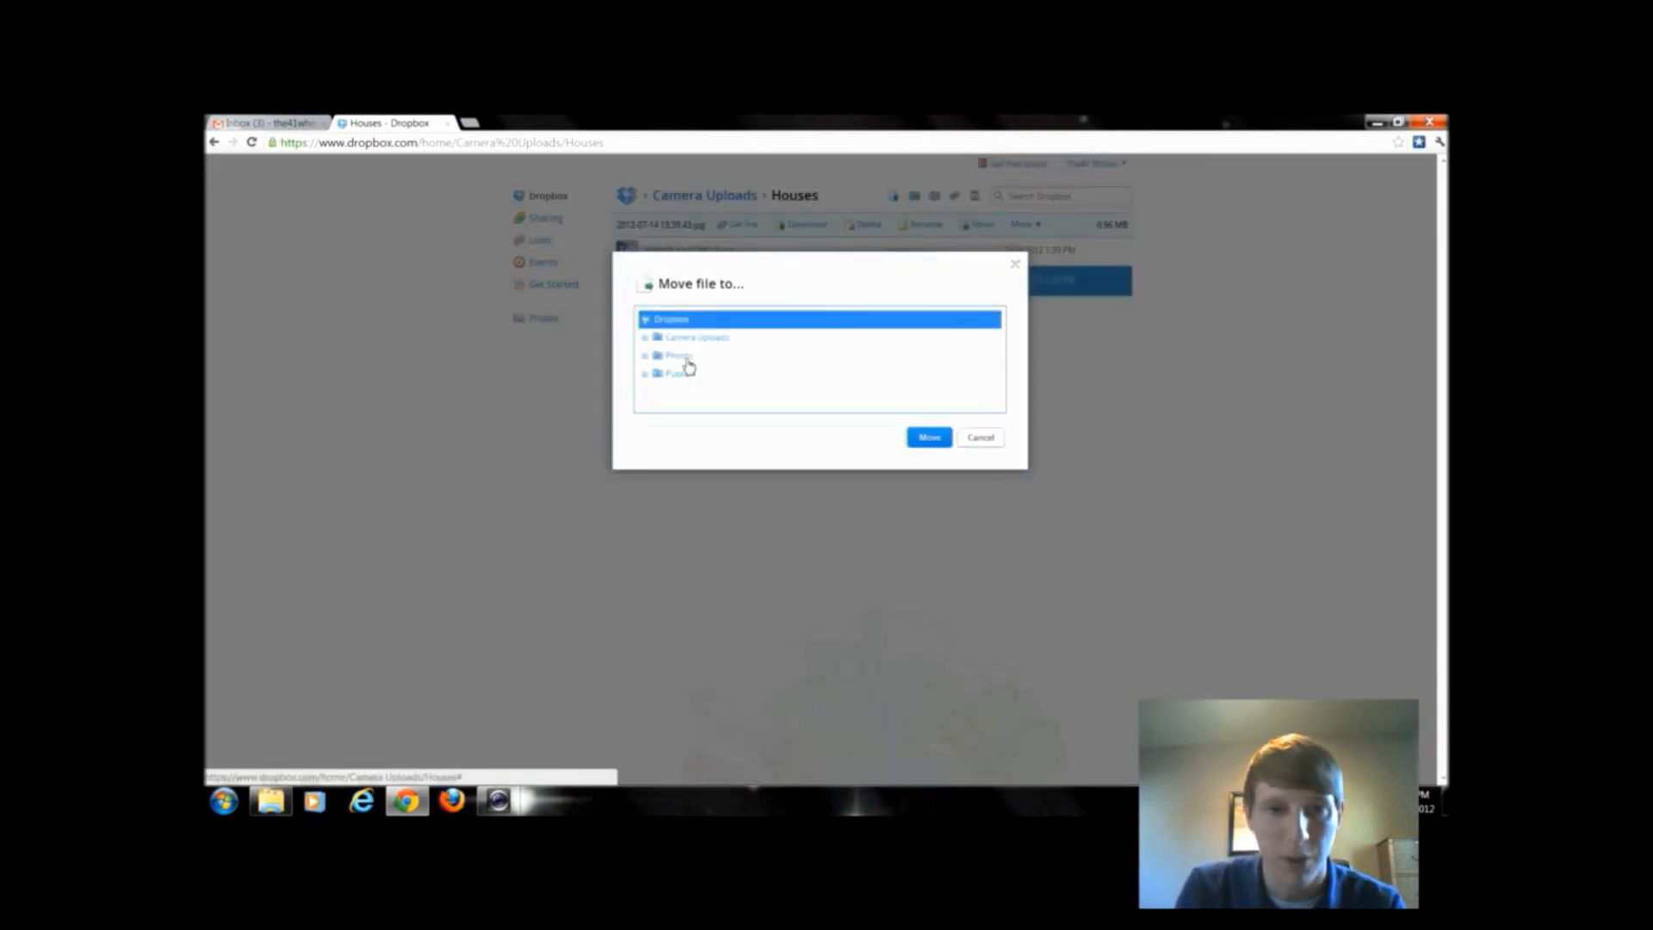
pyautogui.click(980, 436)
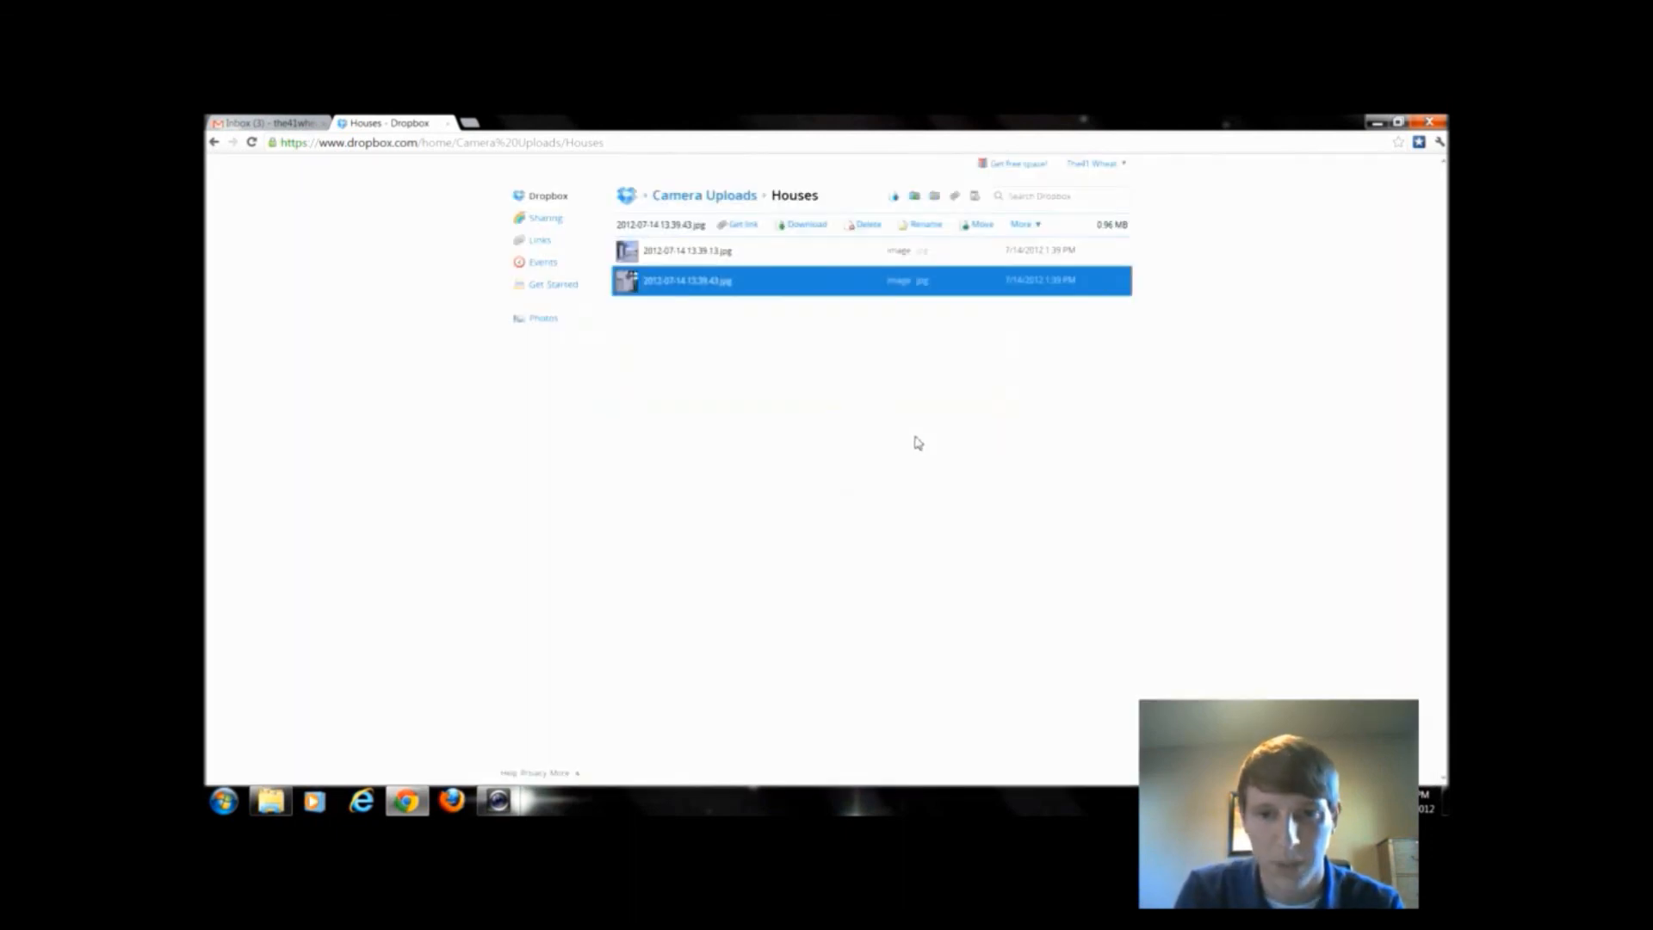
pyautogui.click(980, 224)
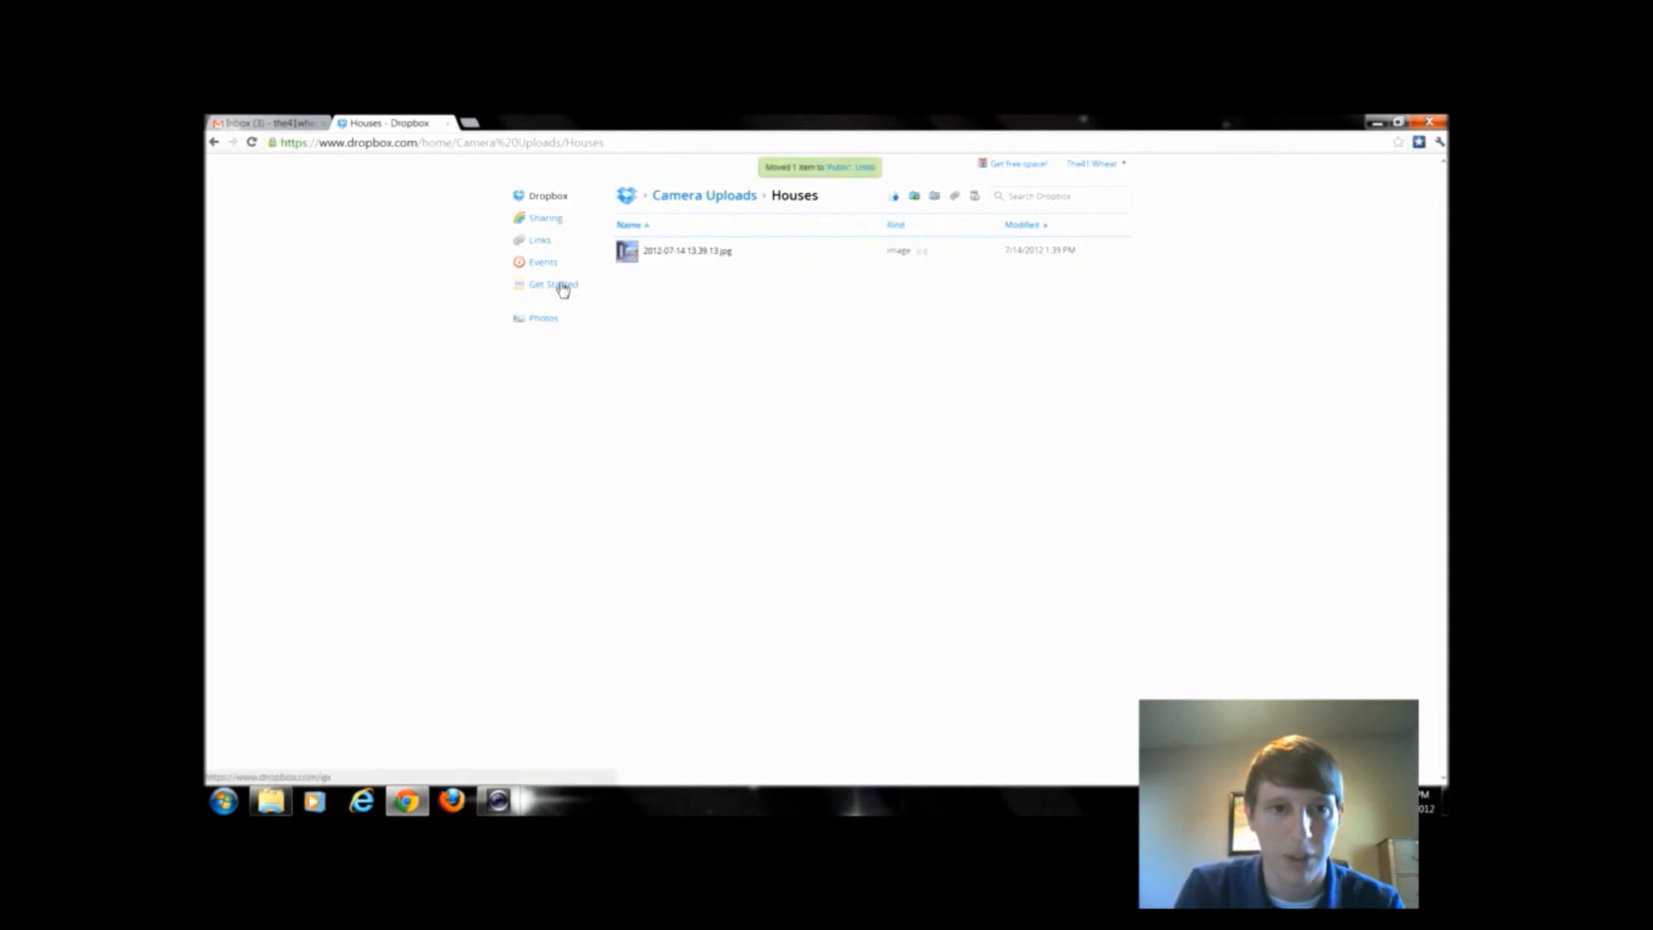
# Check the moved 13.39.43 photo in Public with a full-size preview, then close it
pyautogui.click(547, 194)
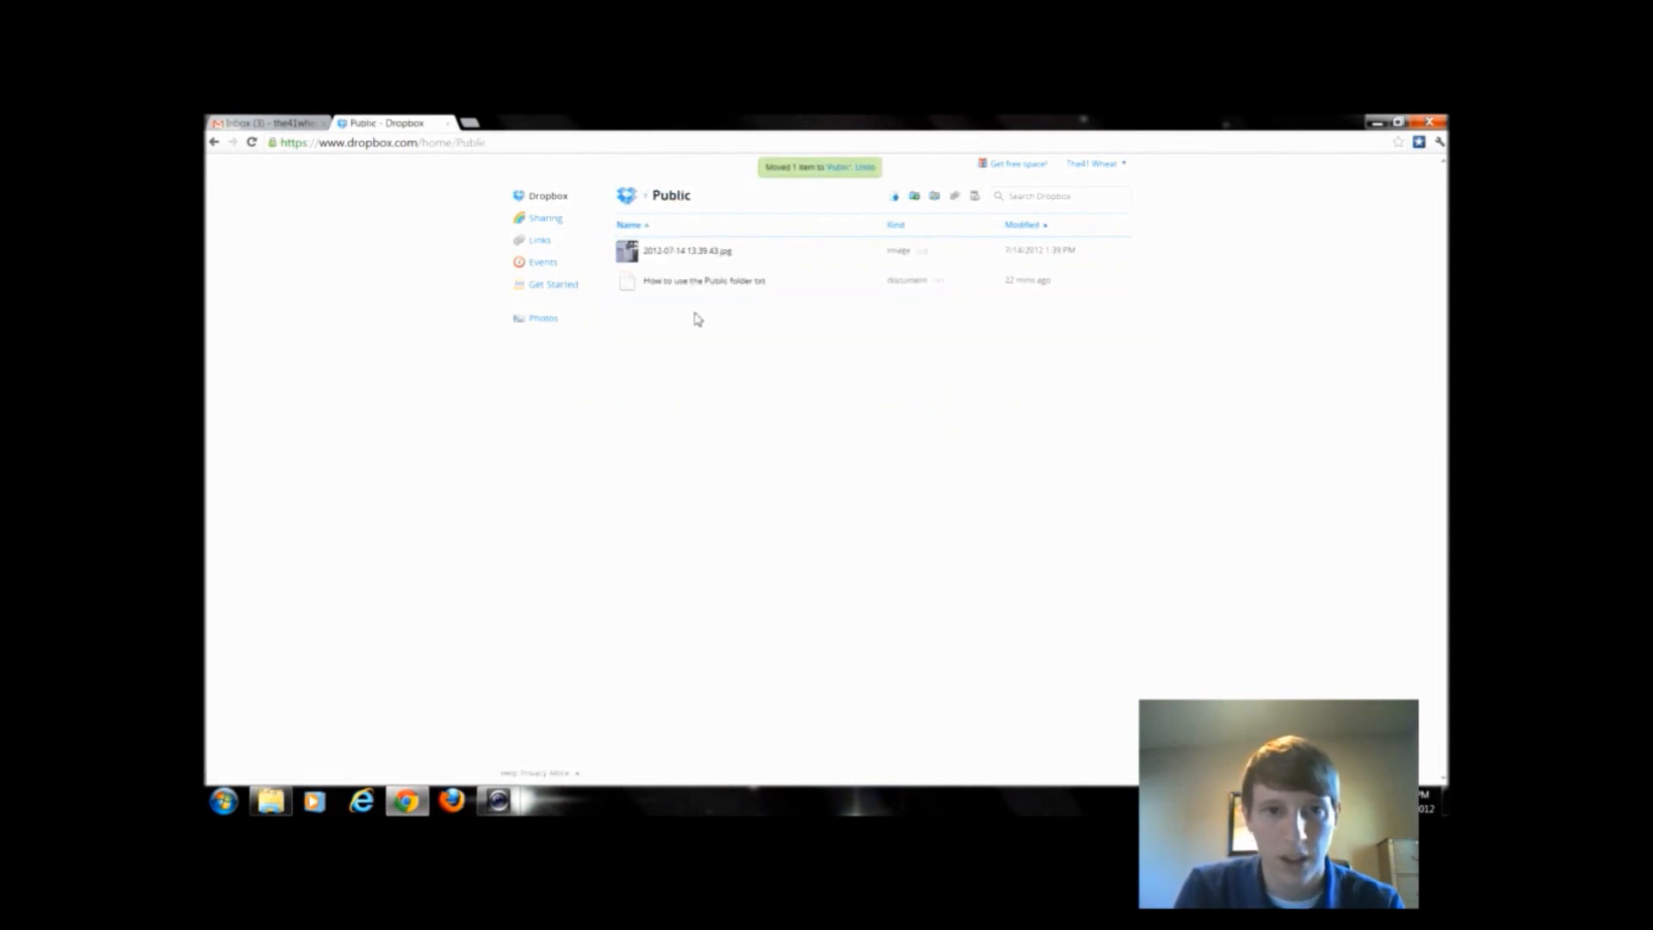
pyautogui.click(687, 250)
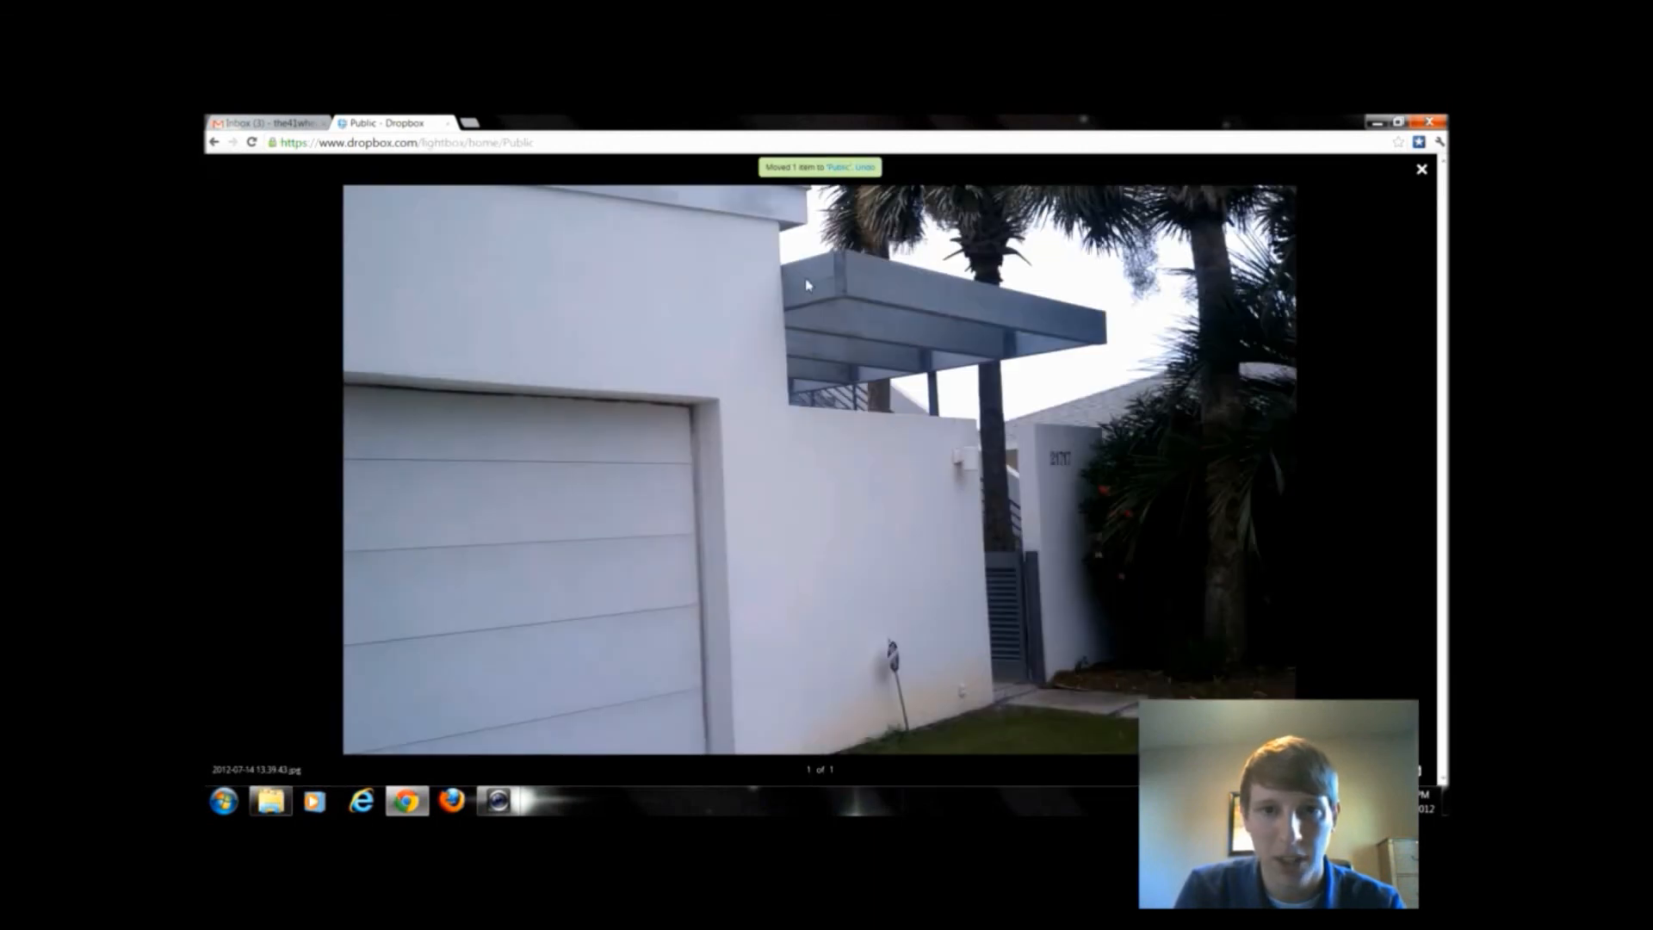
pyautogui.moveTo(601, 218)
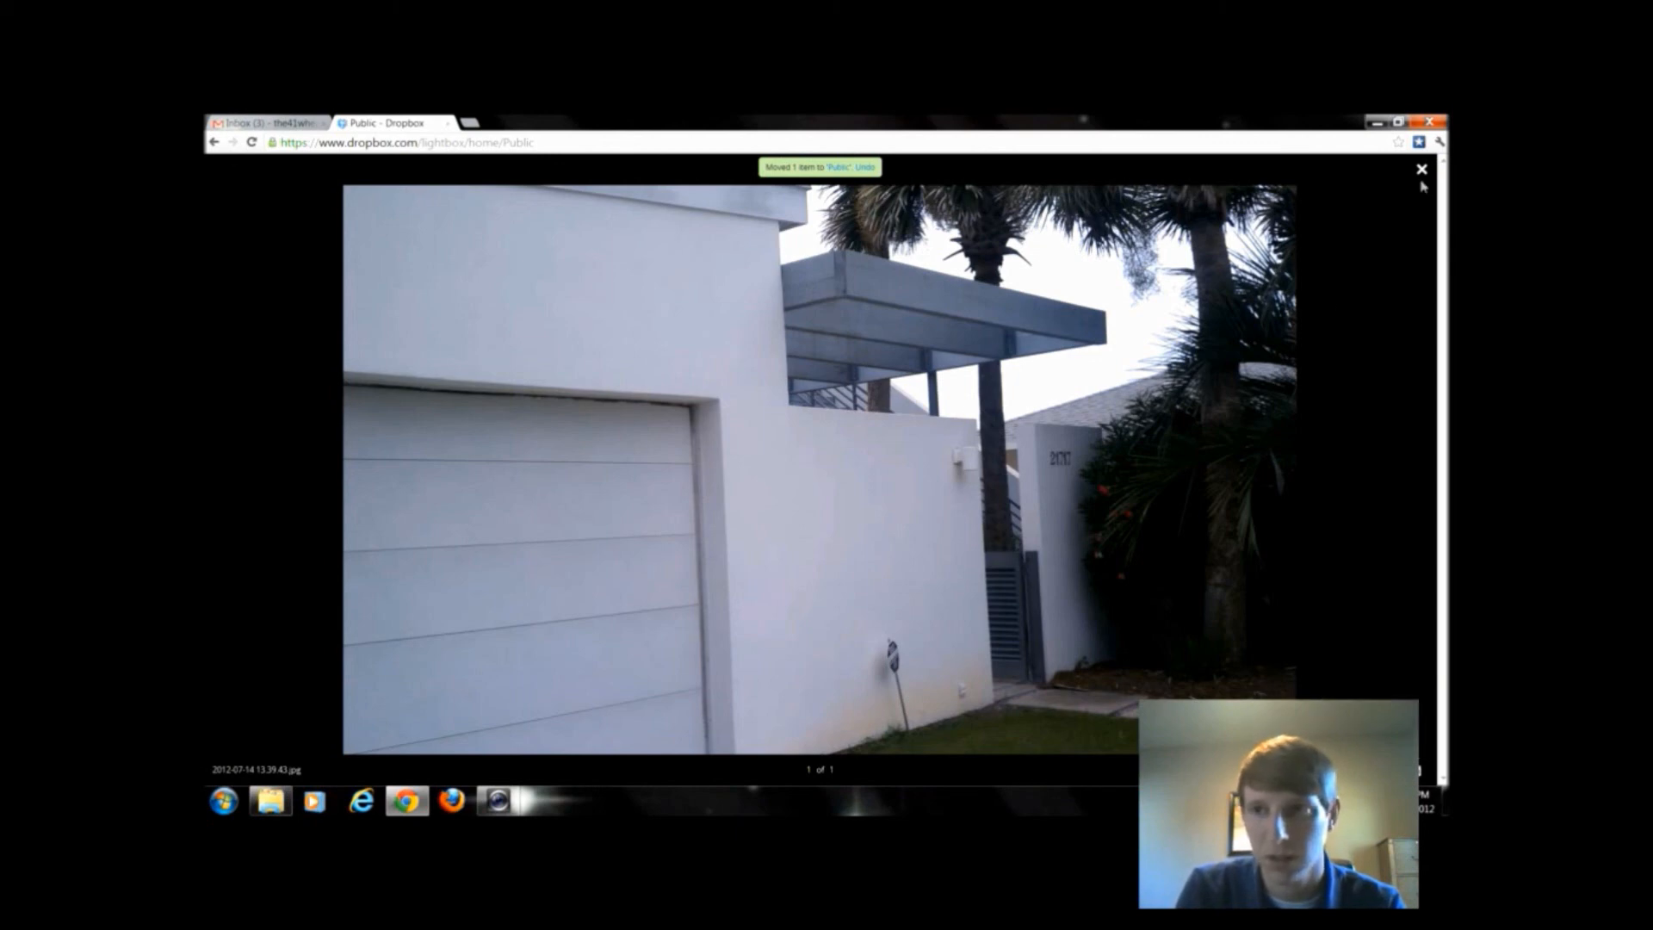
pyautogui.click(1421, 169)
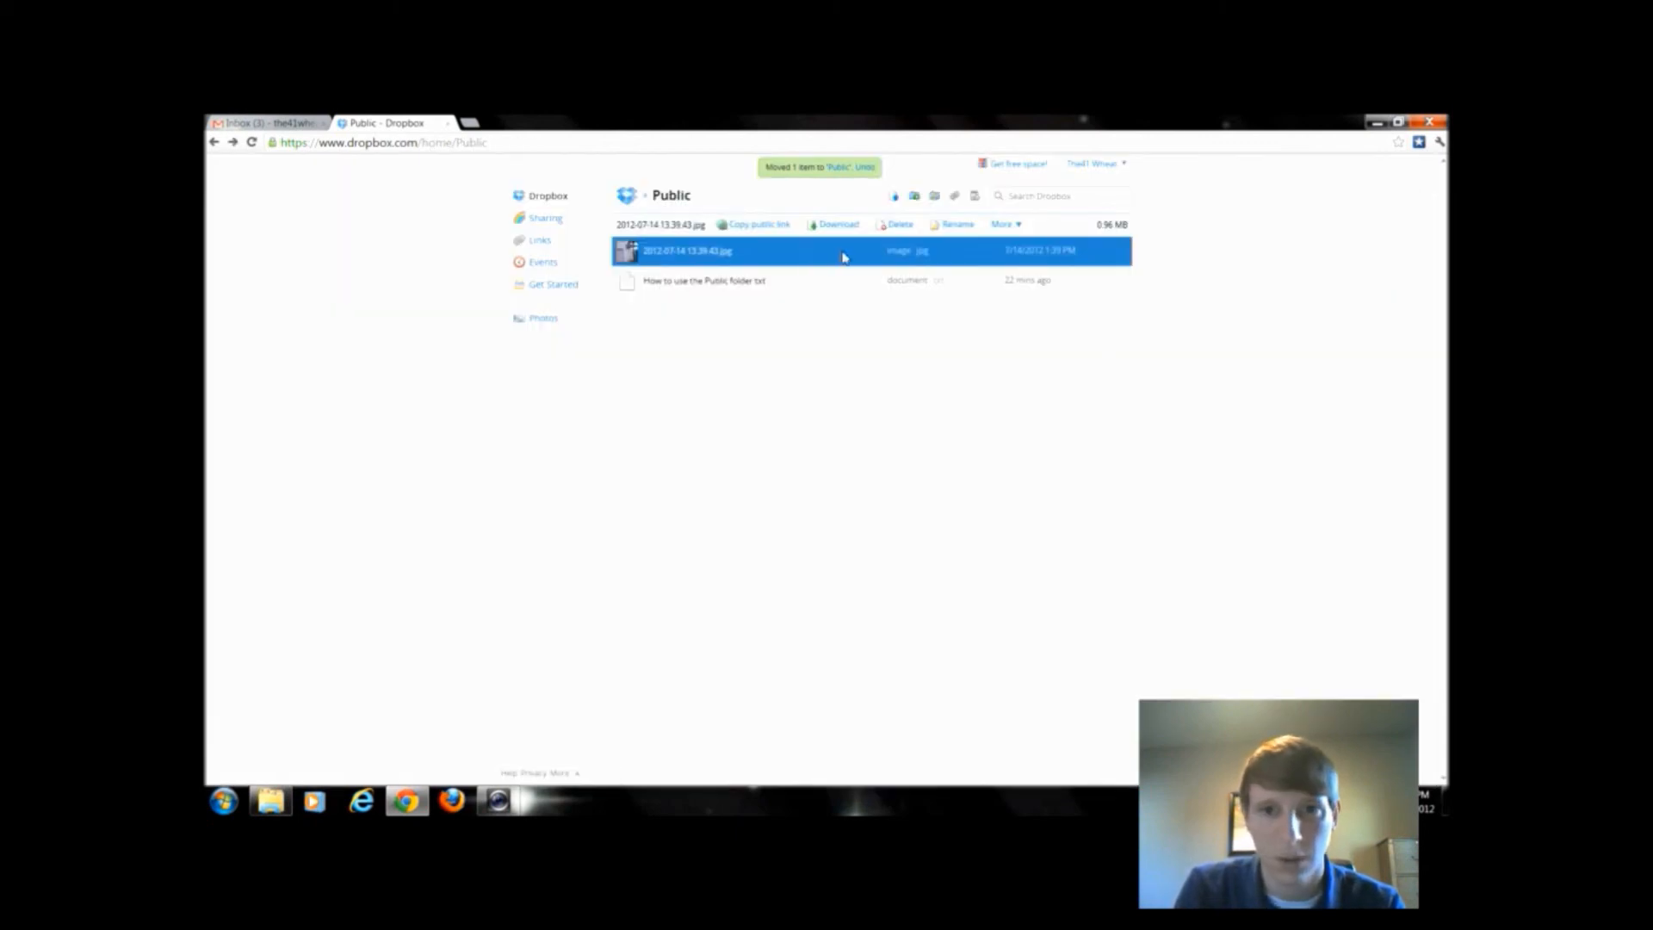
pyautogui.moveTo(759, 224)
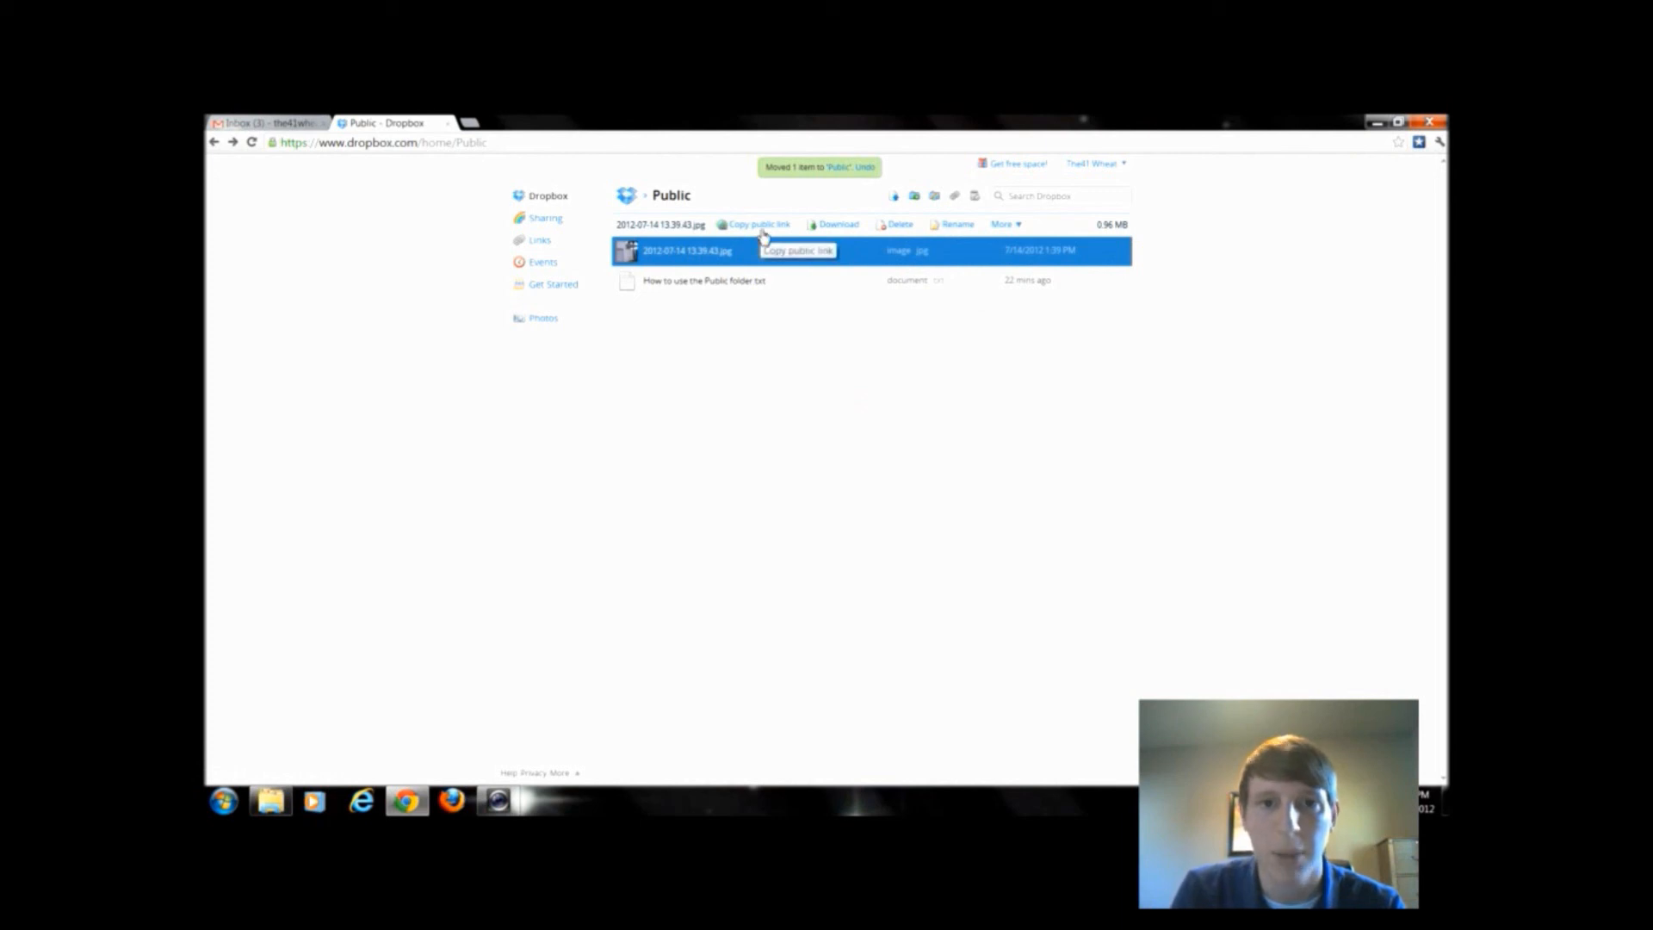
pyautogui.click(758, 224)
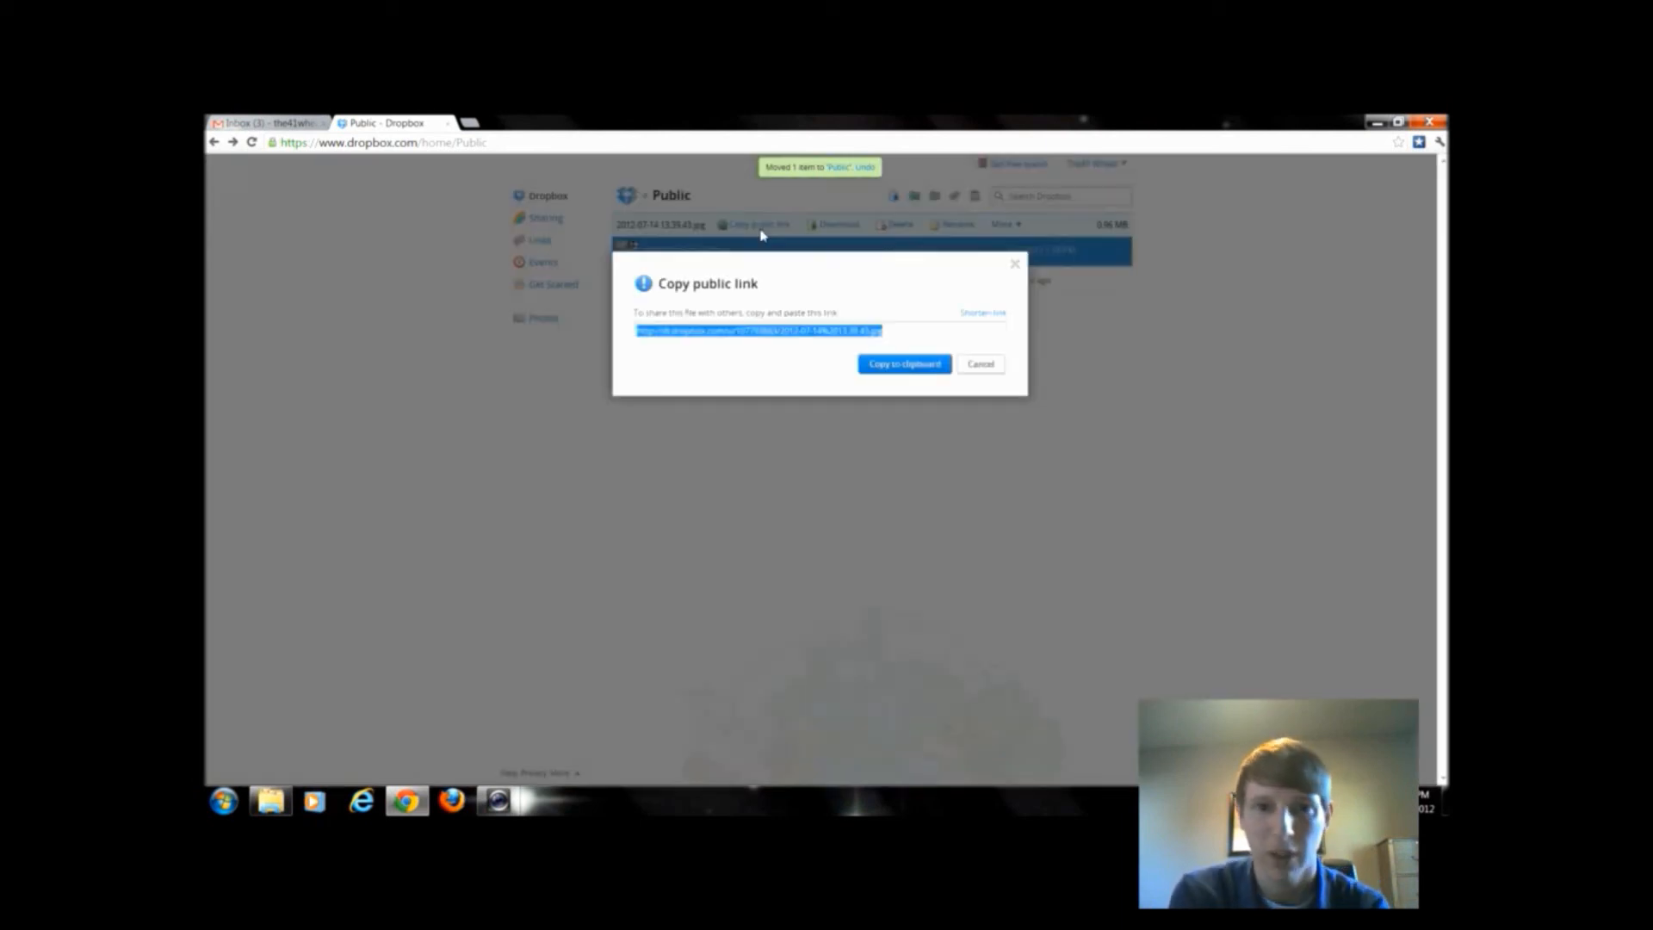
pyautogui.moveTo(844, 313)
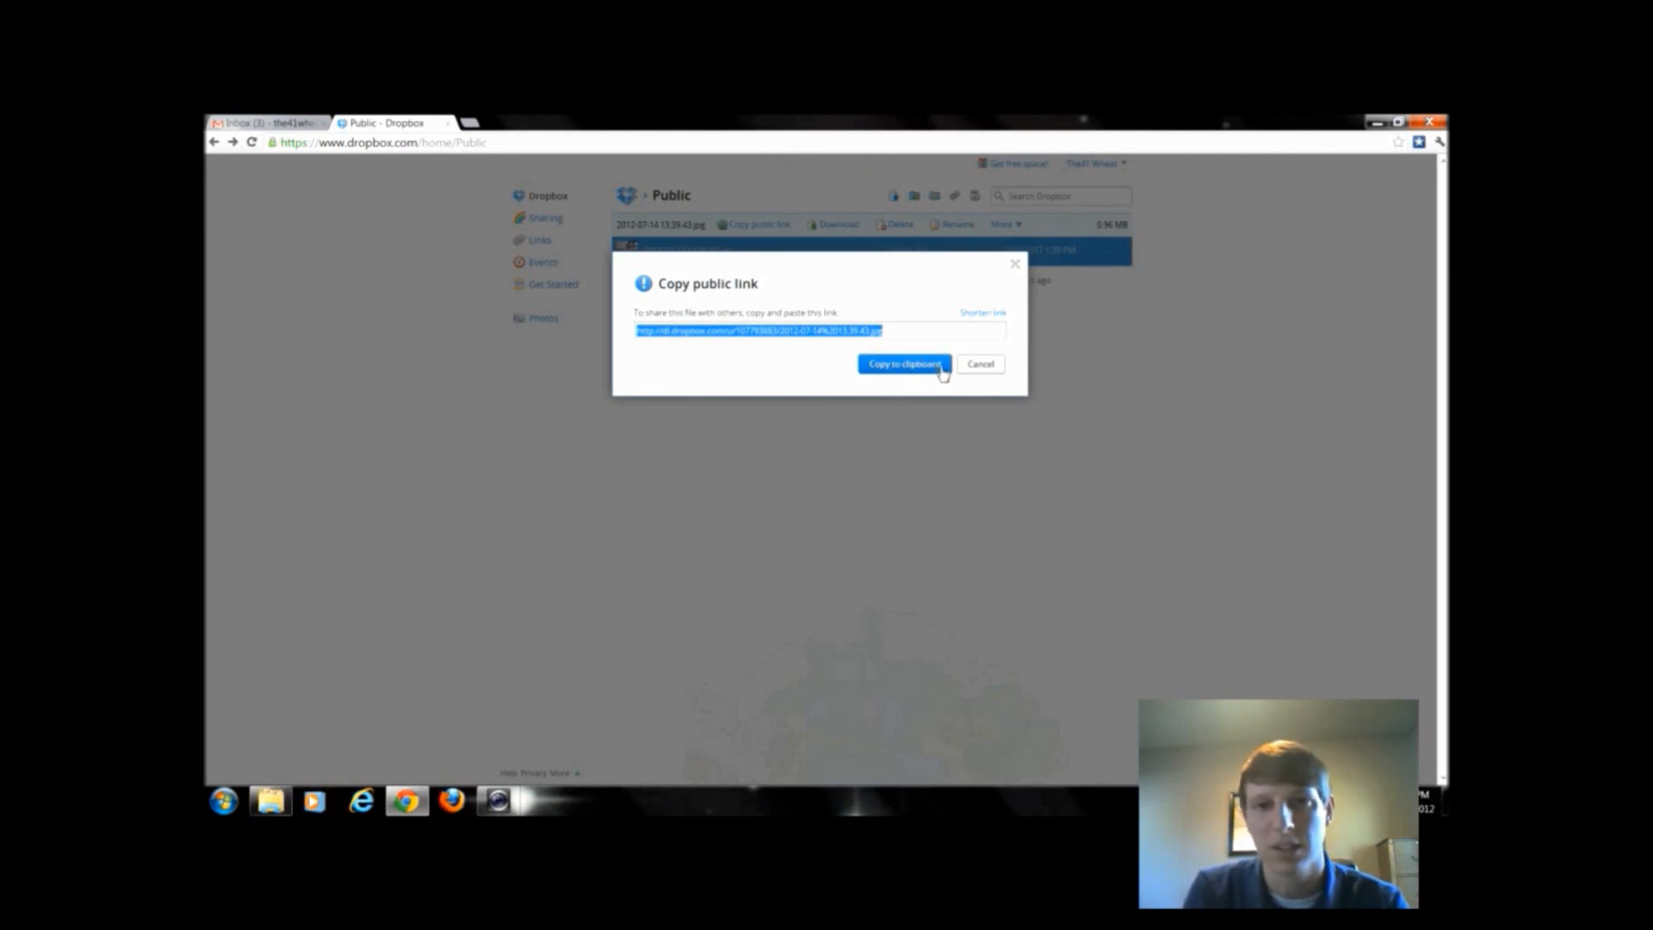
pyautogui.moveTo(992, 377)
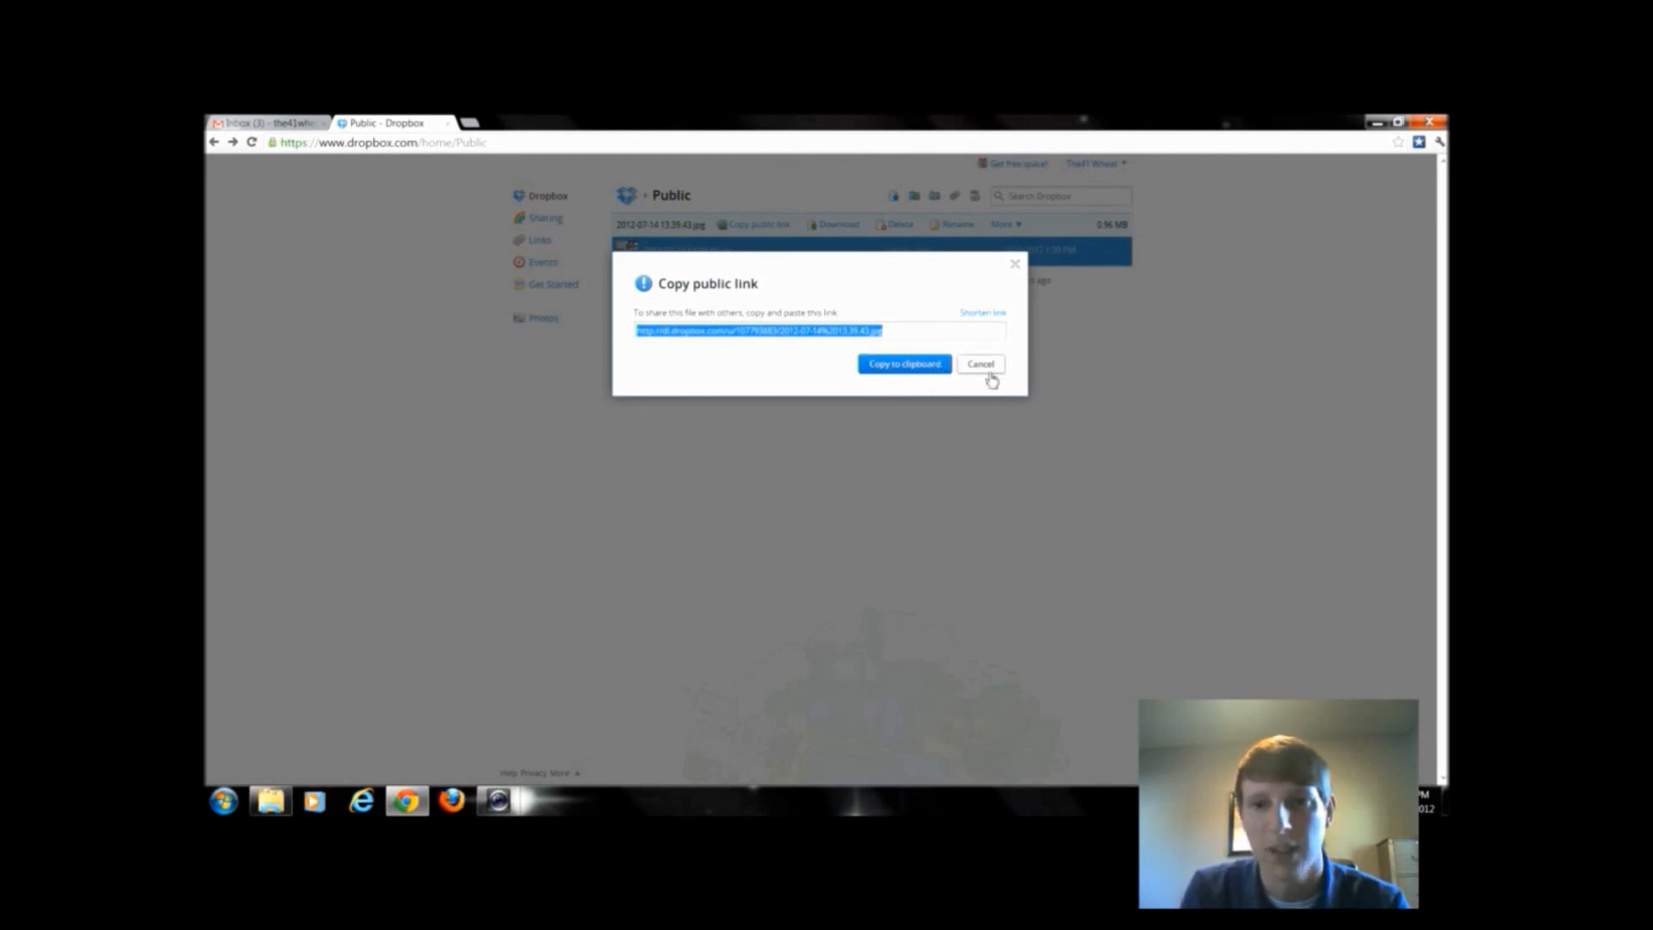
pyautogui.click(979, 363)
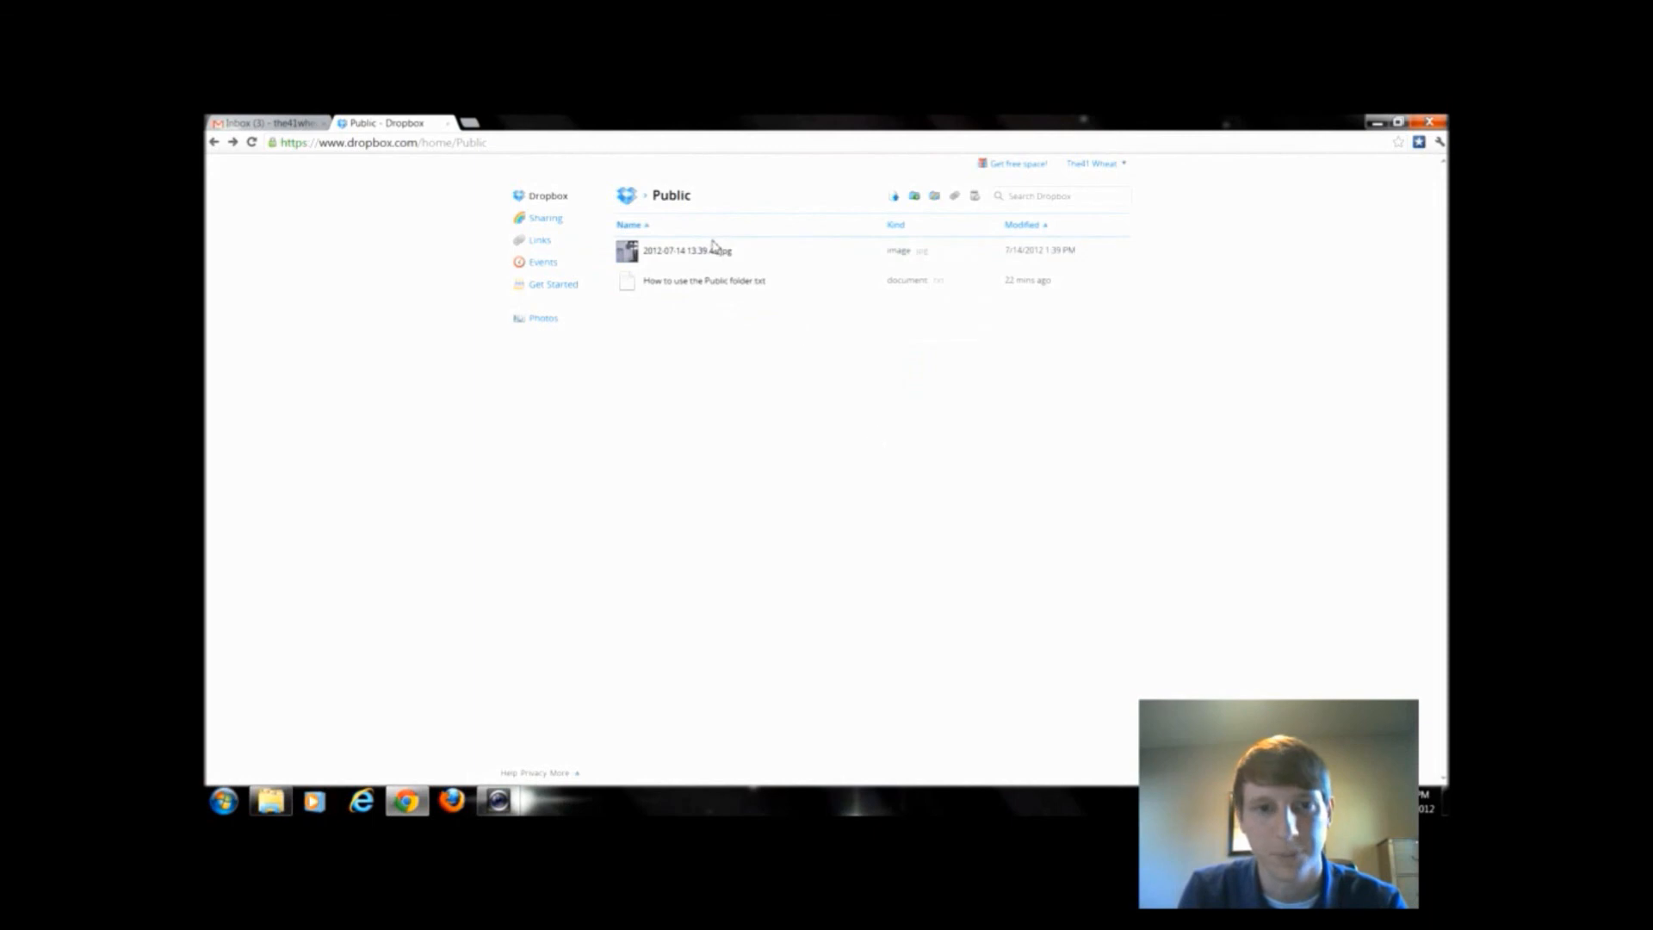
pyautogui.moveTo(682, 330)
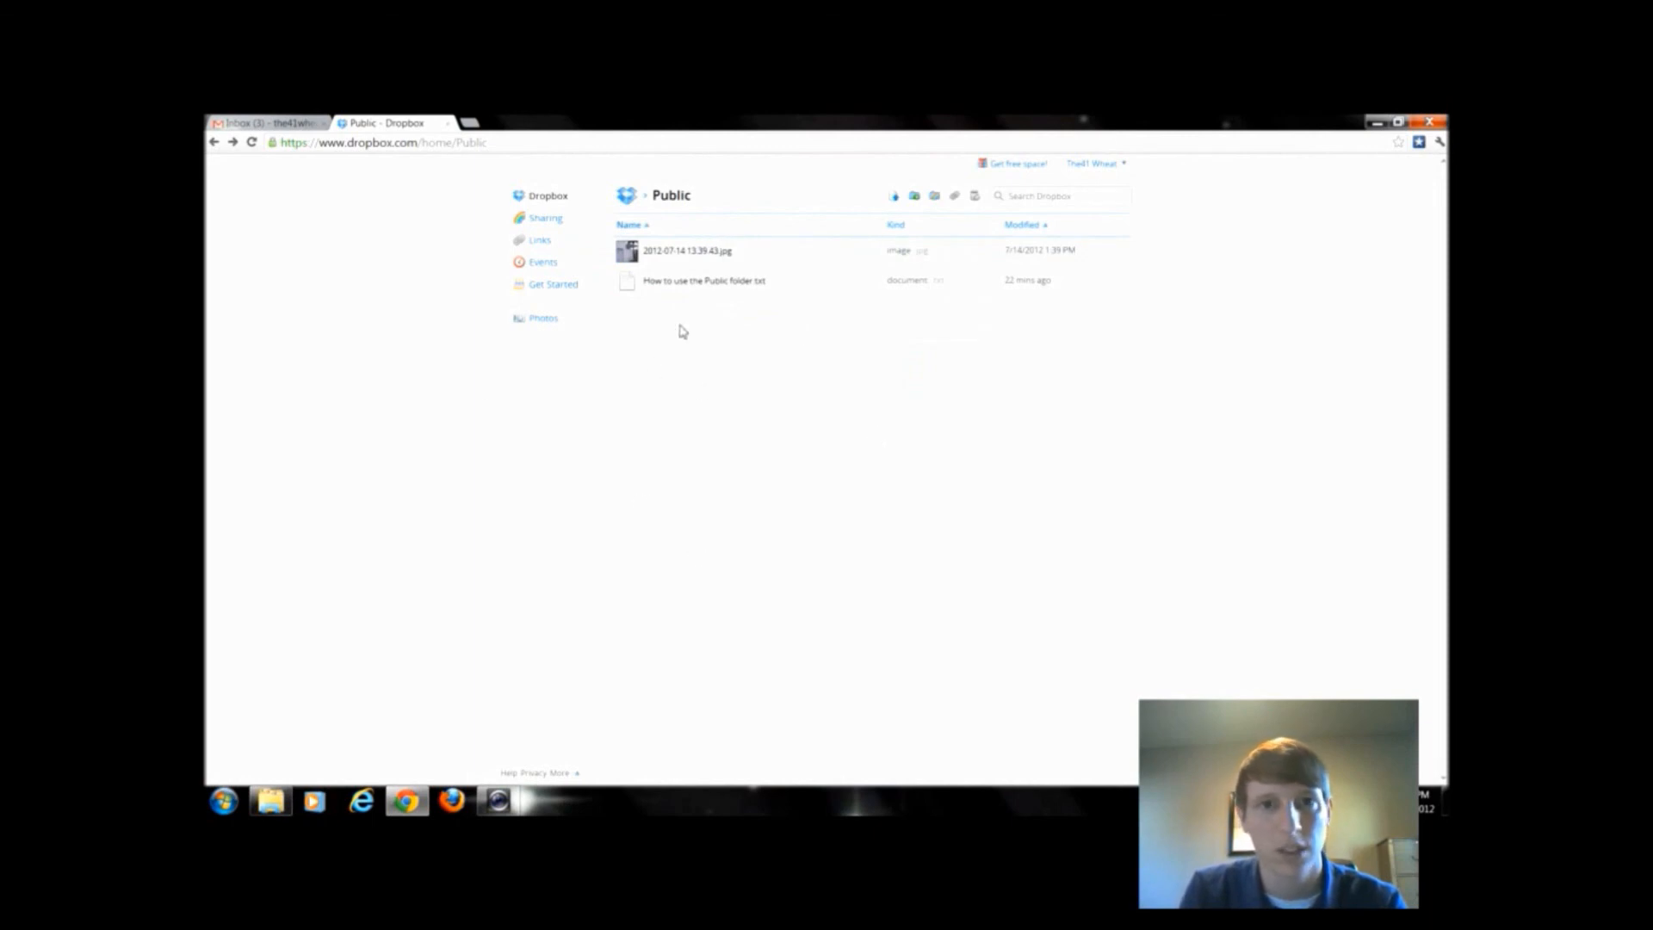
pyautogui.moveTo(989, 429)
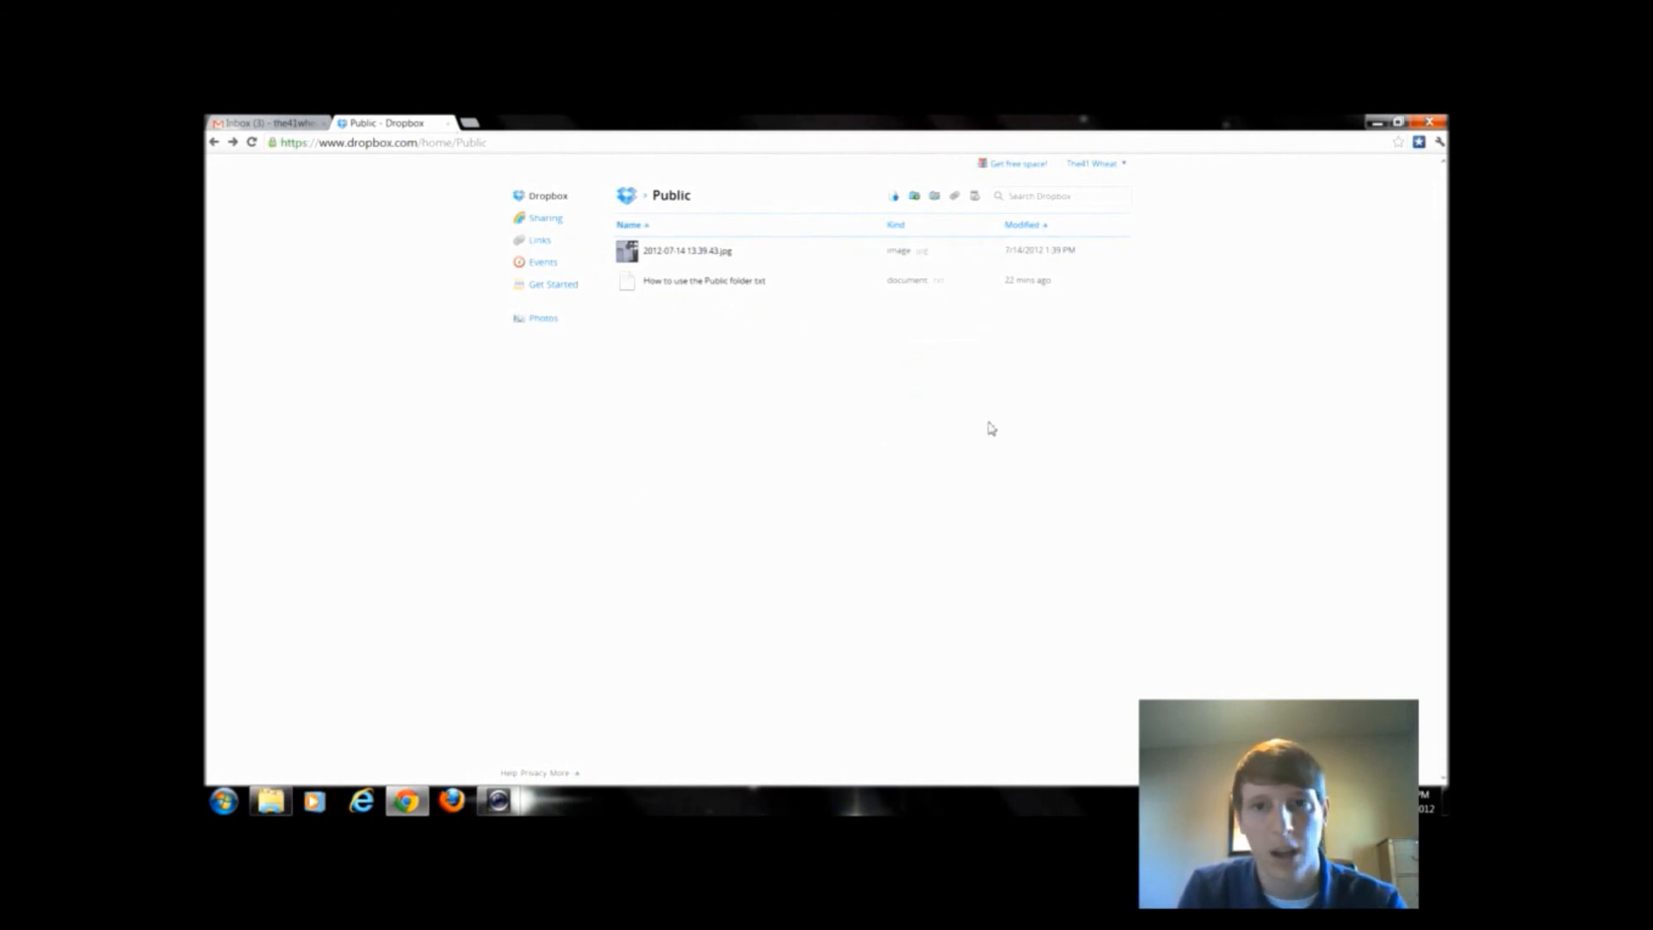